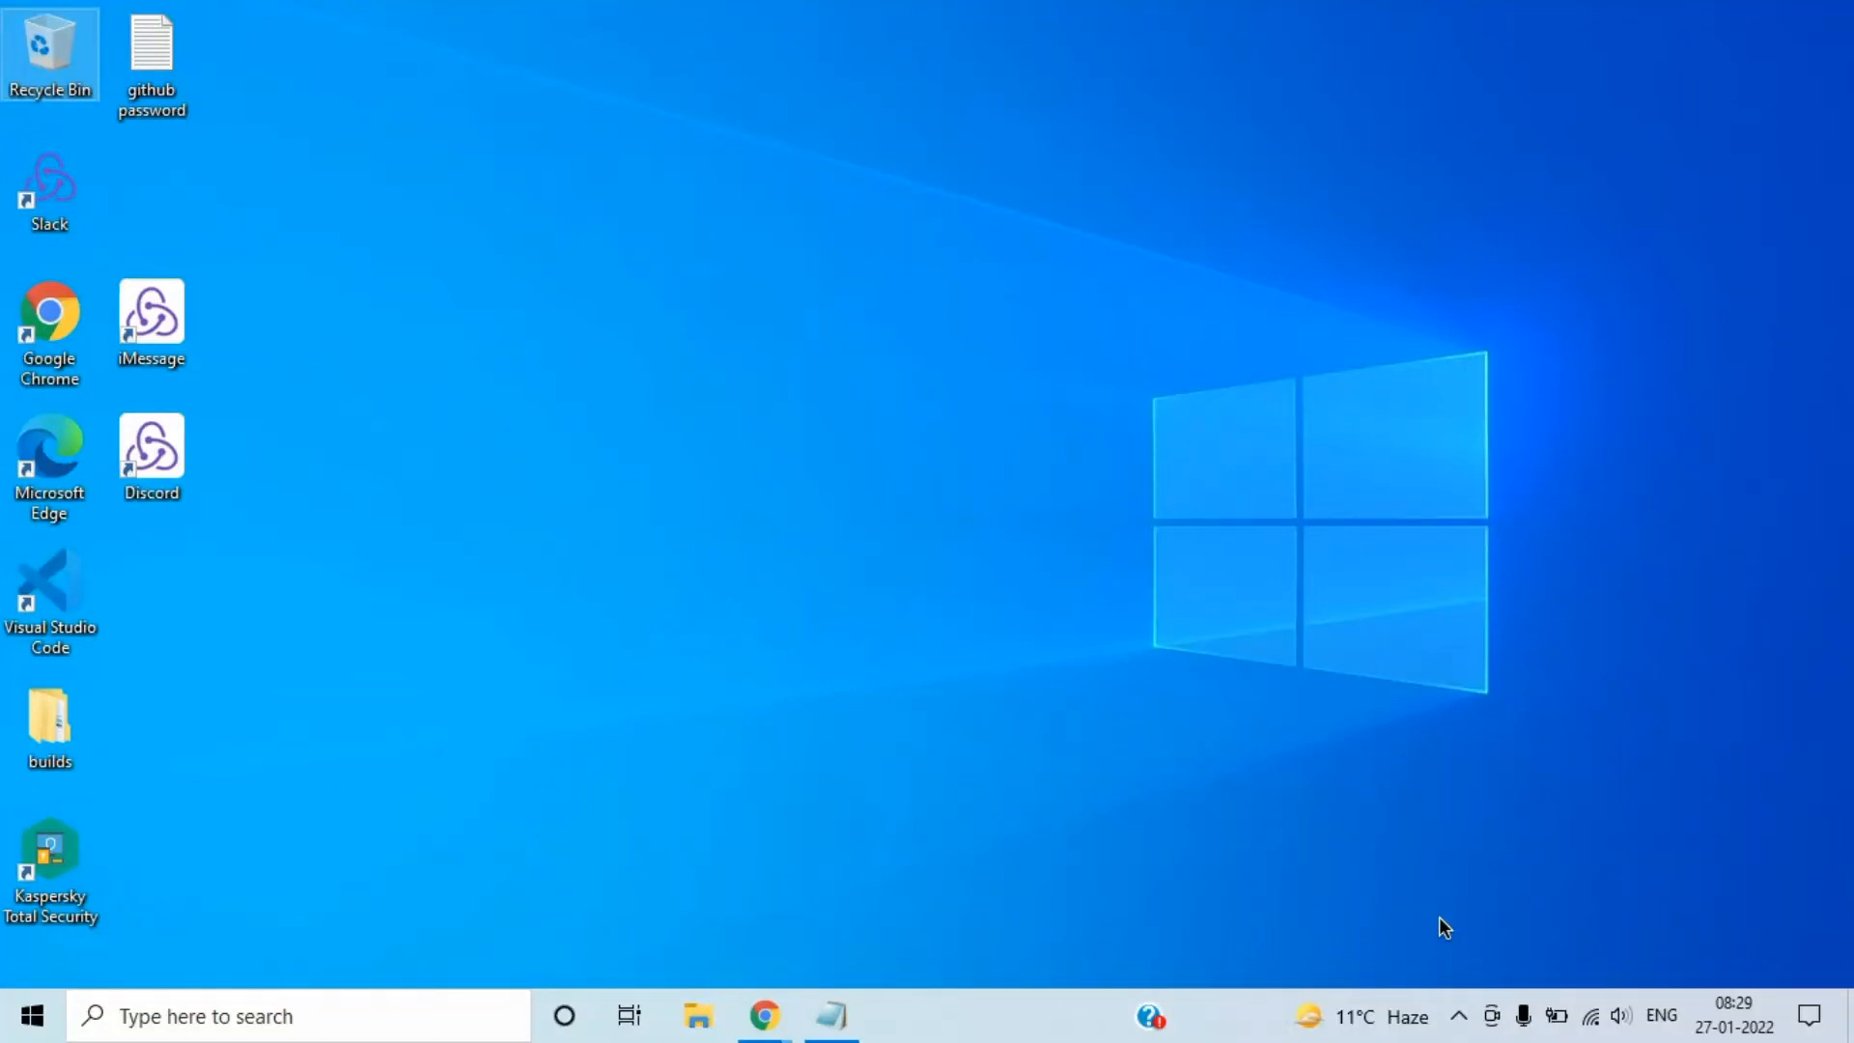
mouse_move(1417, 580)
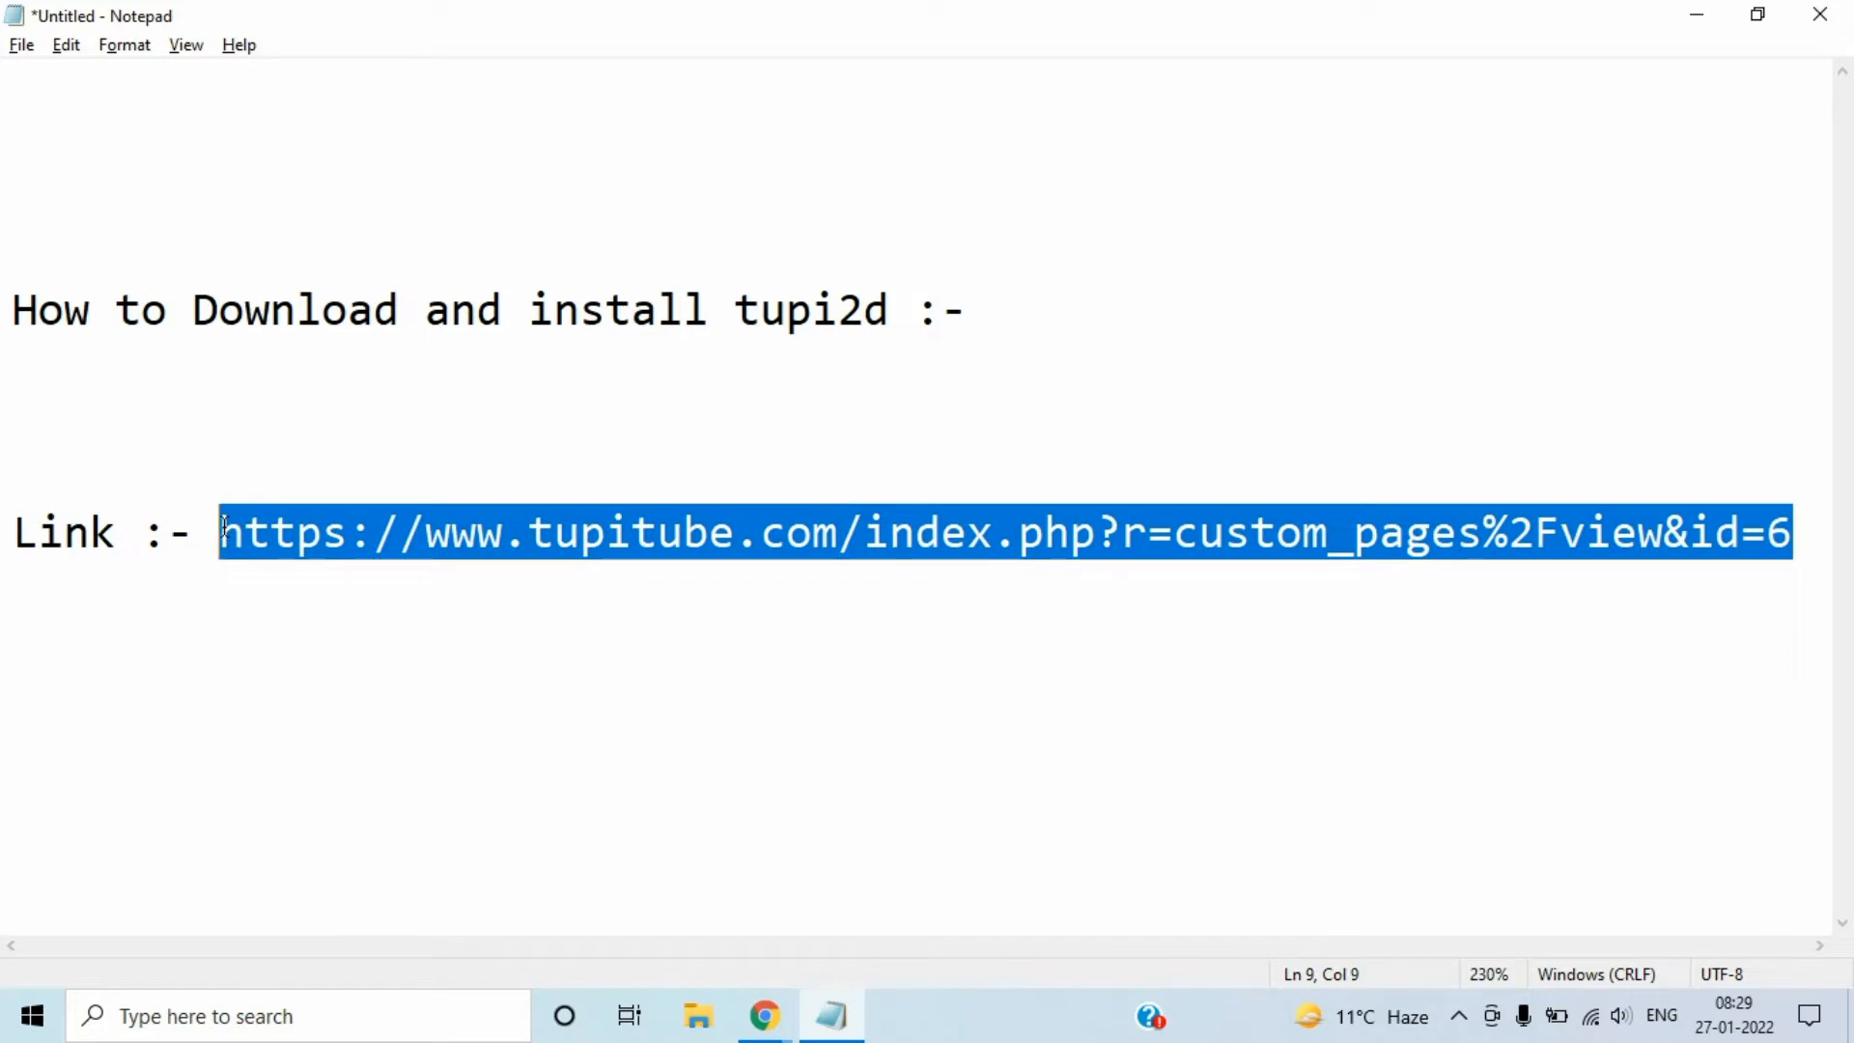
Step: Copy the tupitube.com downloads-page URL from the Notepad note
right_click(415, 538)
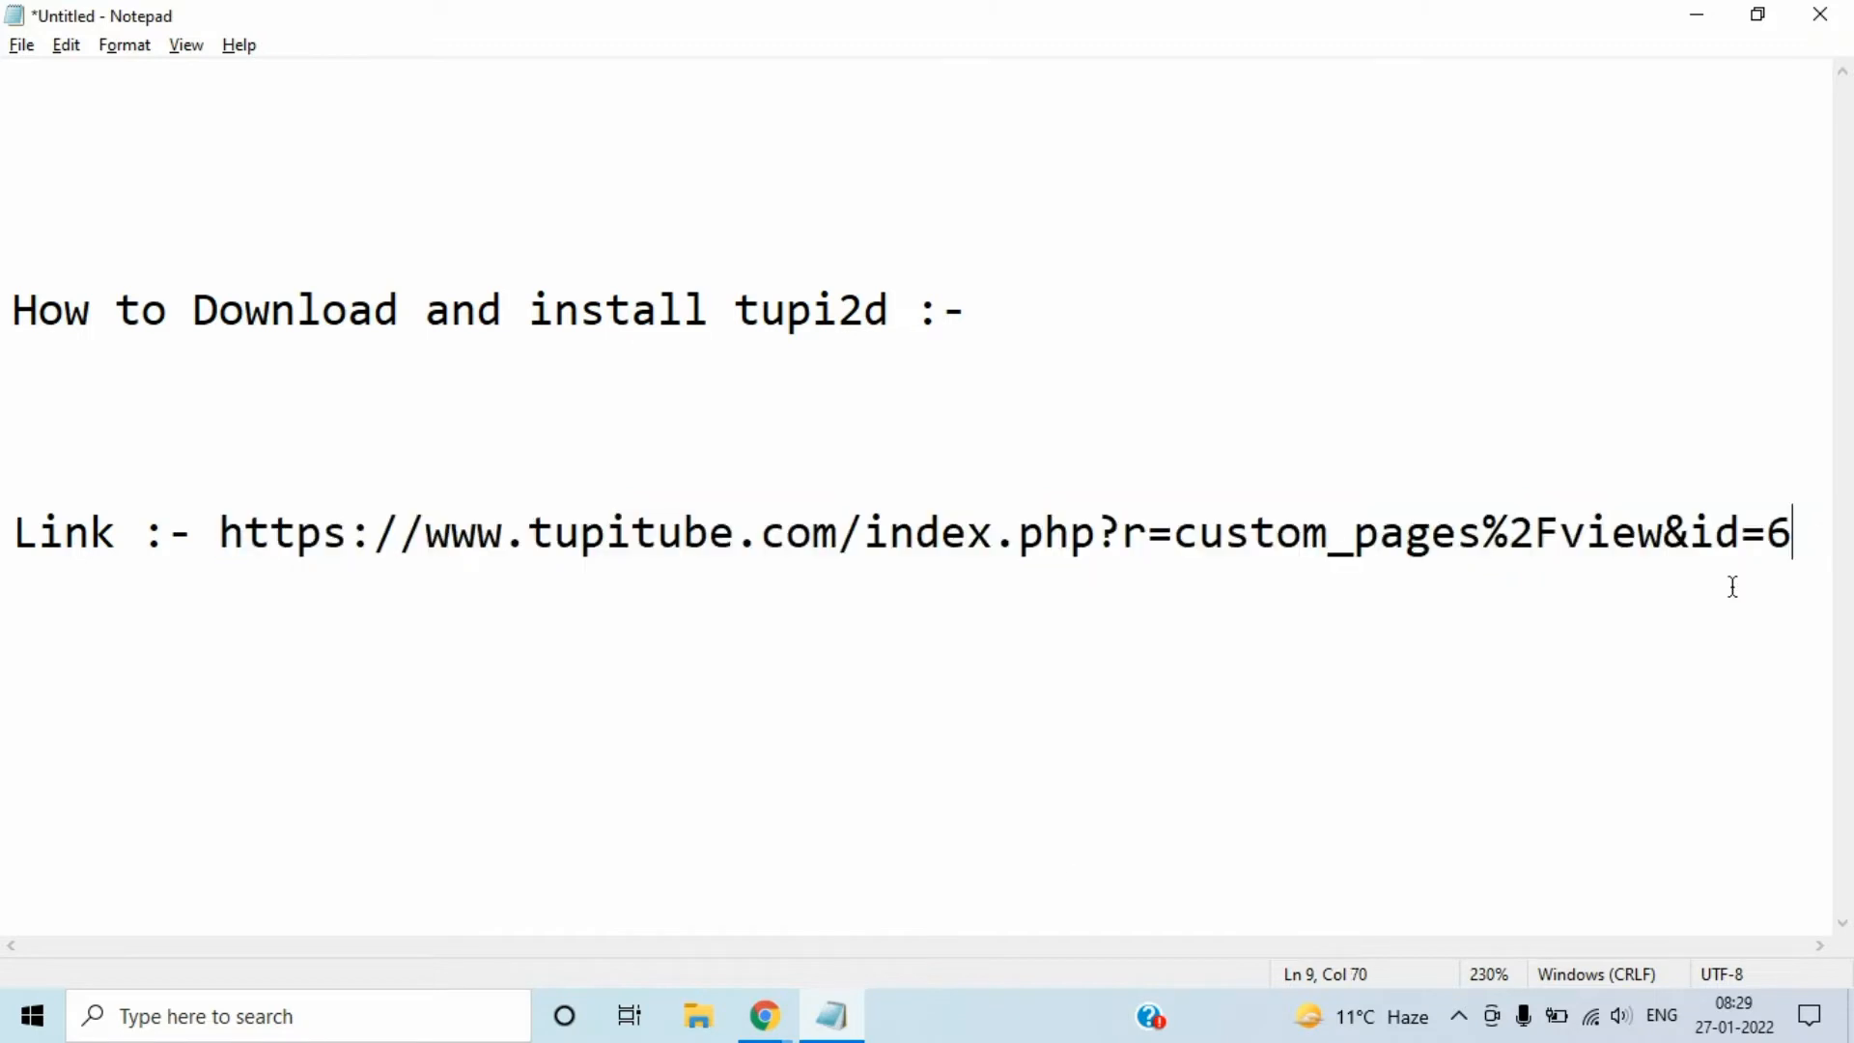
mouse_move(873, 981)
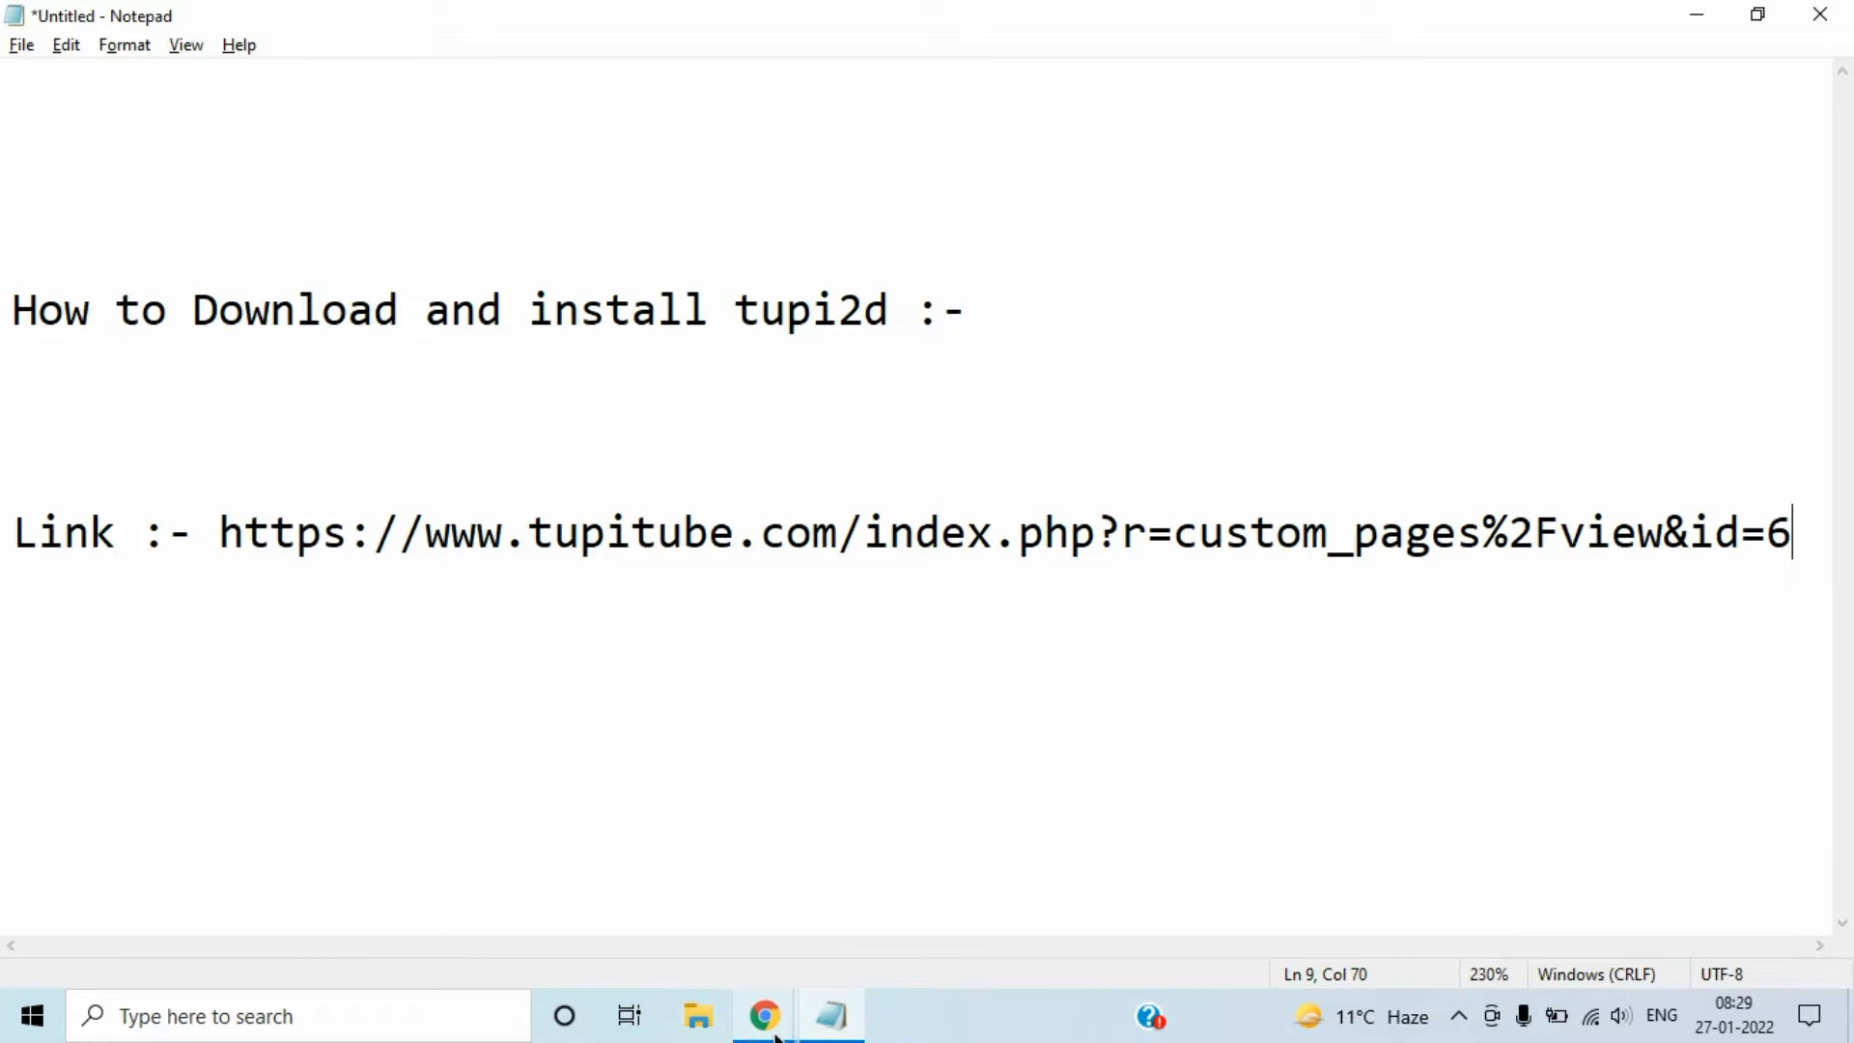
Step: Load the TupiTube Downloads page in Chrome and scroll to the TupiTube Desk 0.2.18 entry
left_click(764, 1016)
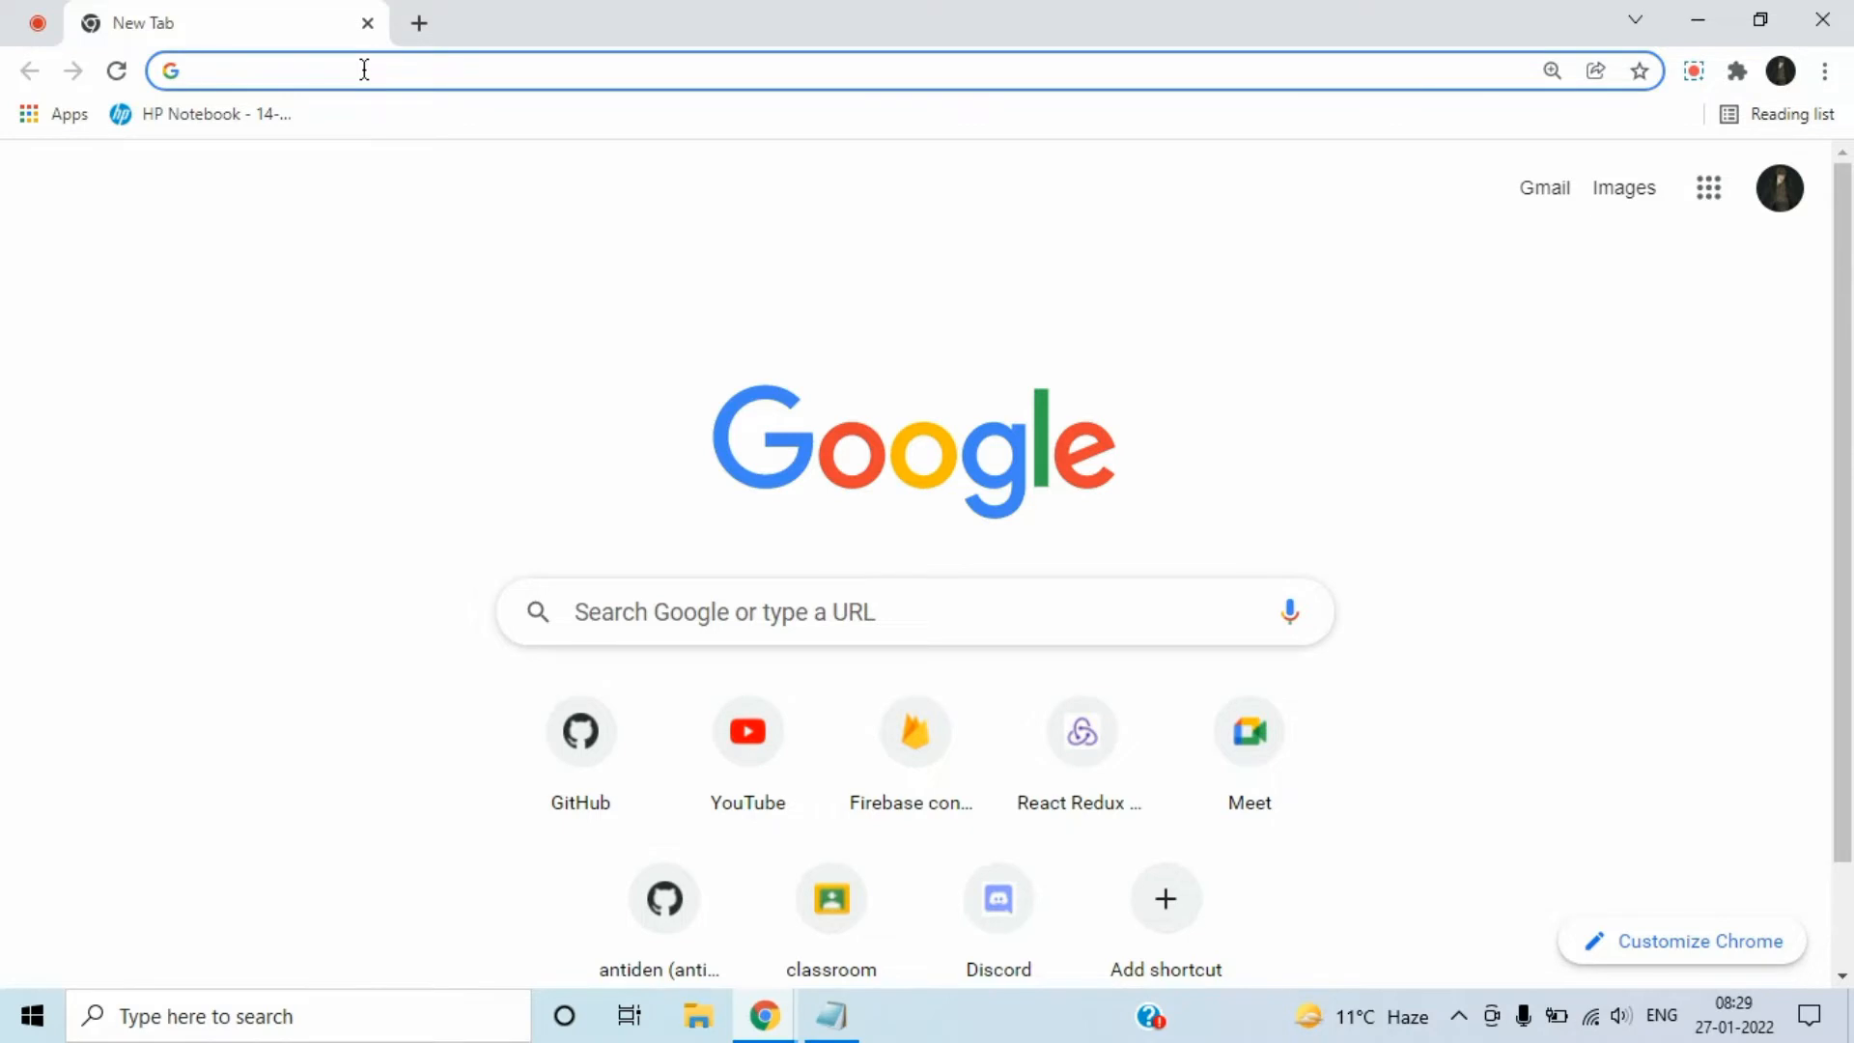
type("https://www.tupitube.com/index.php?r=custom_pages%2Fview&id=6")
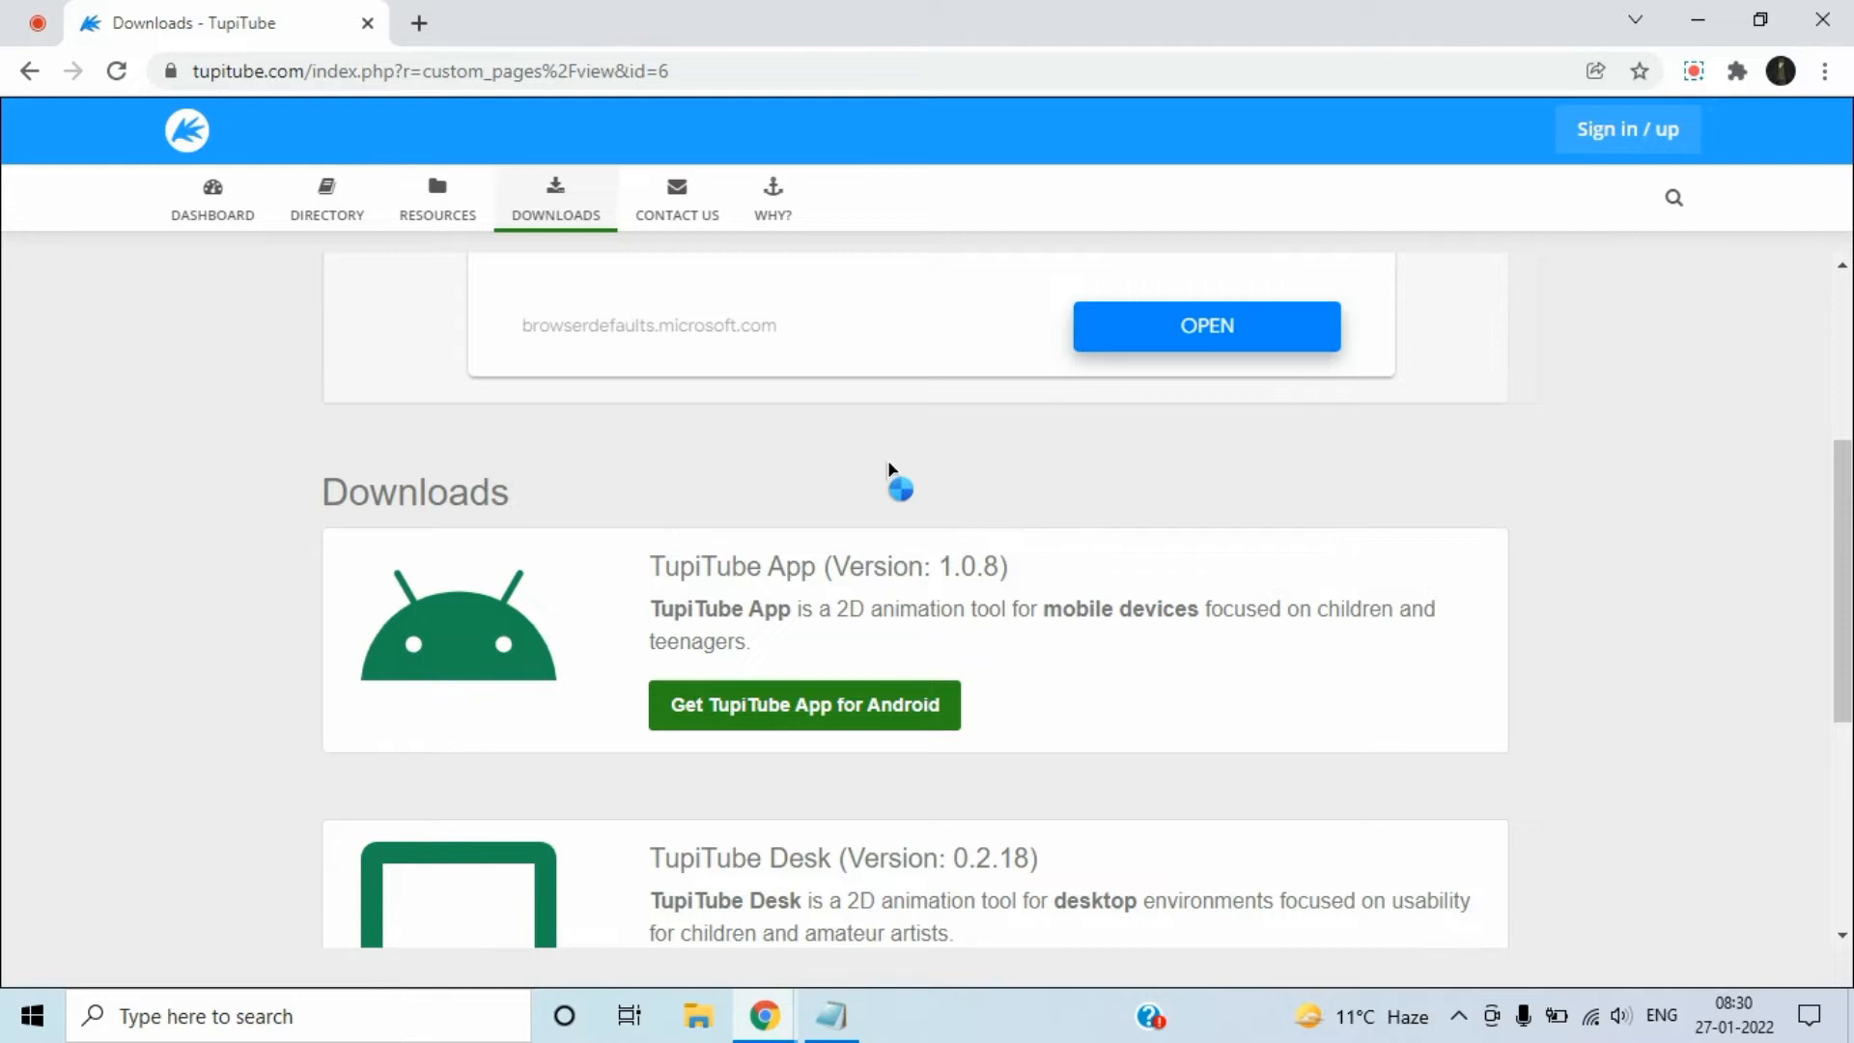
scroll("down", 3)
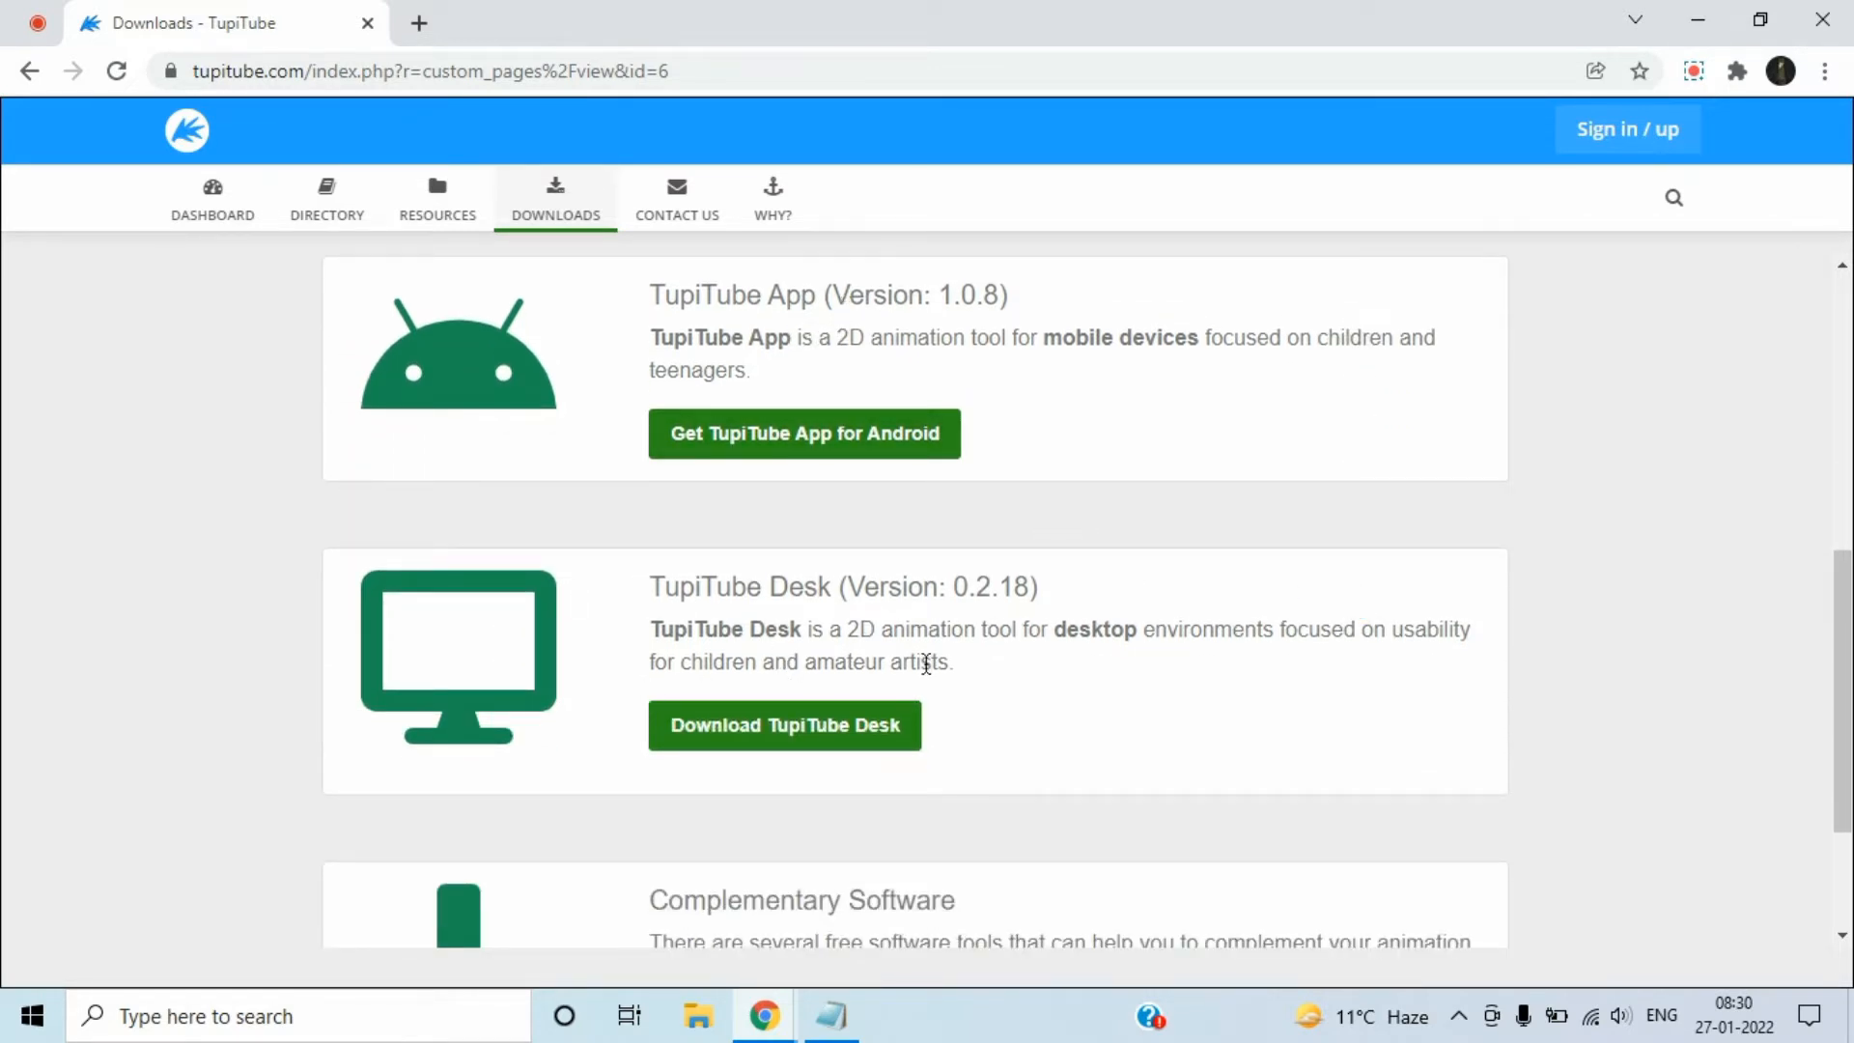
scroll("down", 3)
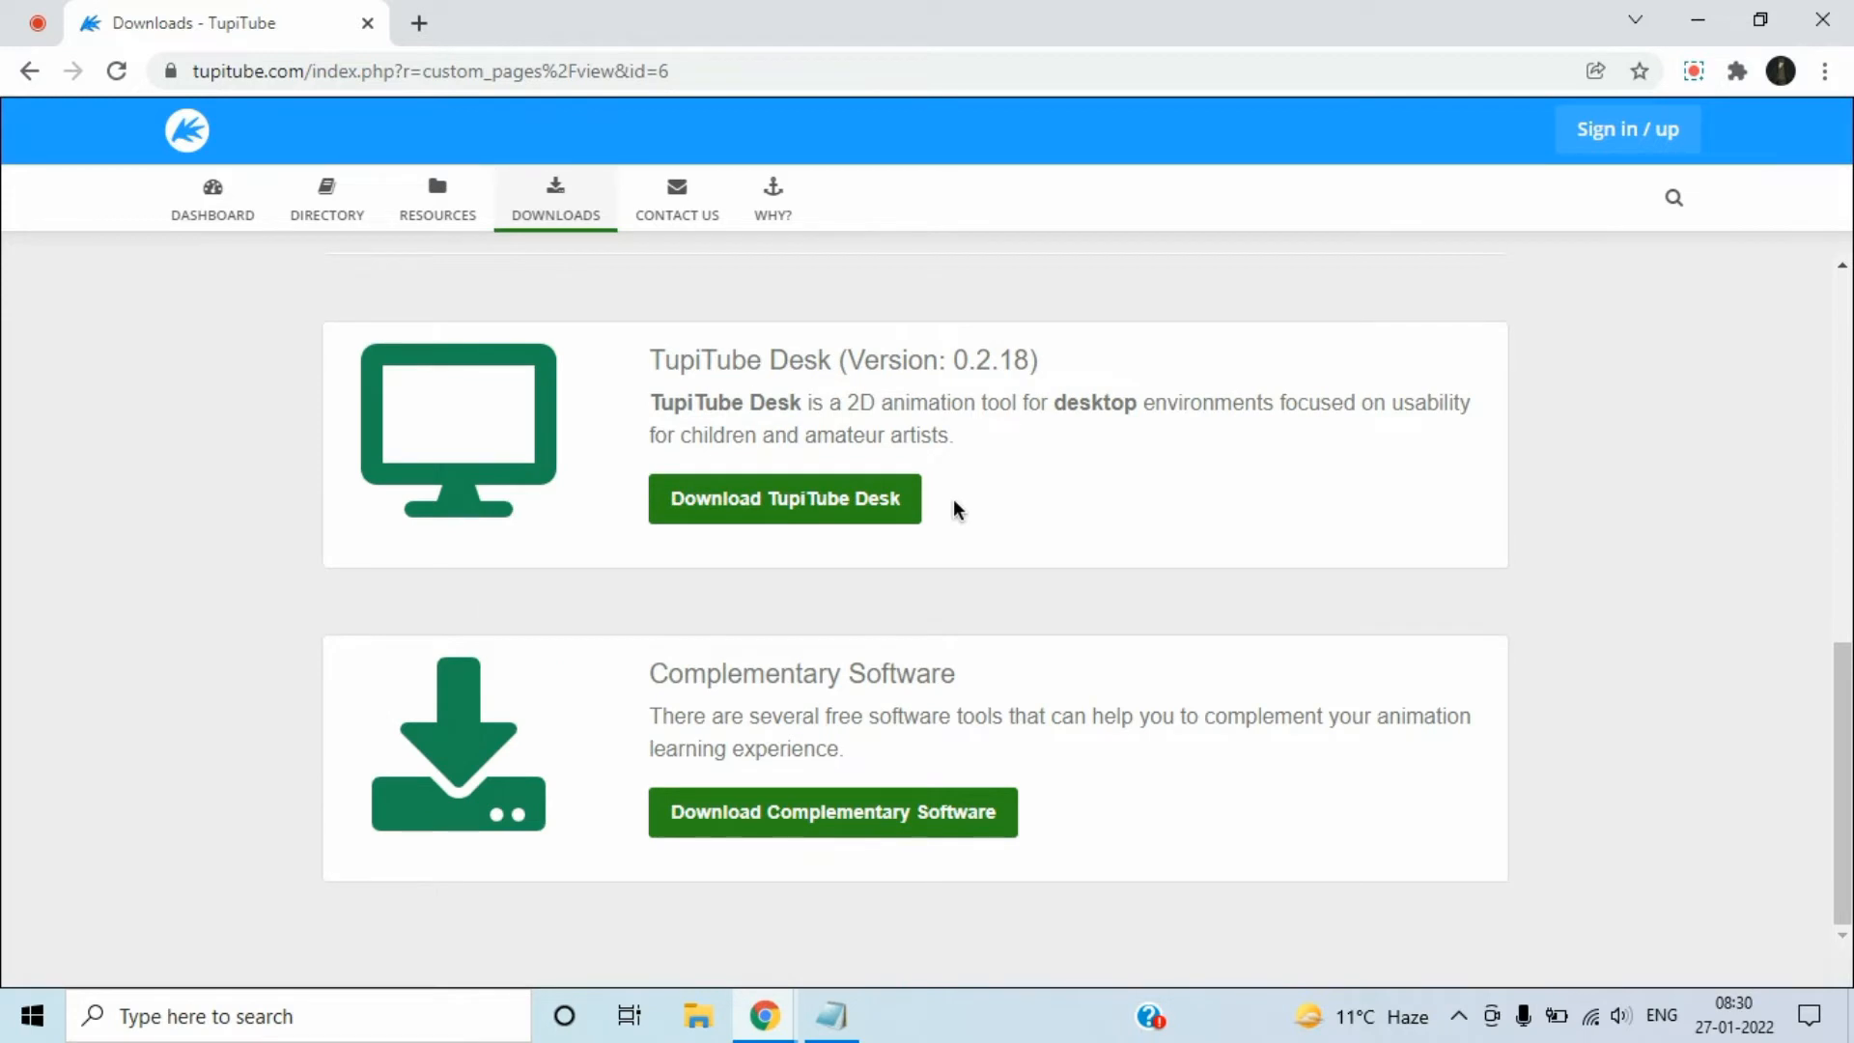
mouse_move(1283, 758)
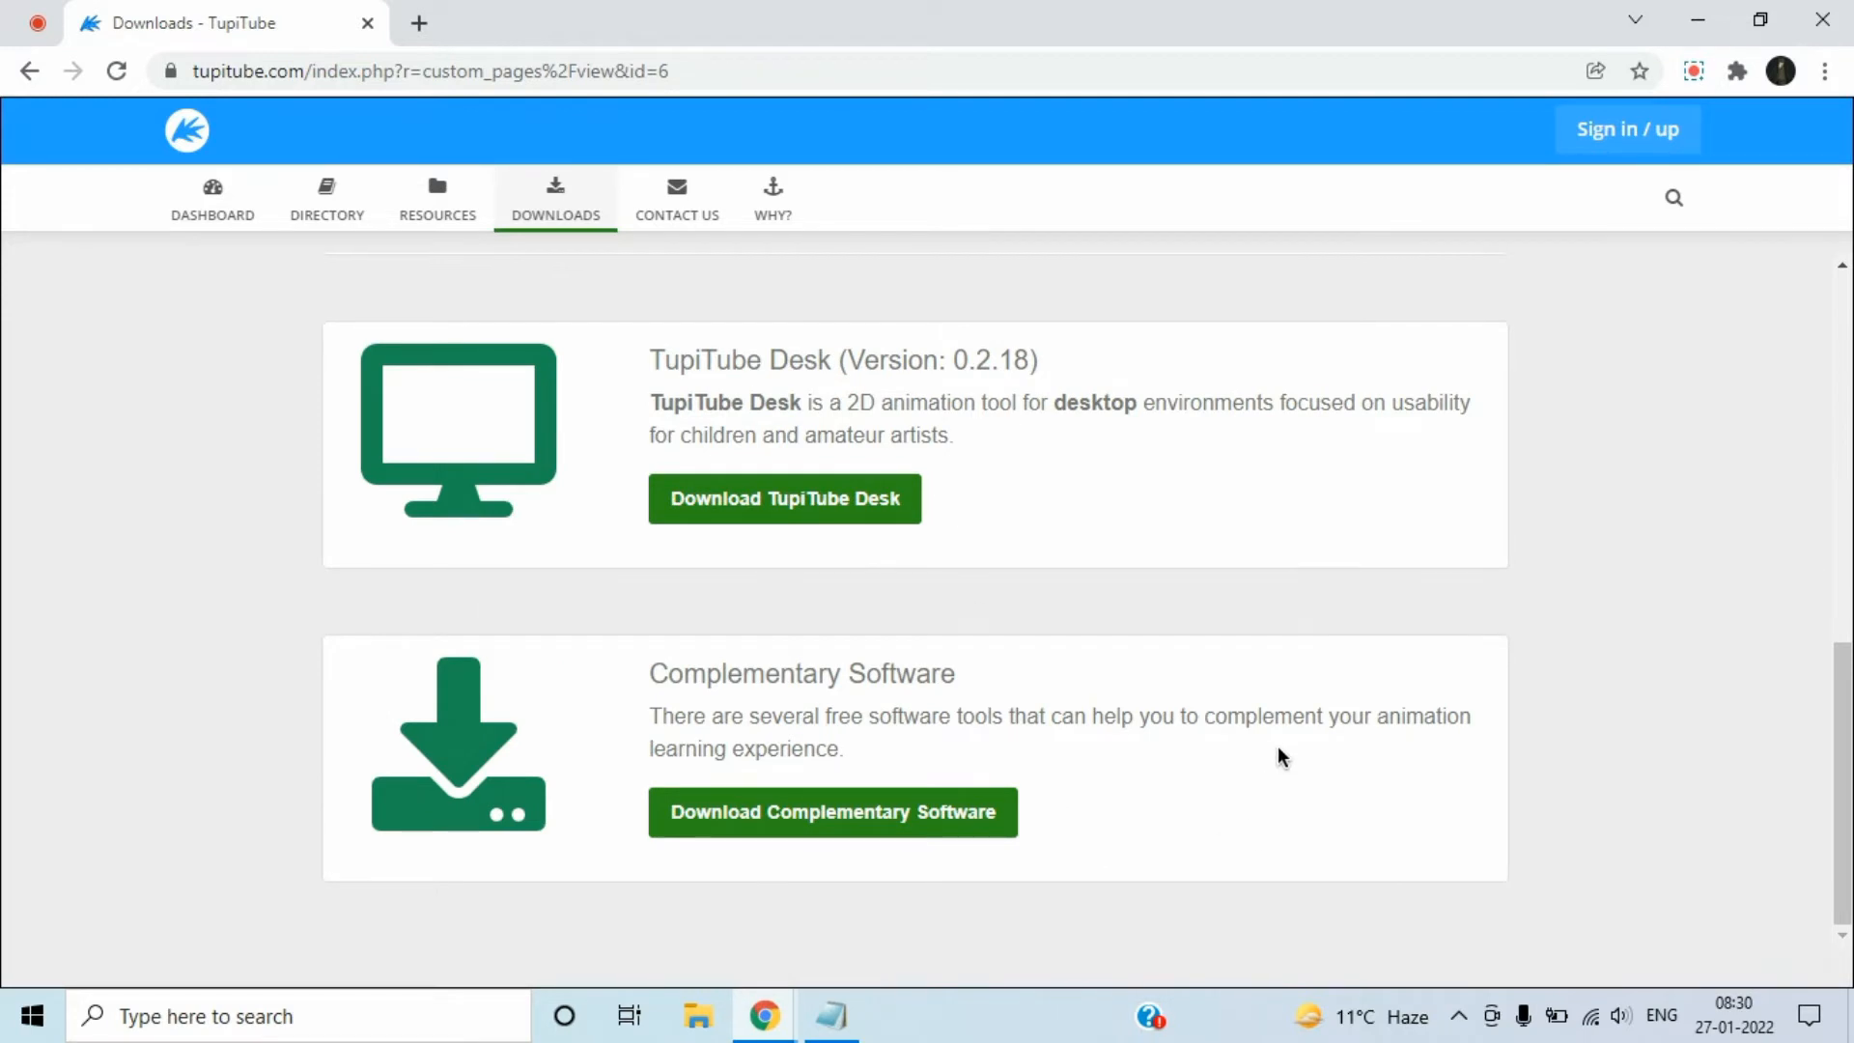
mouse_move(863, 553)
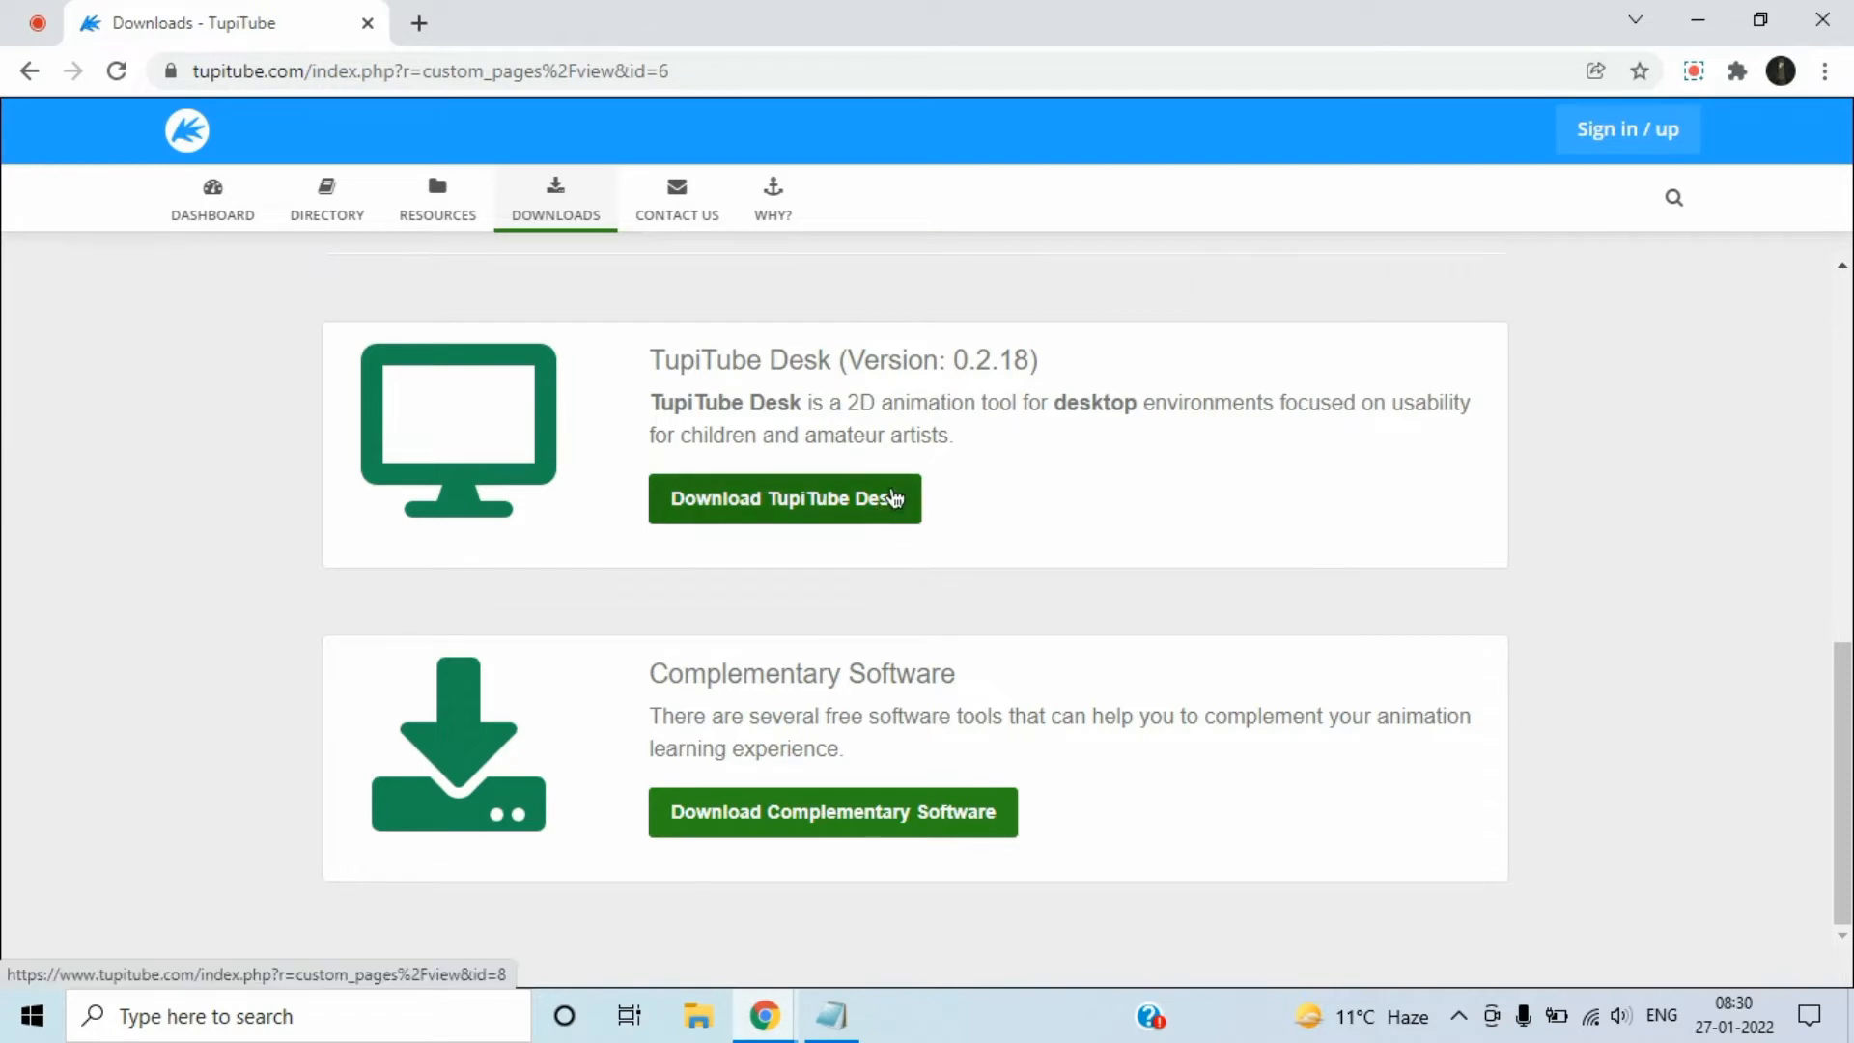
mouse_move(888, 517)
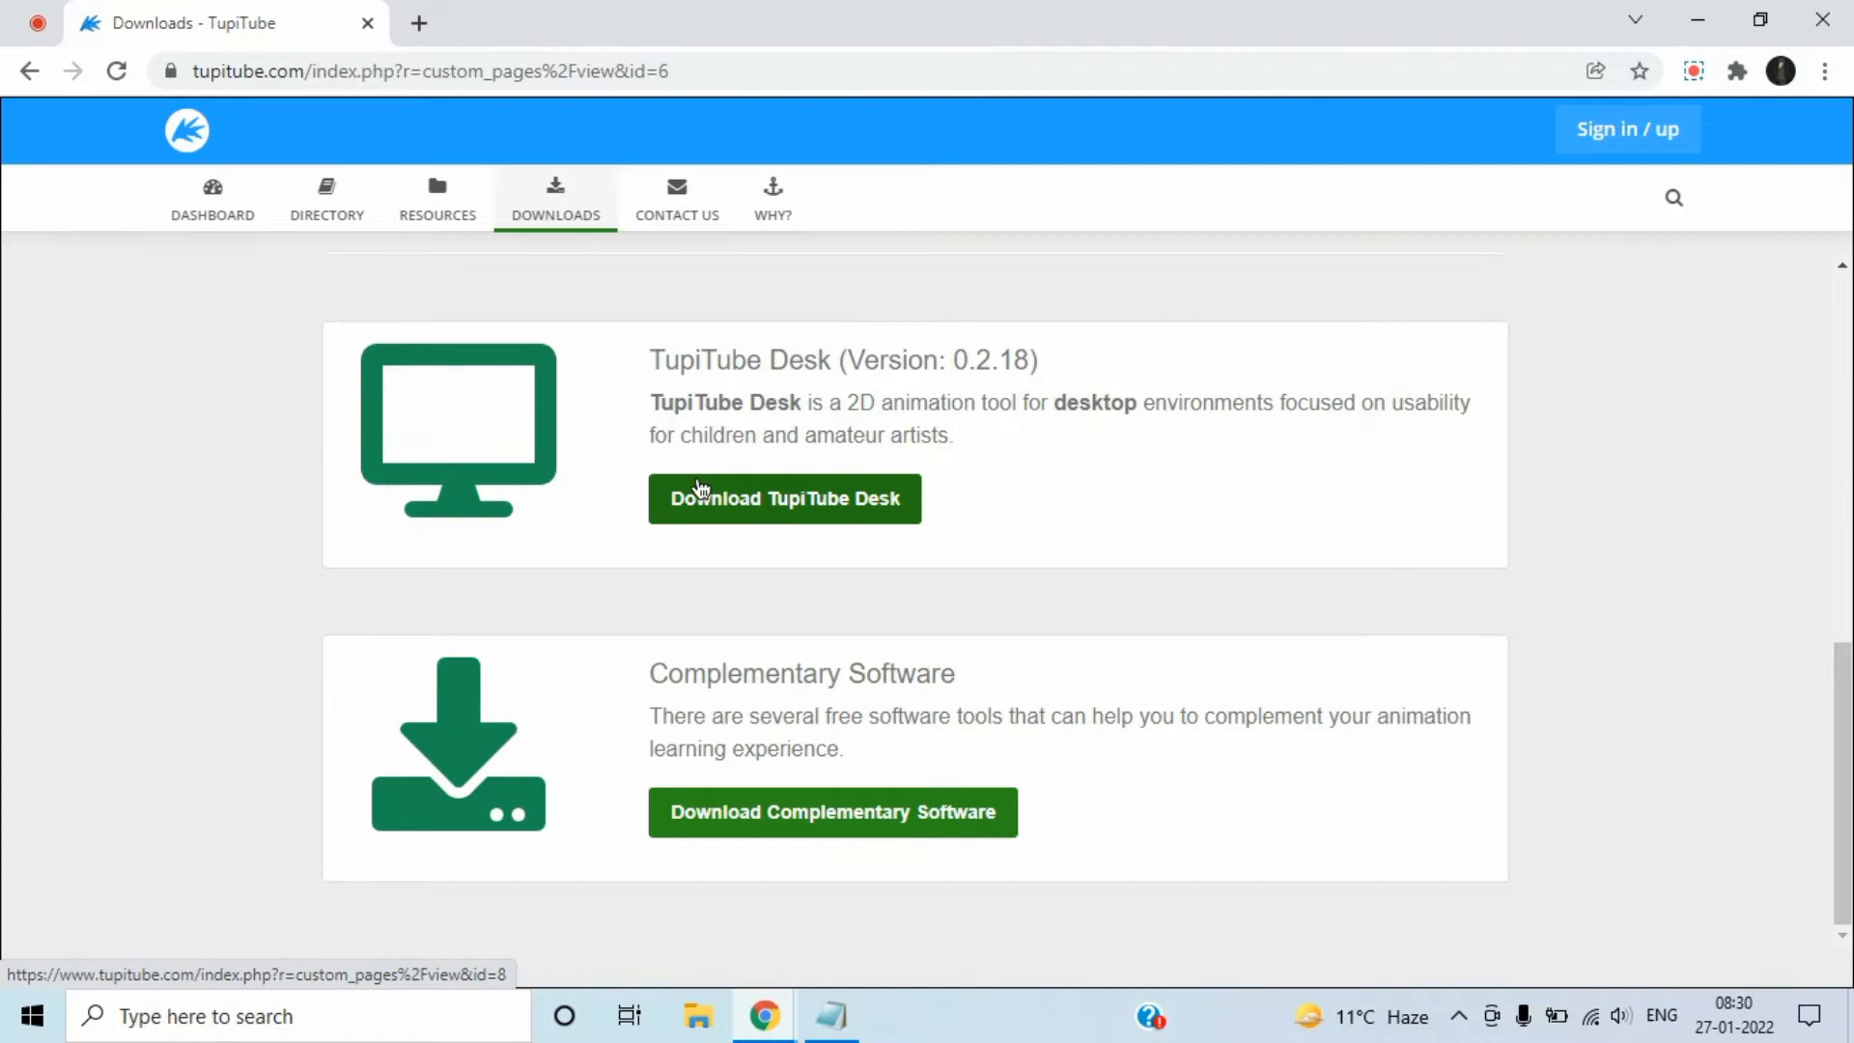
Step: Open the TupiTube Desk Windows Installer page listing the 32-bit and 64-bit EXE and MSI installers
left_click(784, 499)
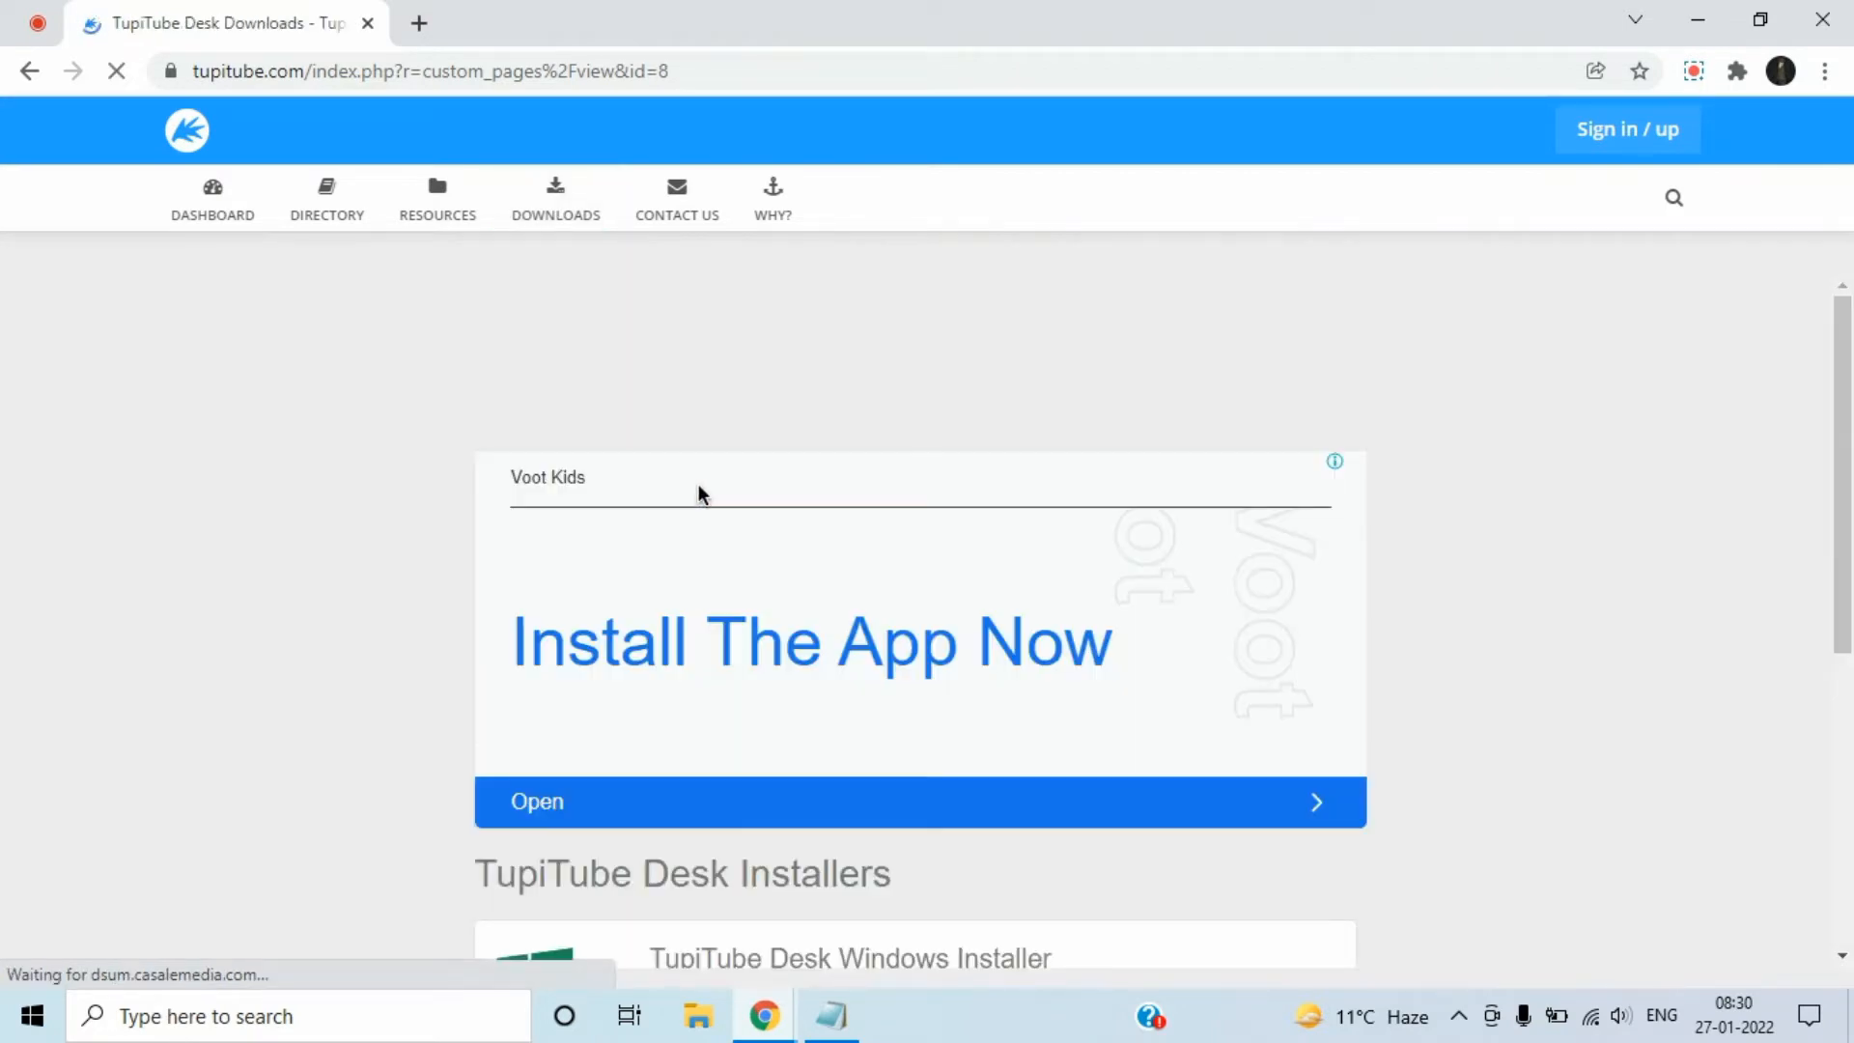
scroll("down", 3)
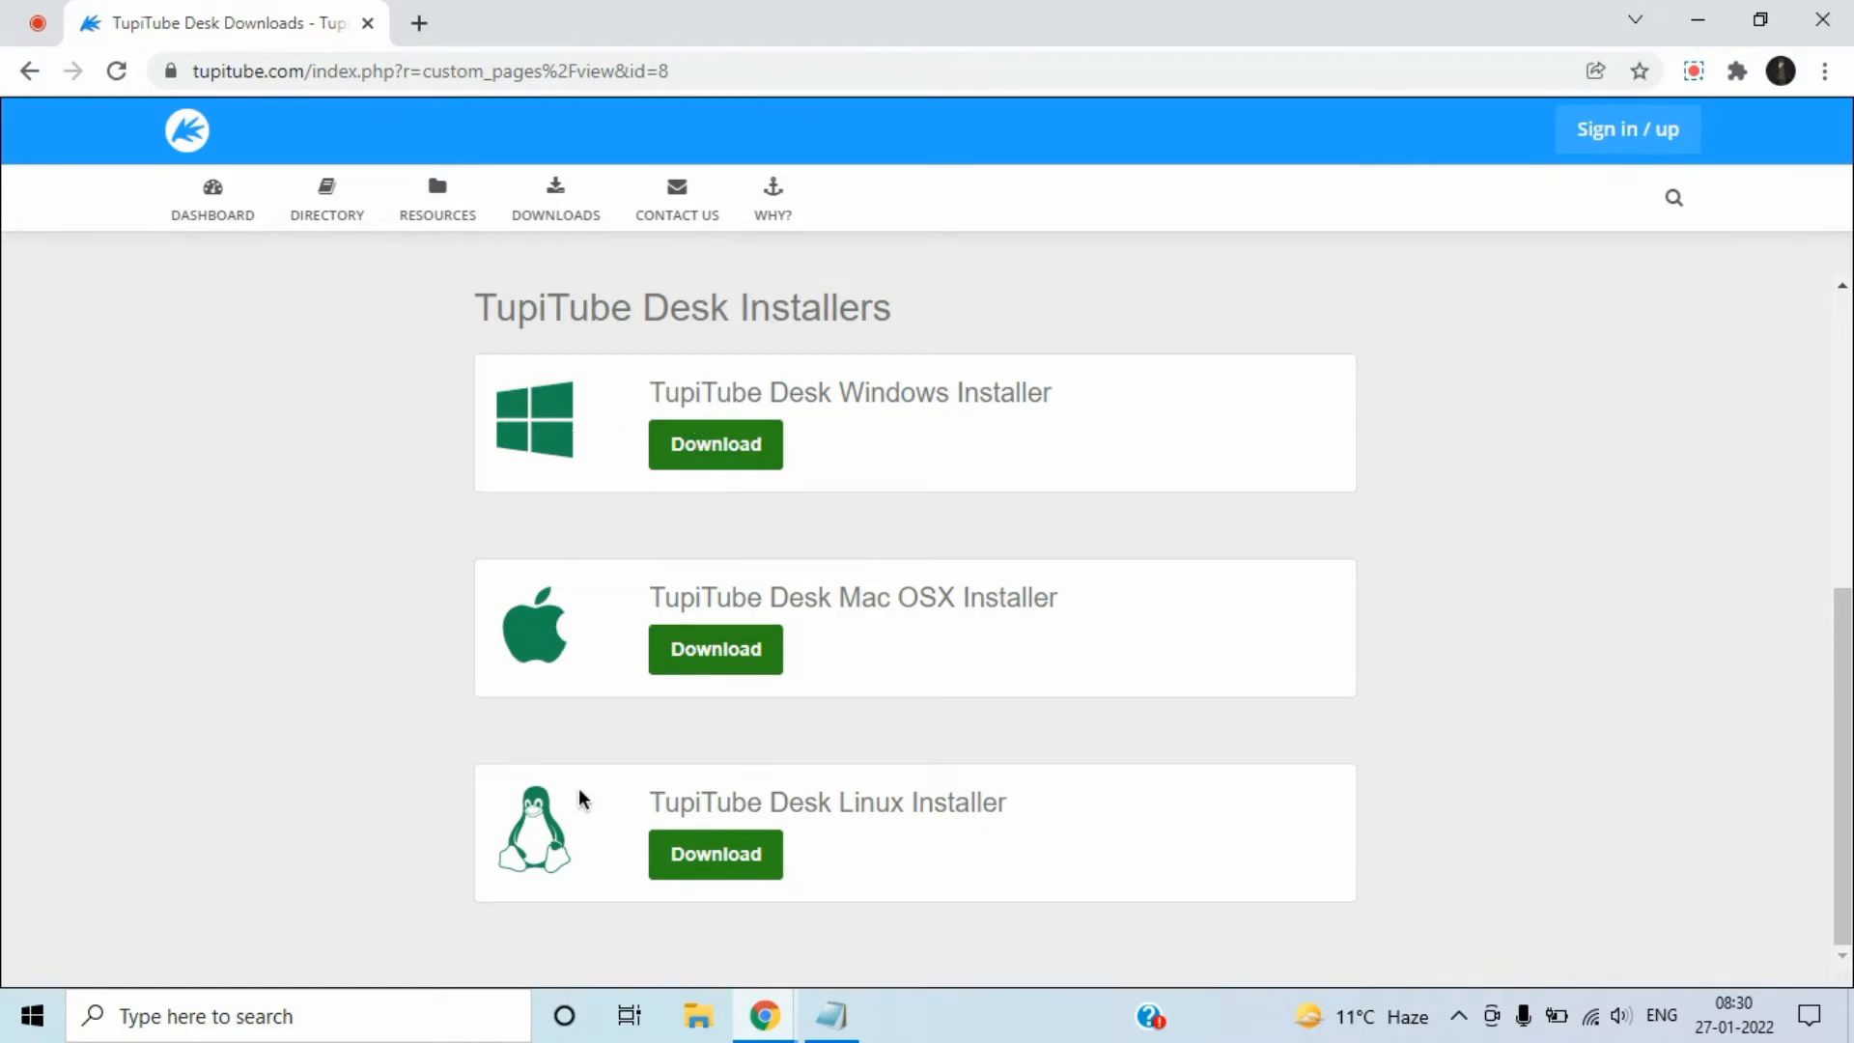
mouse_move(716, 444)
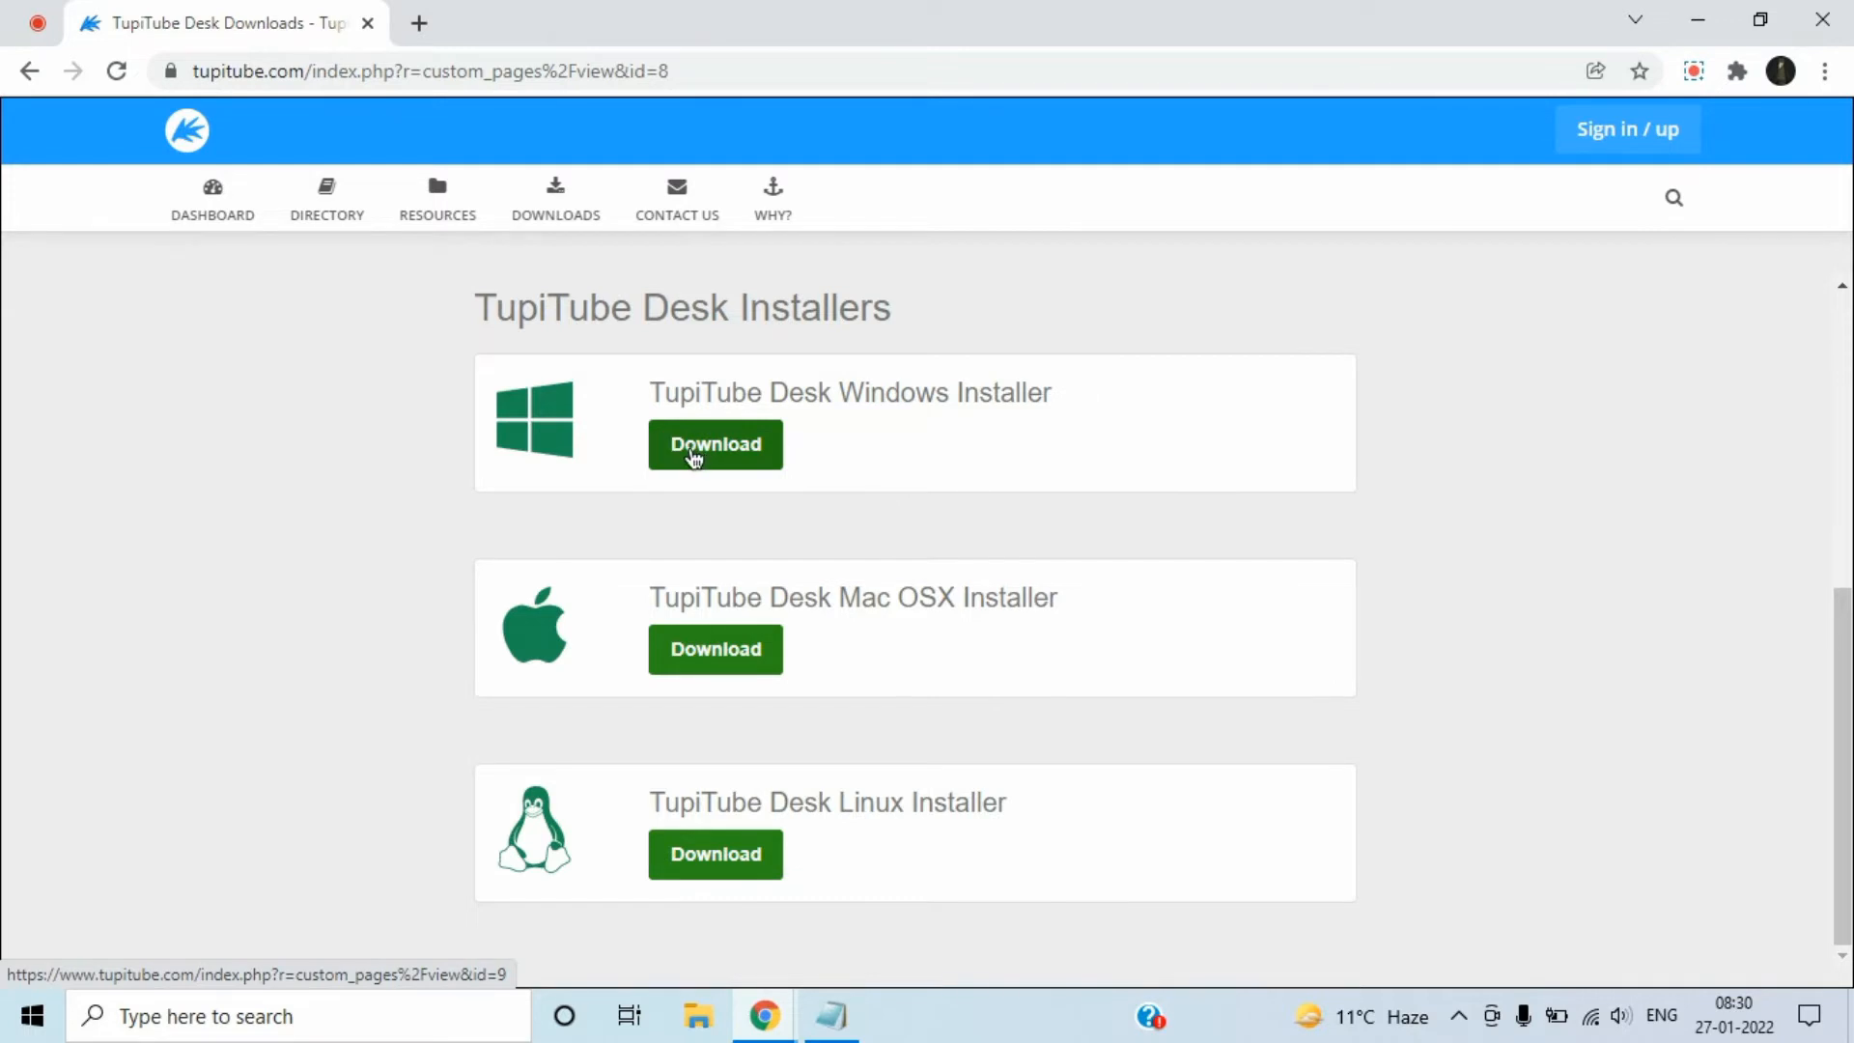
left_click(714, 443)
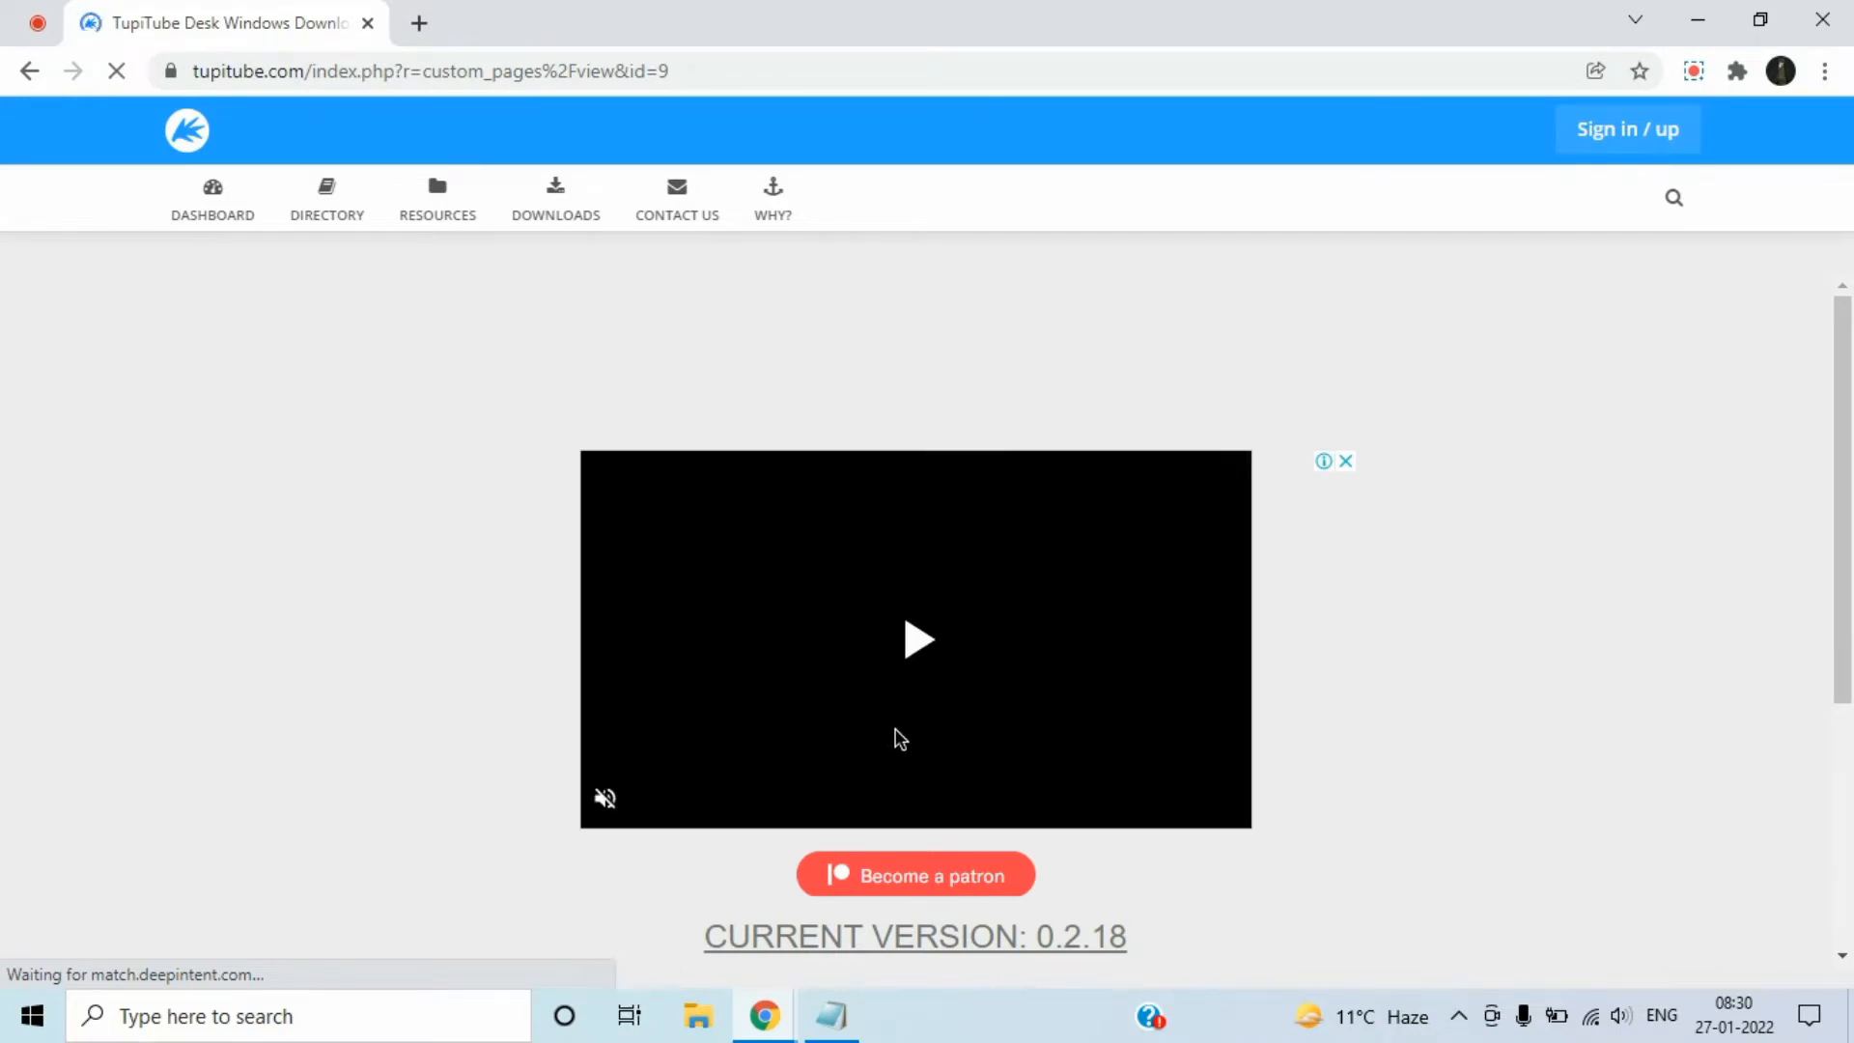
scroll("down", 3)
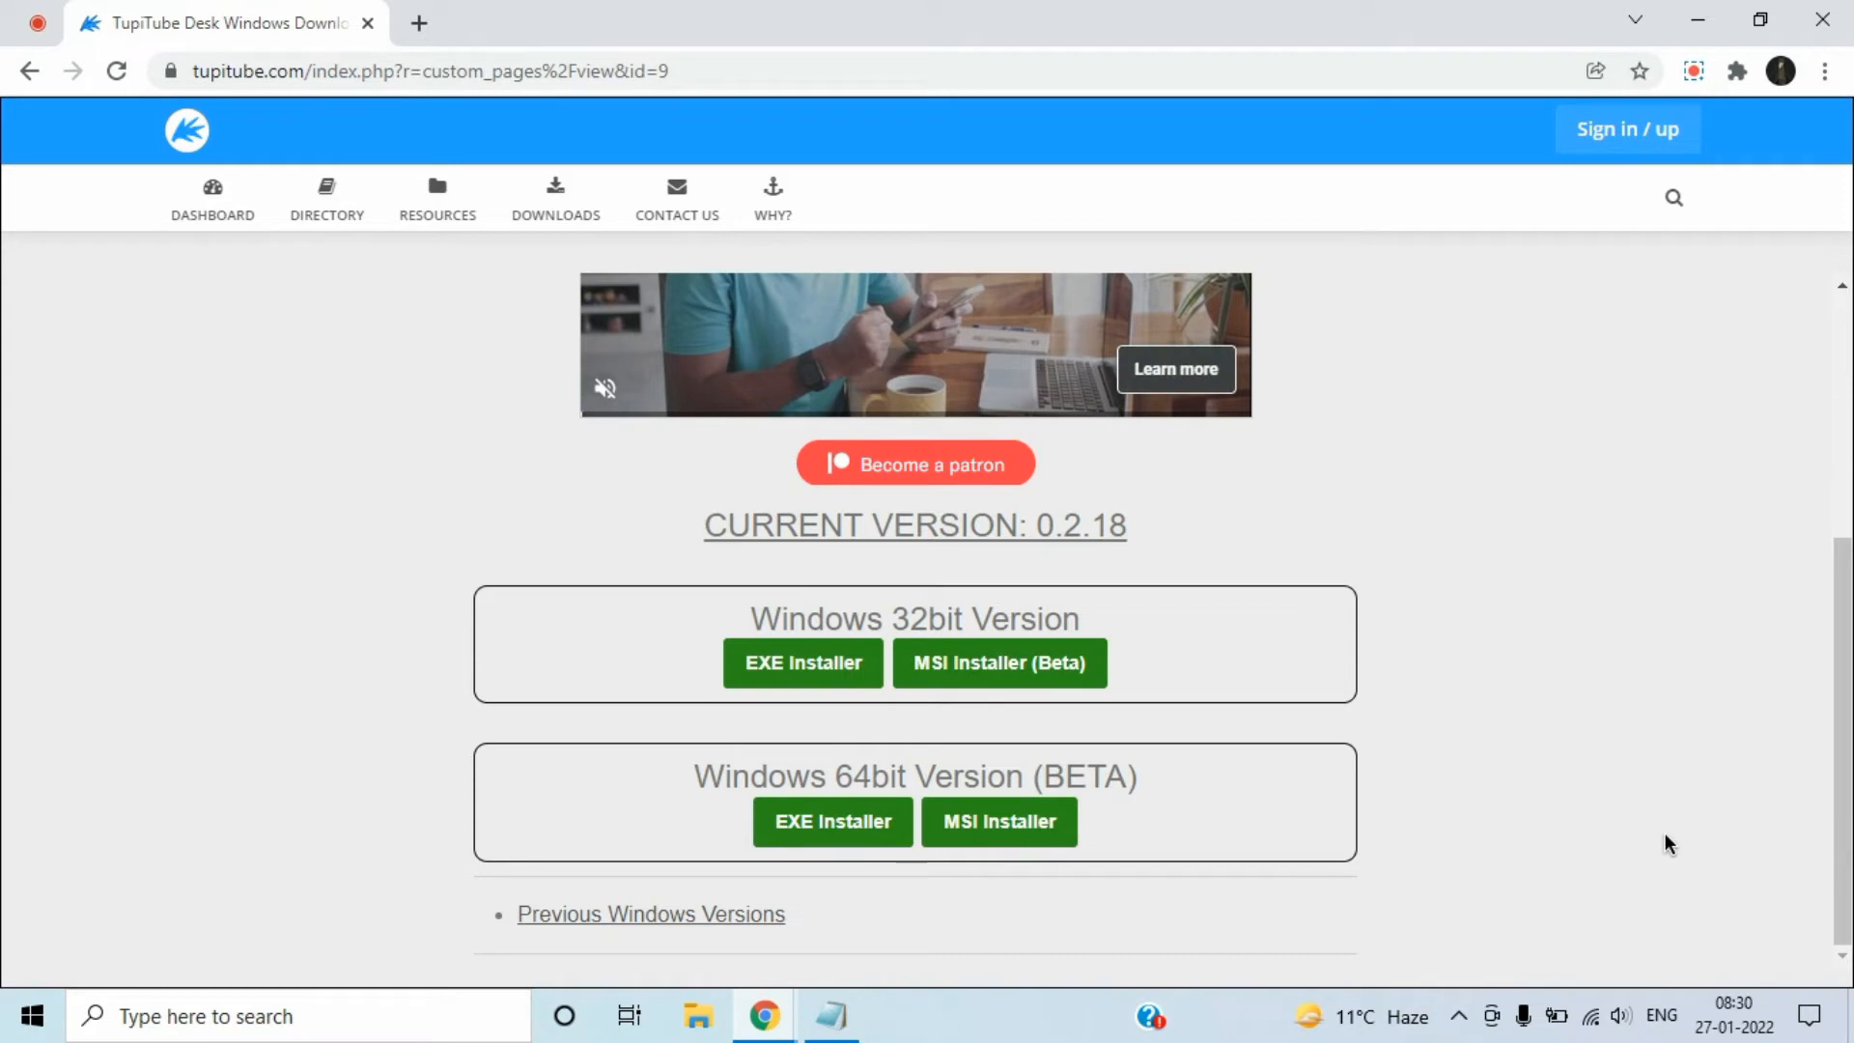
mouse_move(578, 917)
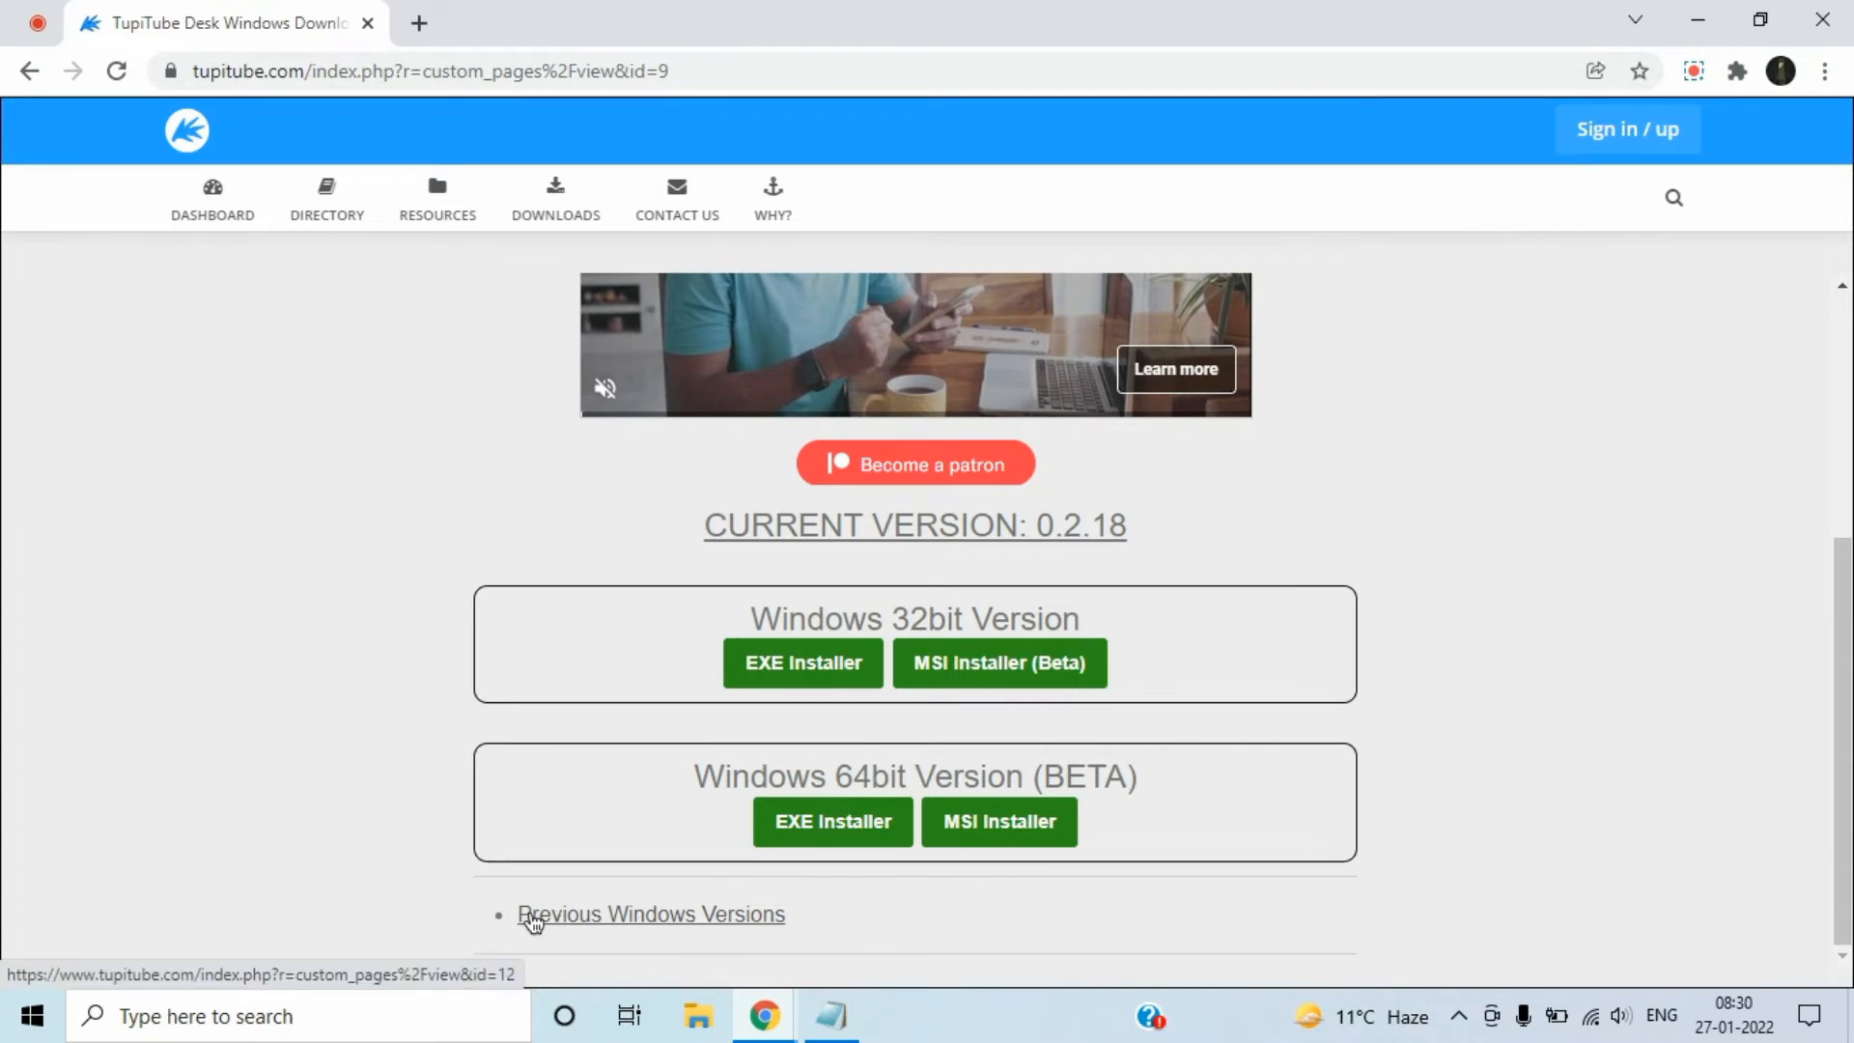
Step: Expand Previous Windows Versions and download the TupiTube Desk 0.2.17 installer
left_click(650, 915)
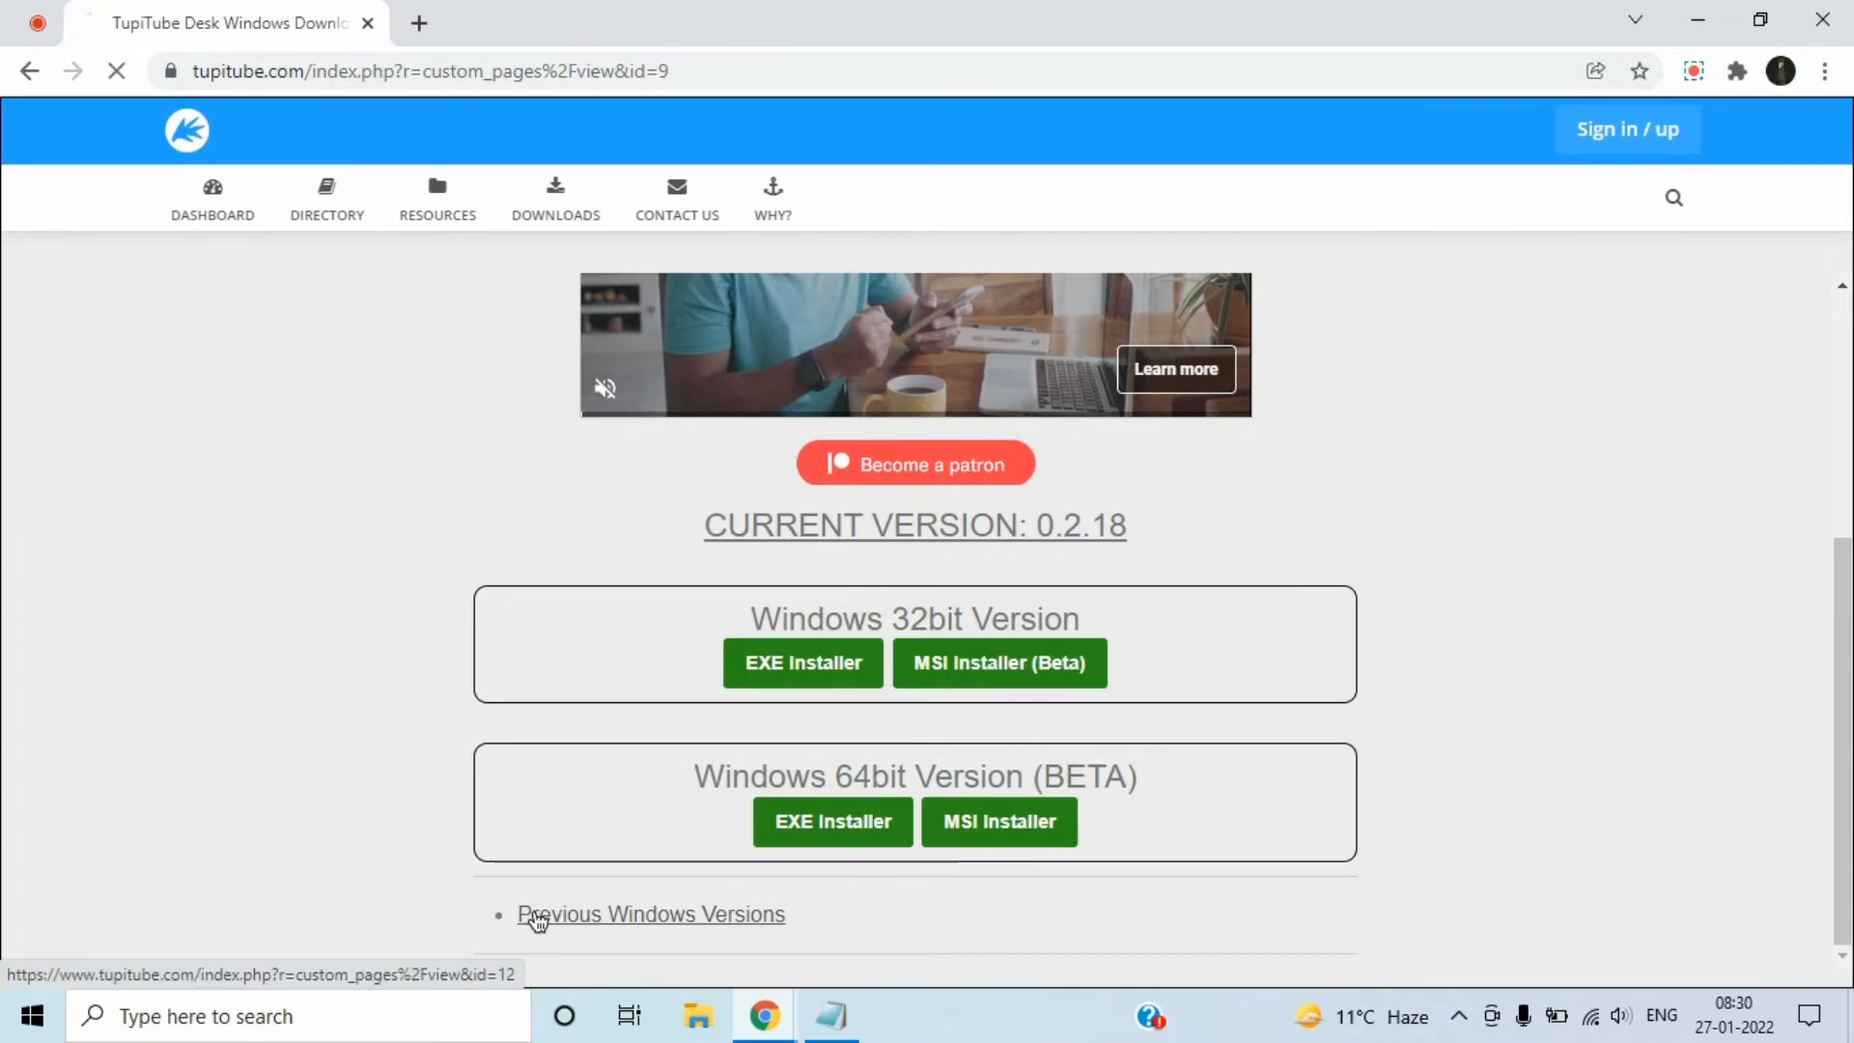
left_click(650, 915)
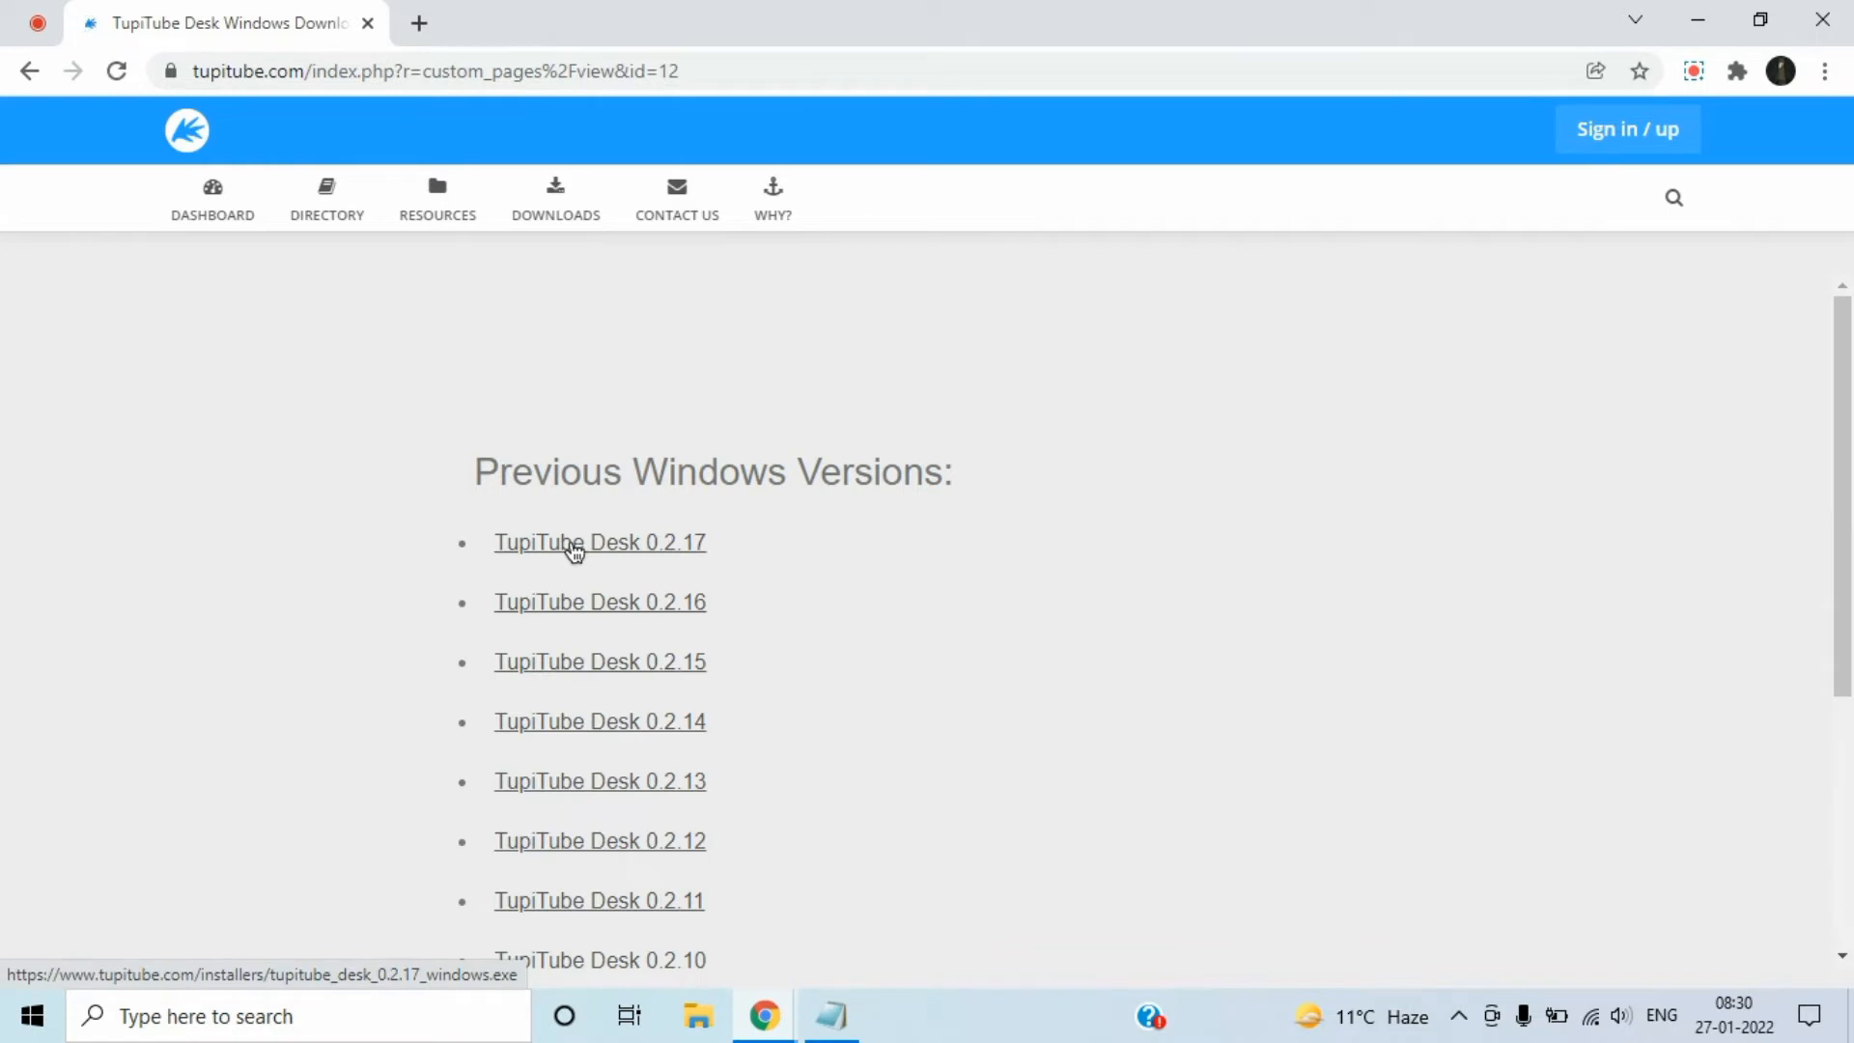
mouse_move(647, 541)
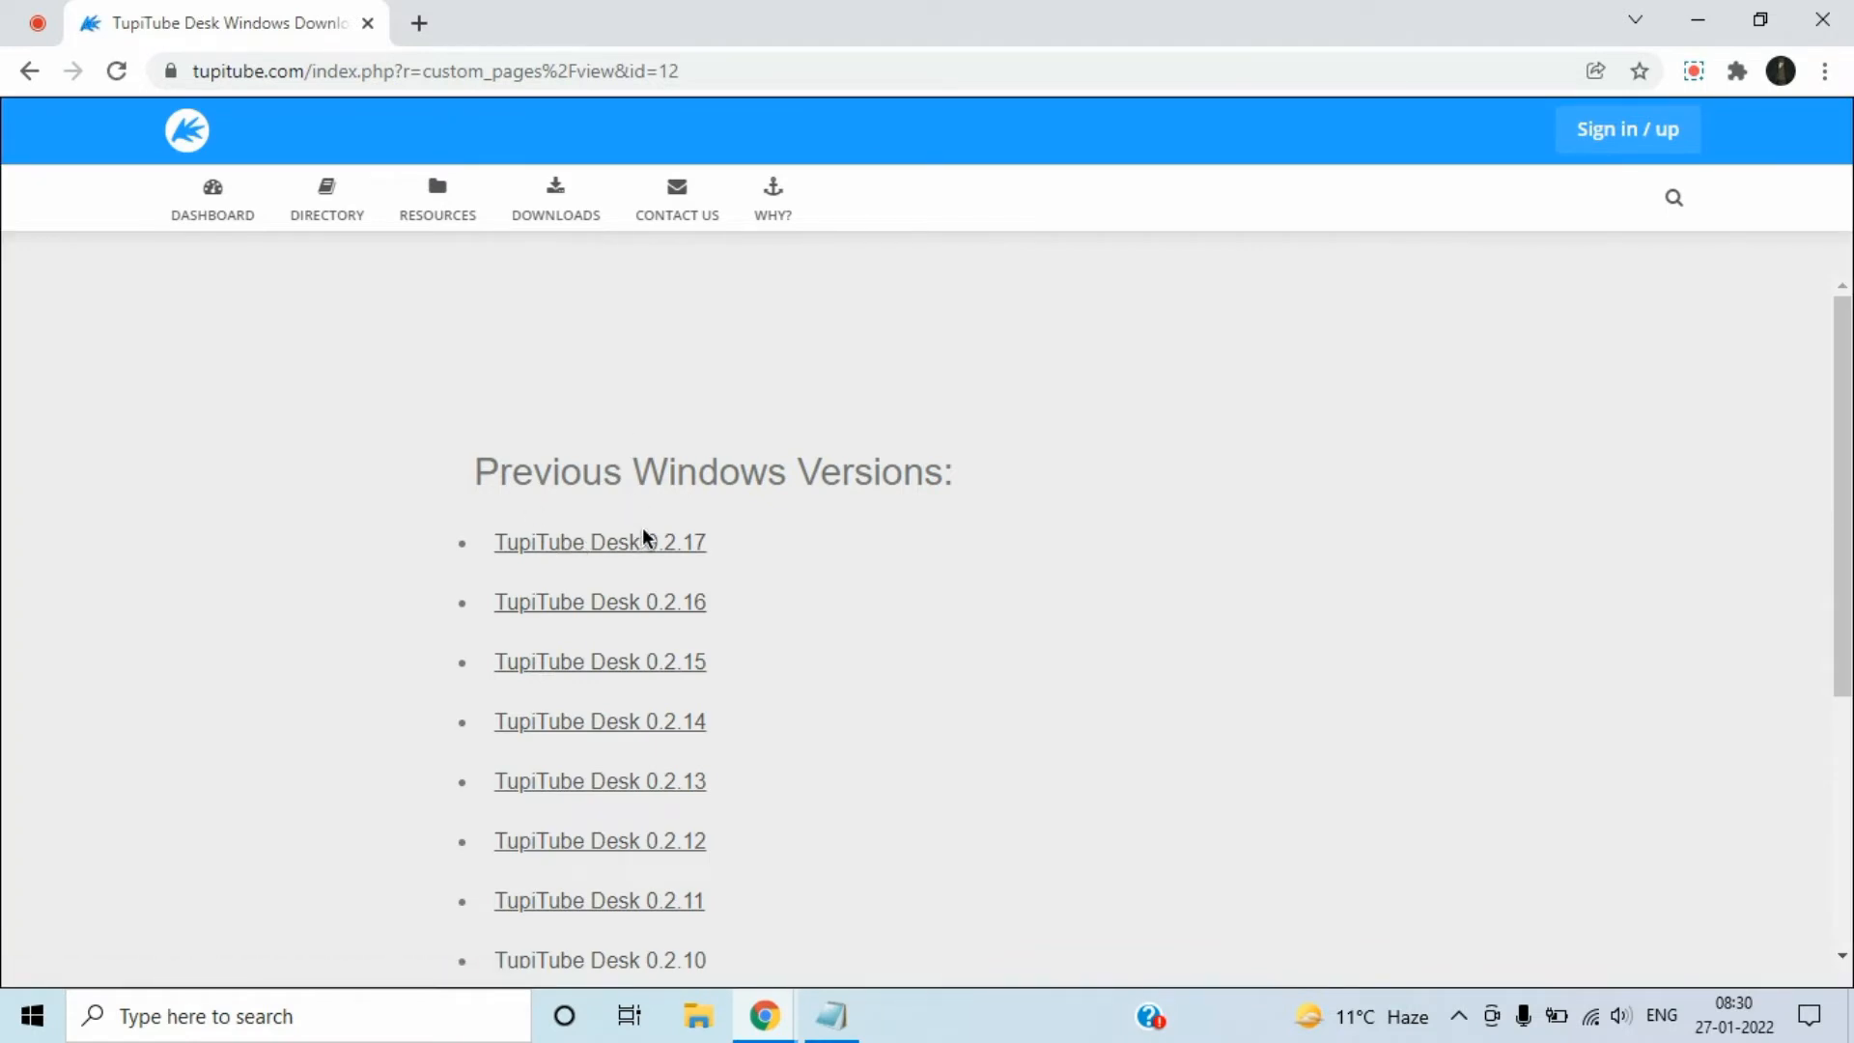
mouse_move(615, 556)
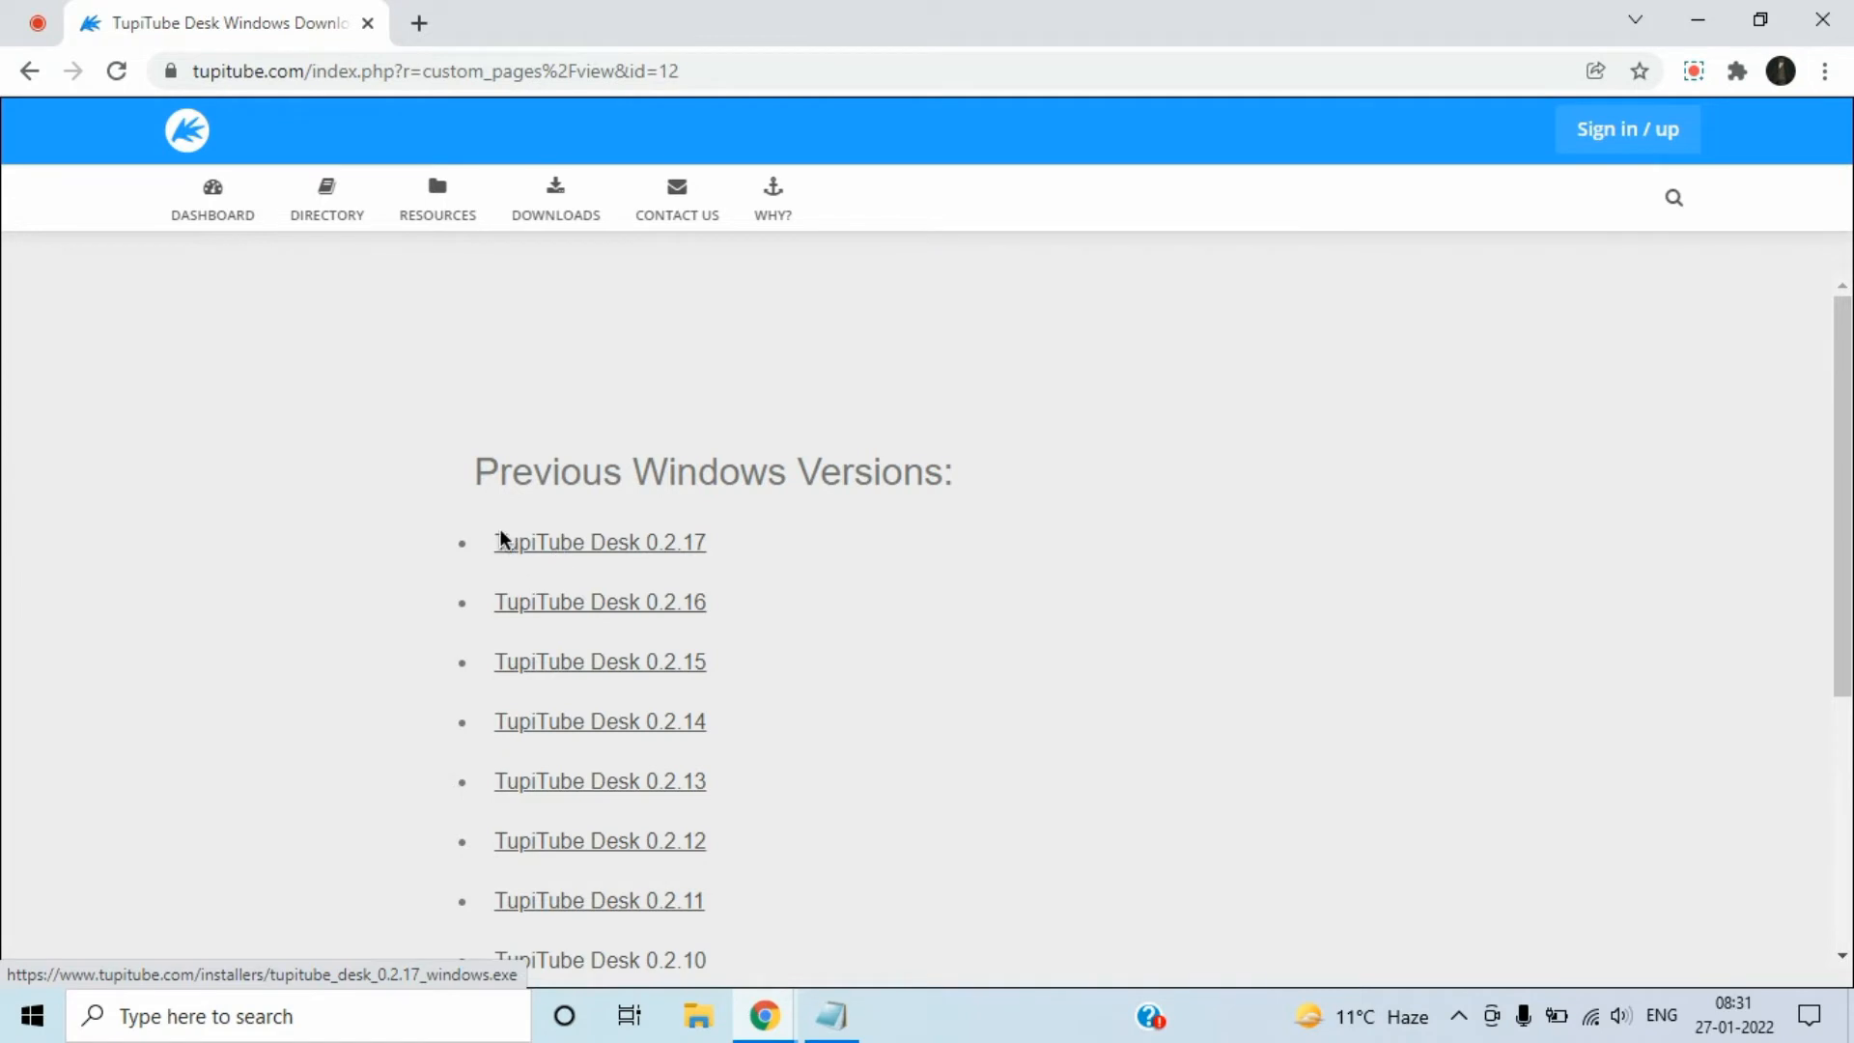
mouse_move(664, 543)
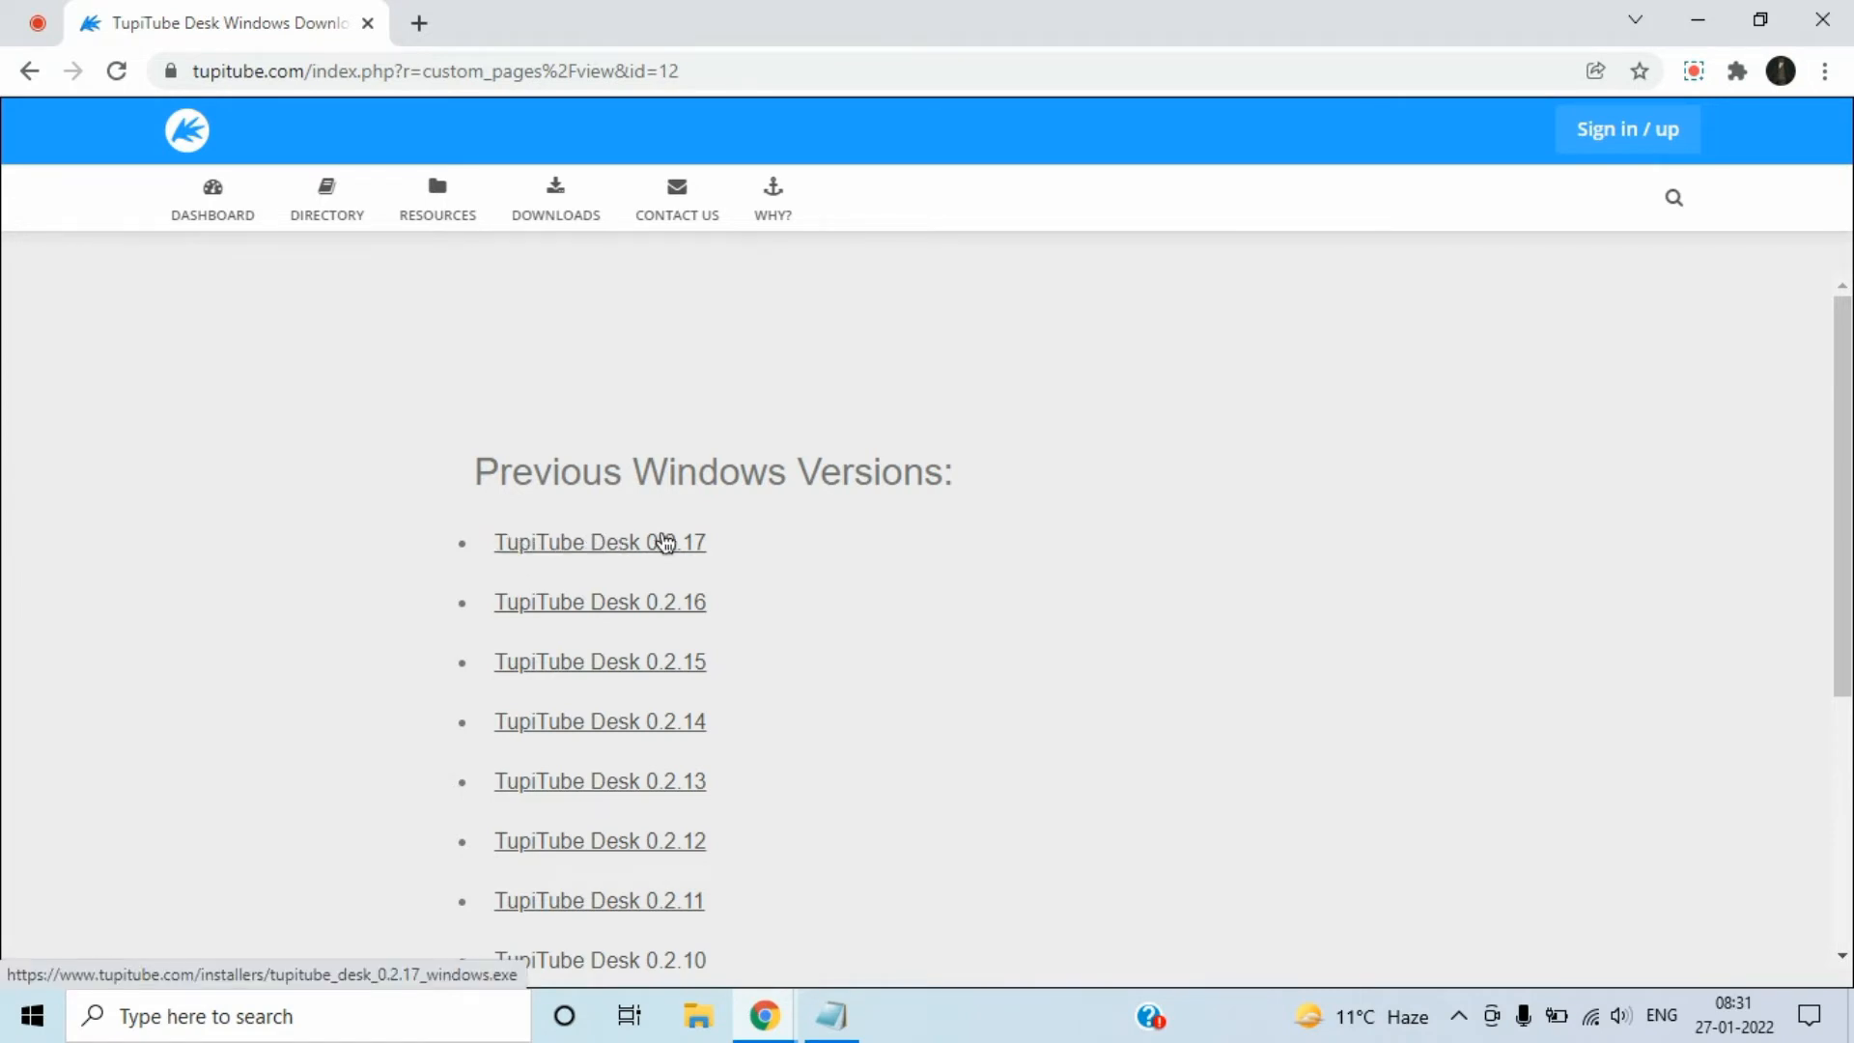
mouse_move(880, 532)
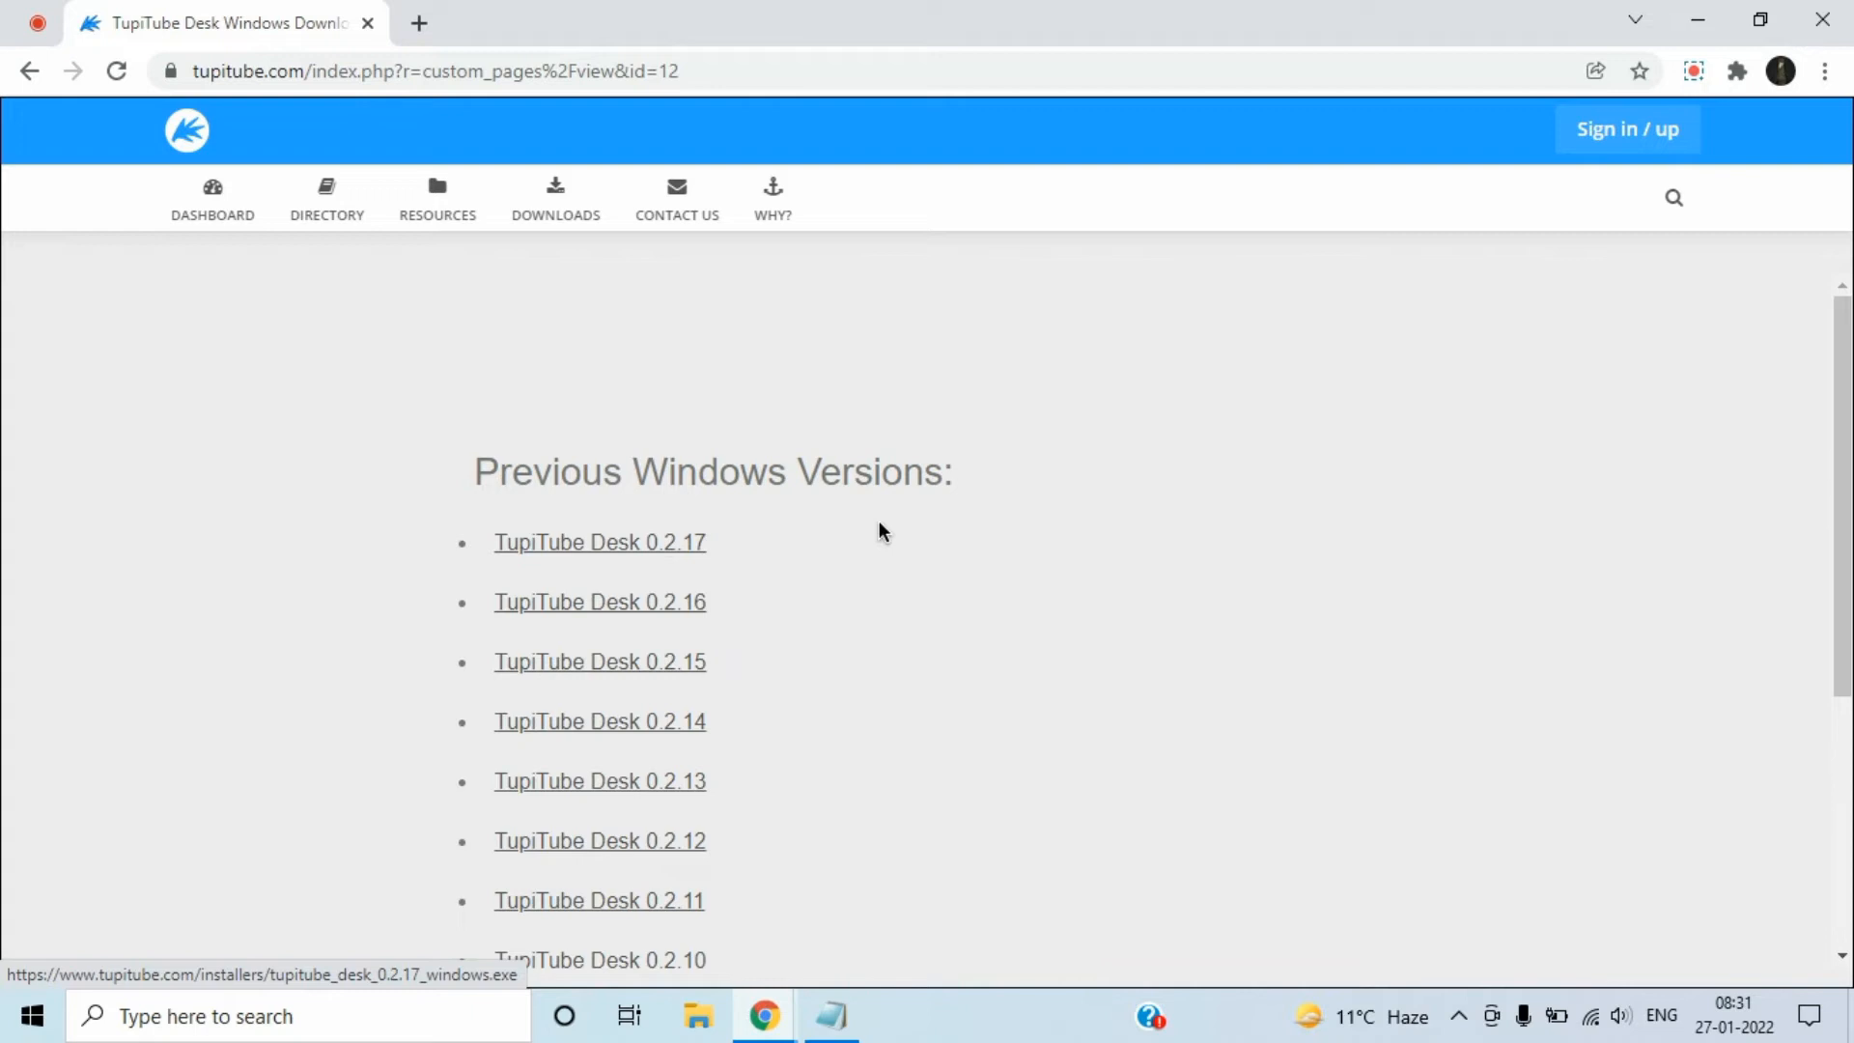
left_click(598, 542)
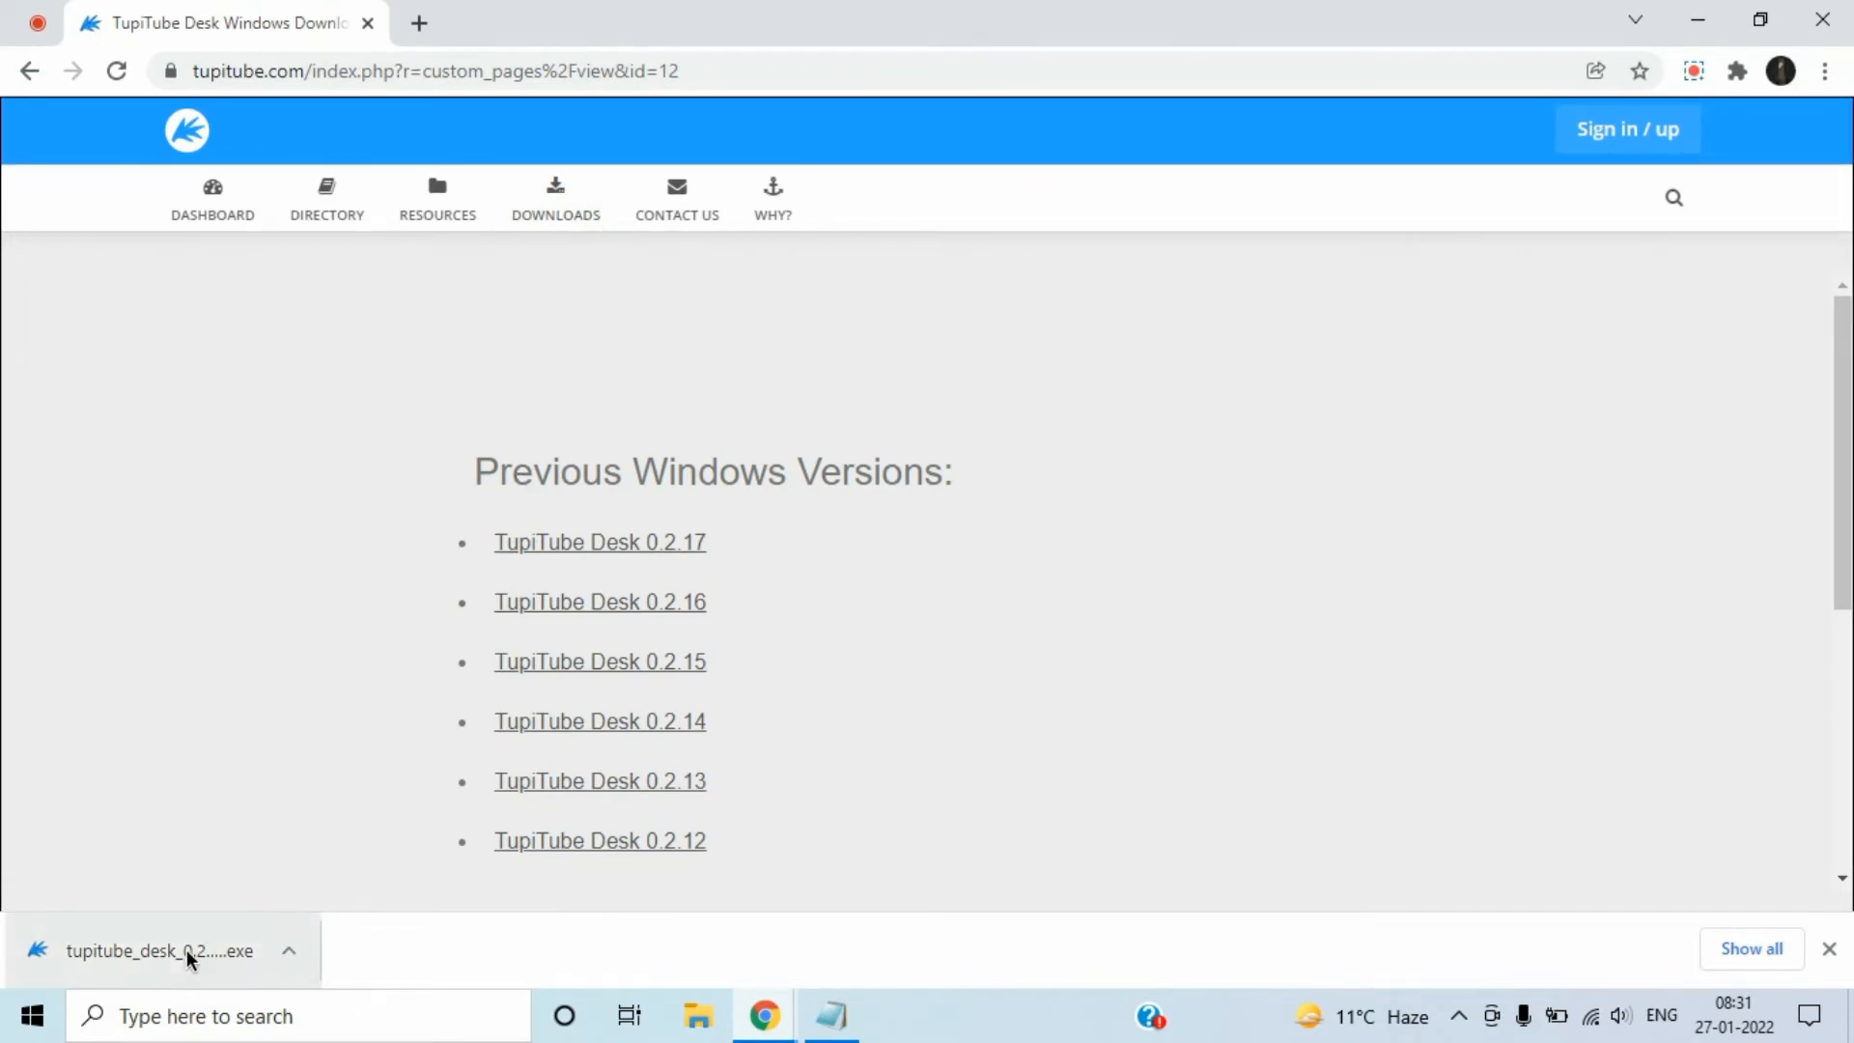
Step: Show tupitube_desk_0.2.17_windows in the Downloads folder and discard the untitled Notepad note
left_click(289, 949)
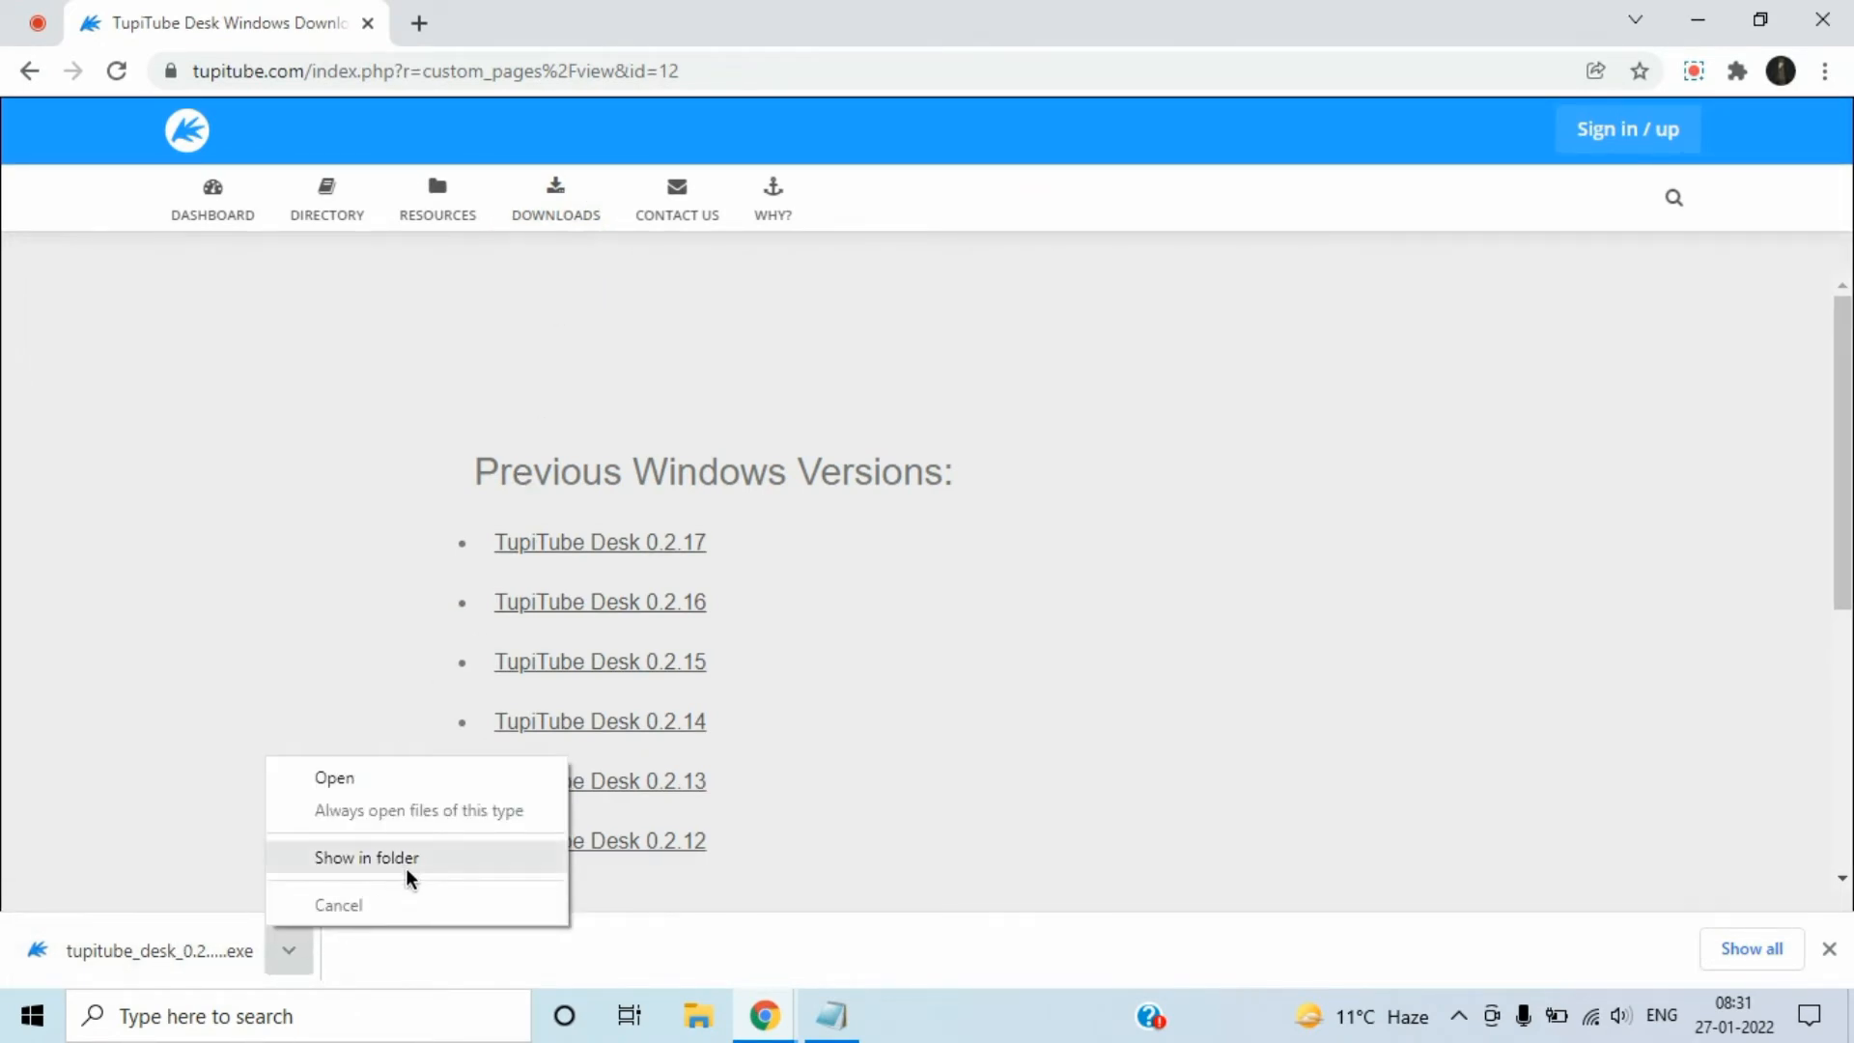
left_click(365, 858)
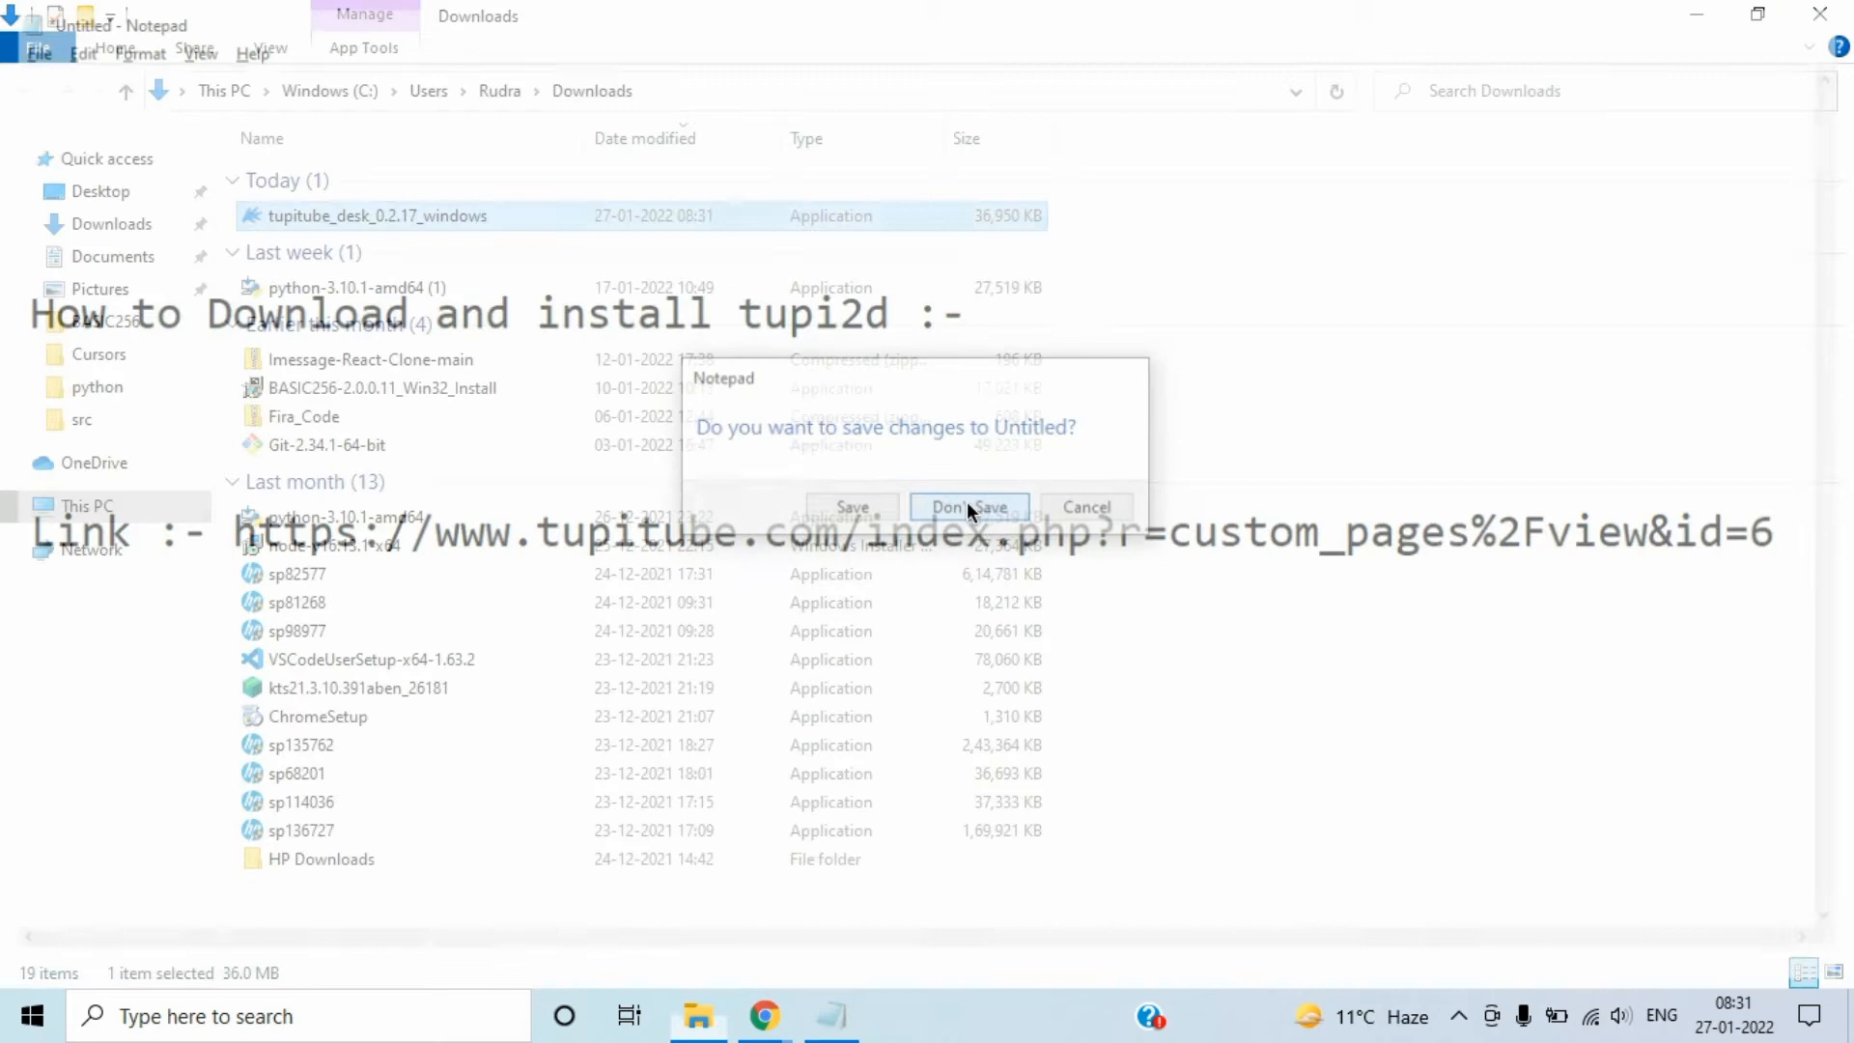
left_click(968, 506)
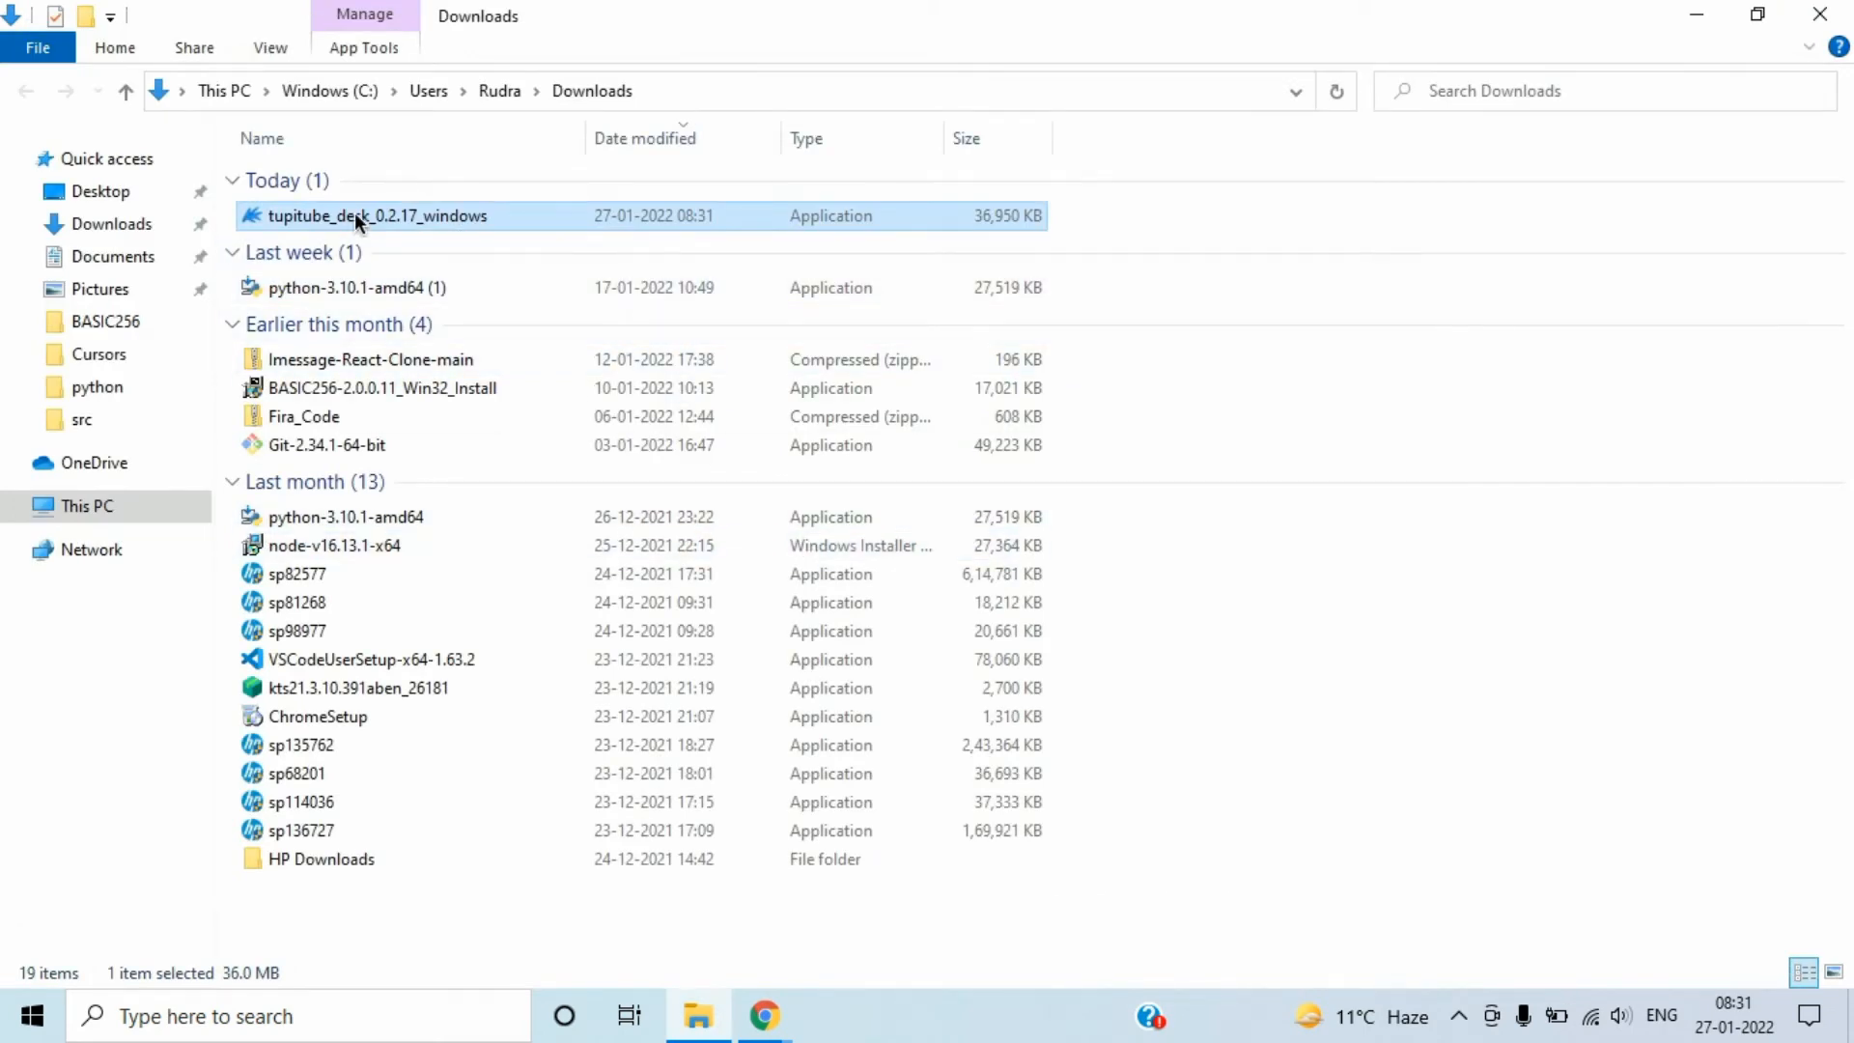
Step: Run the 0.2.17 installer, accepting the default folder and TupiTube Start Menu folder, and install
double_click(376, 216)
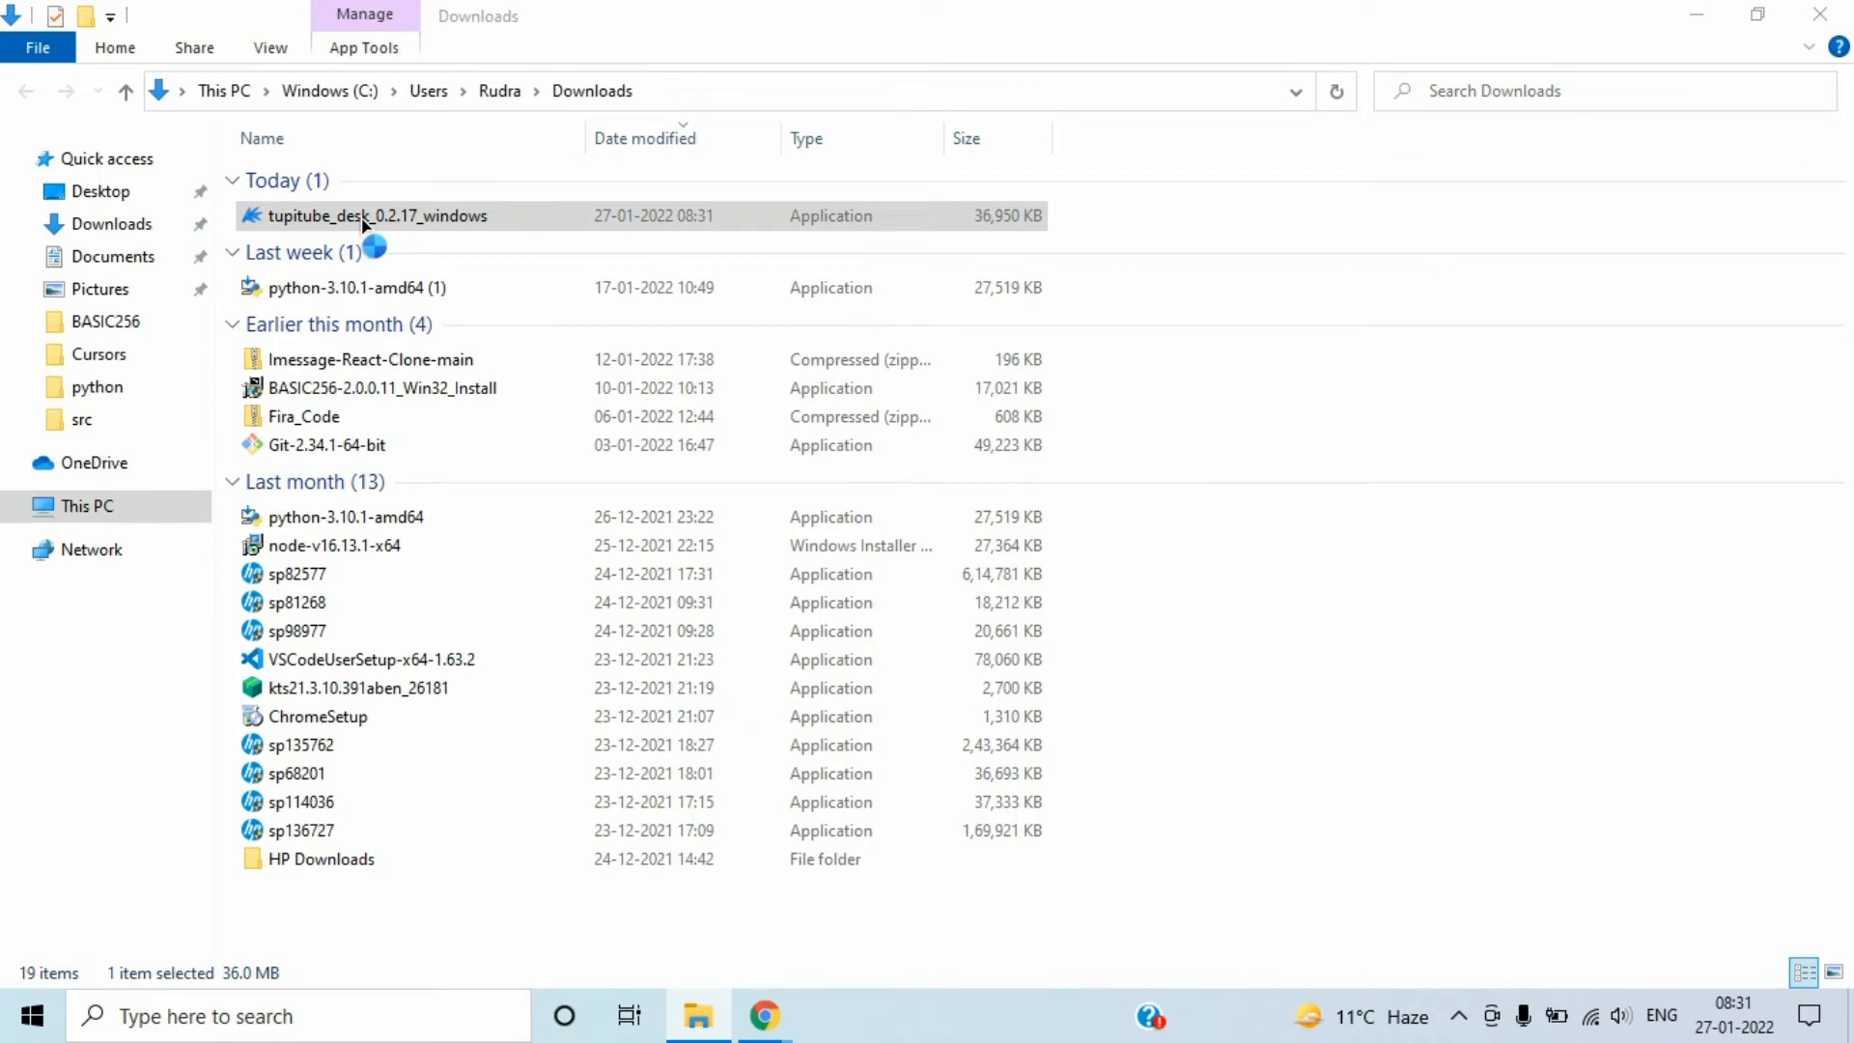
double_click(376, 215)
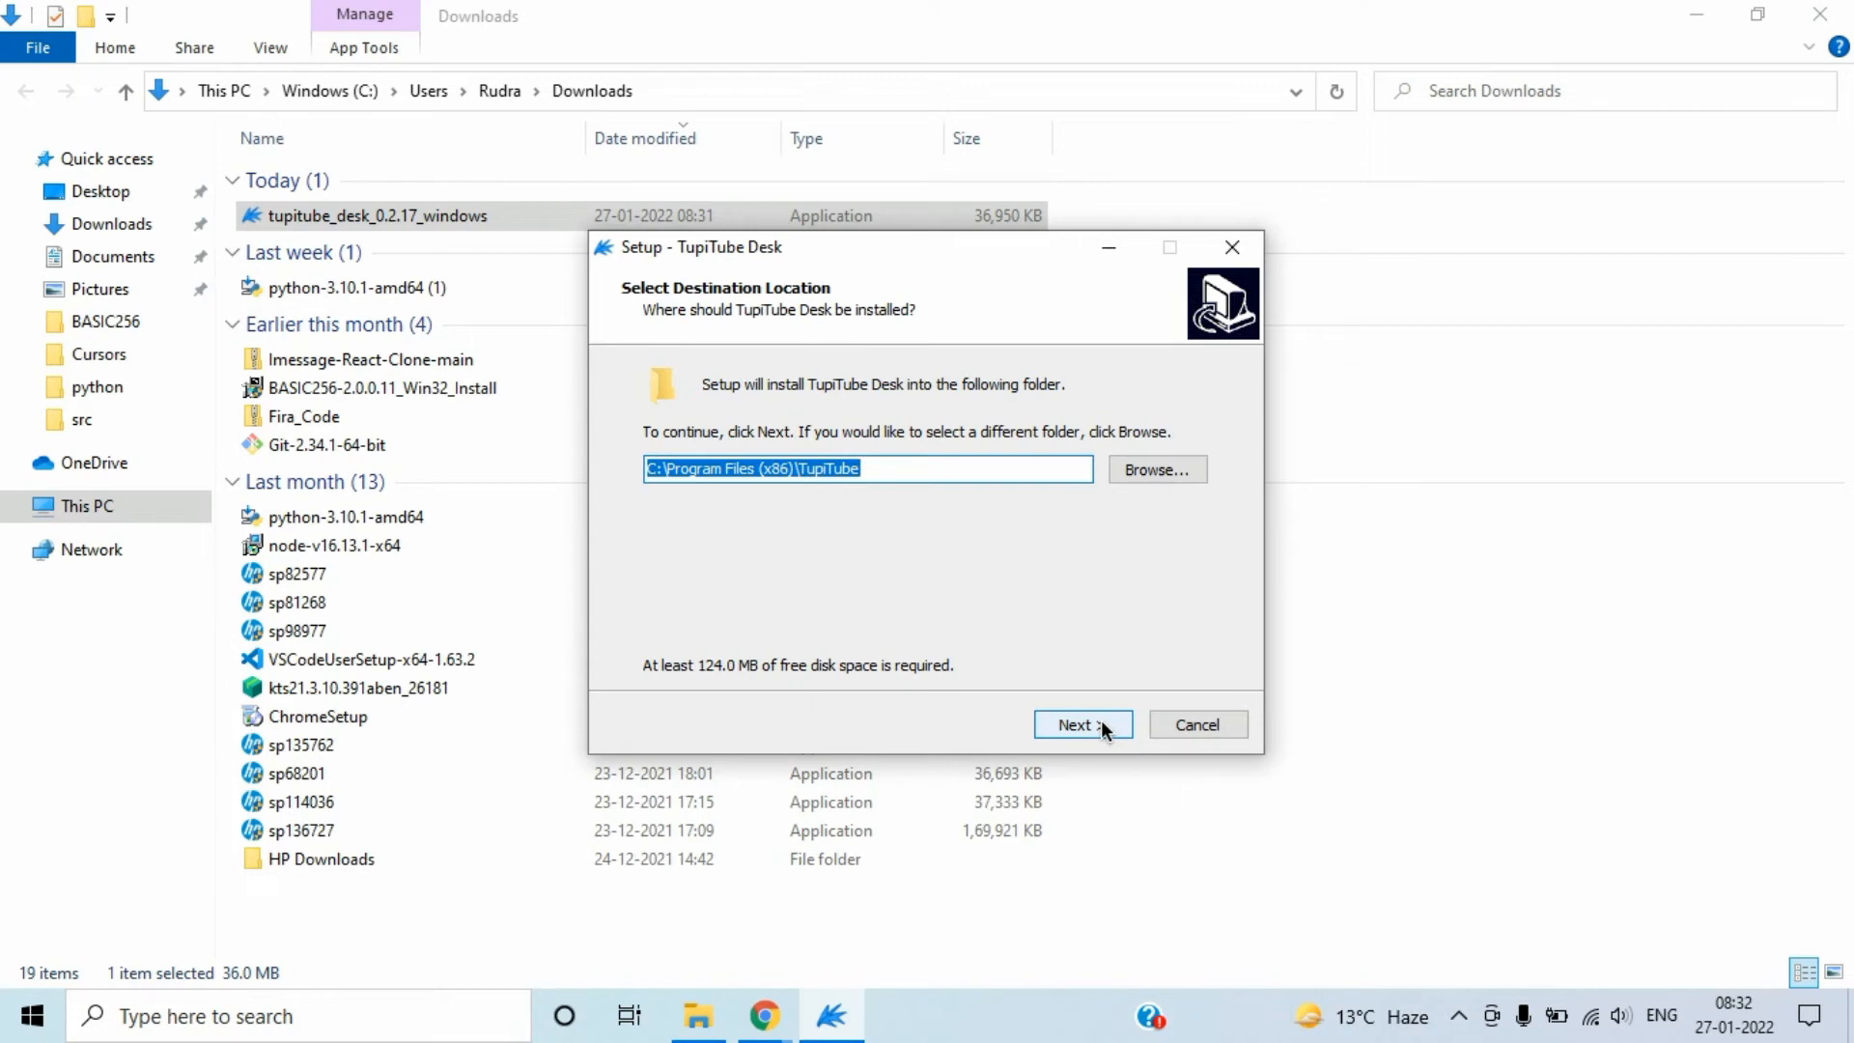
left_click(1081, 724)
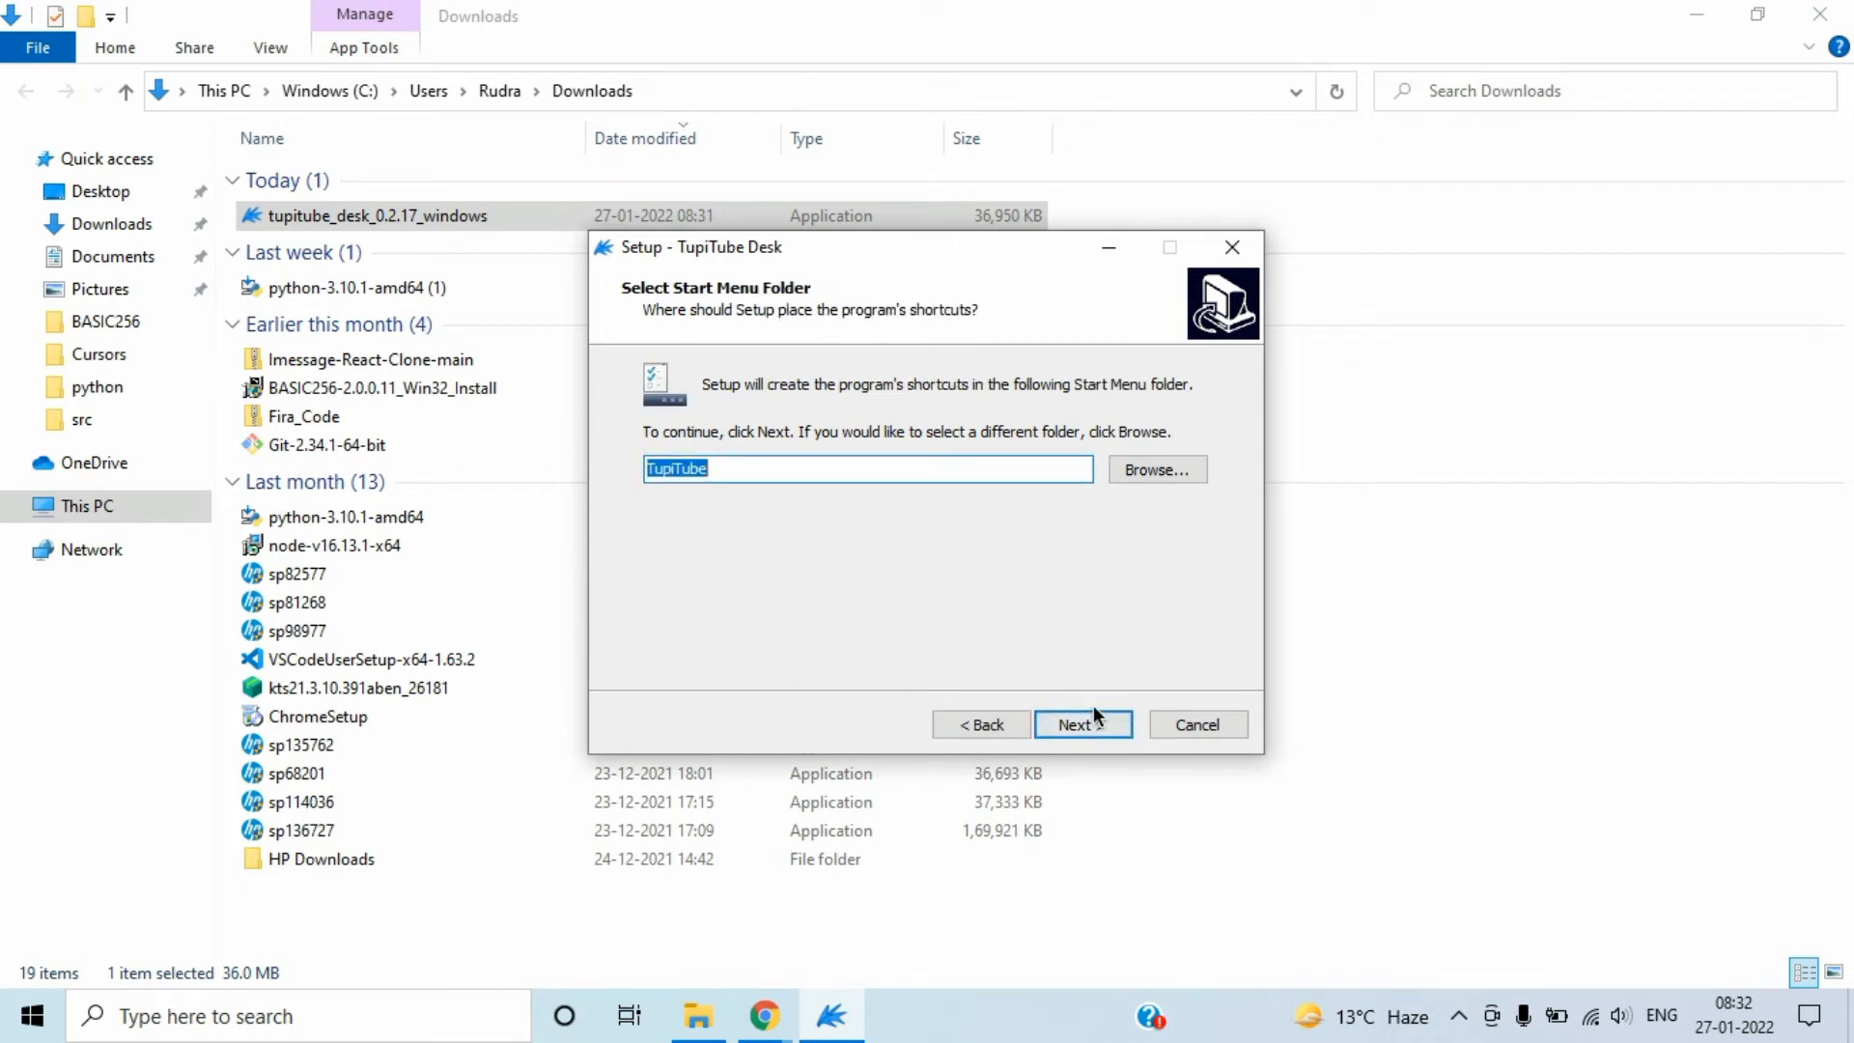
left_click(1081, 723)
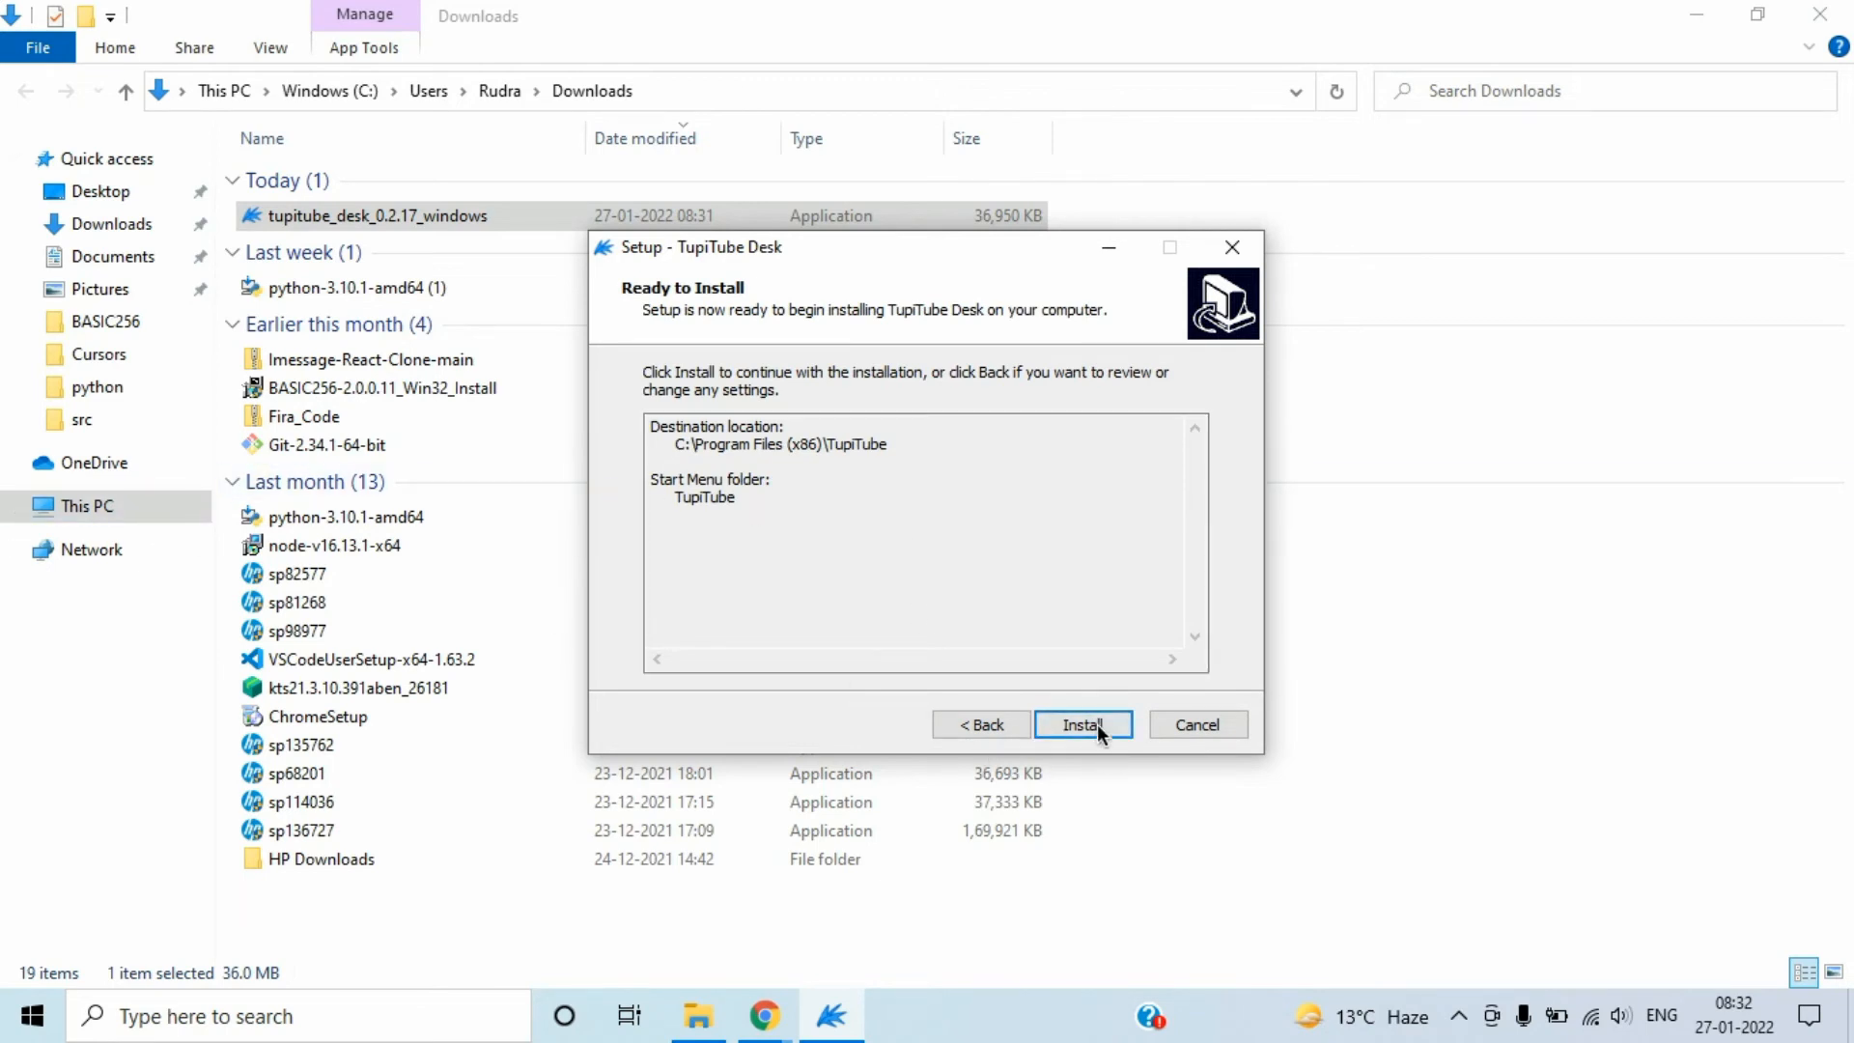
left_click(1081, 724)
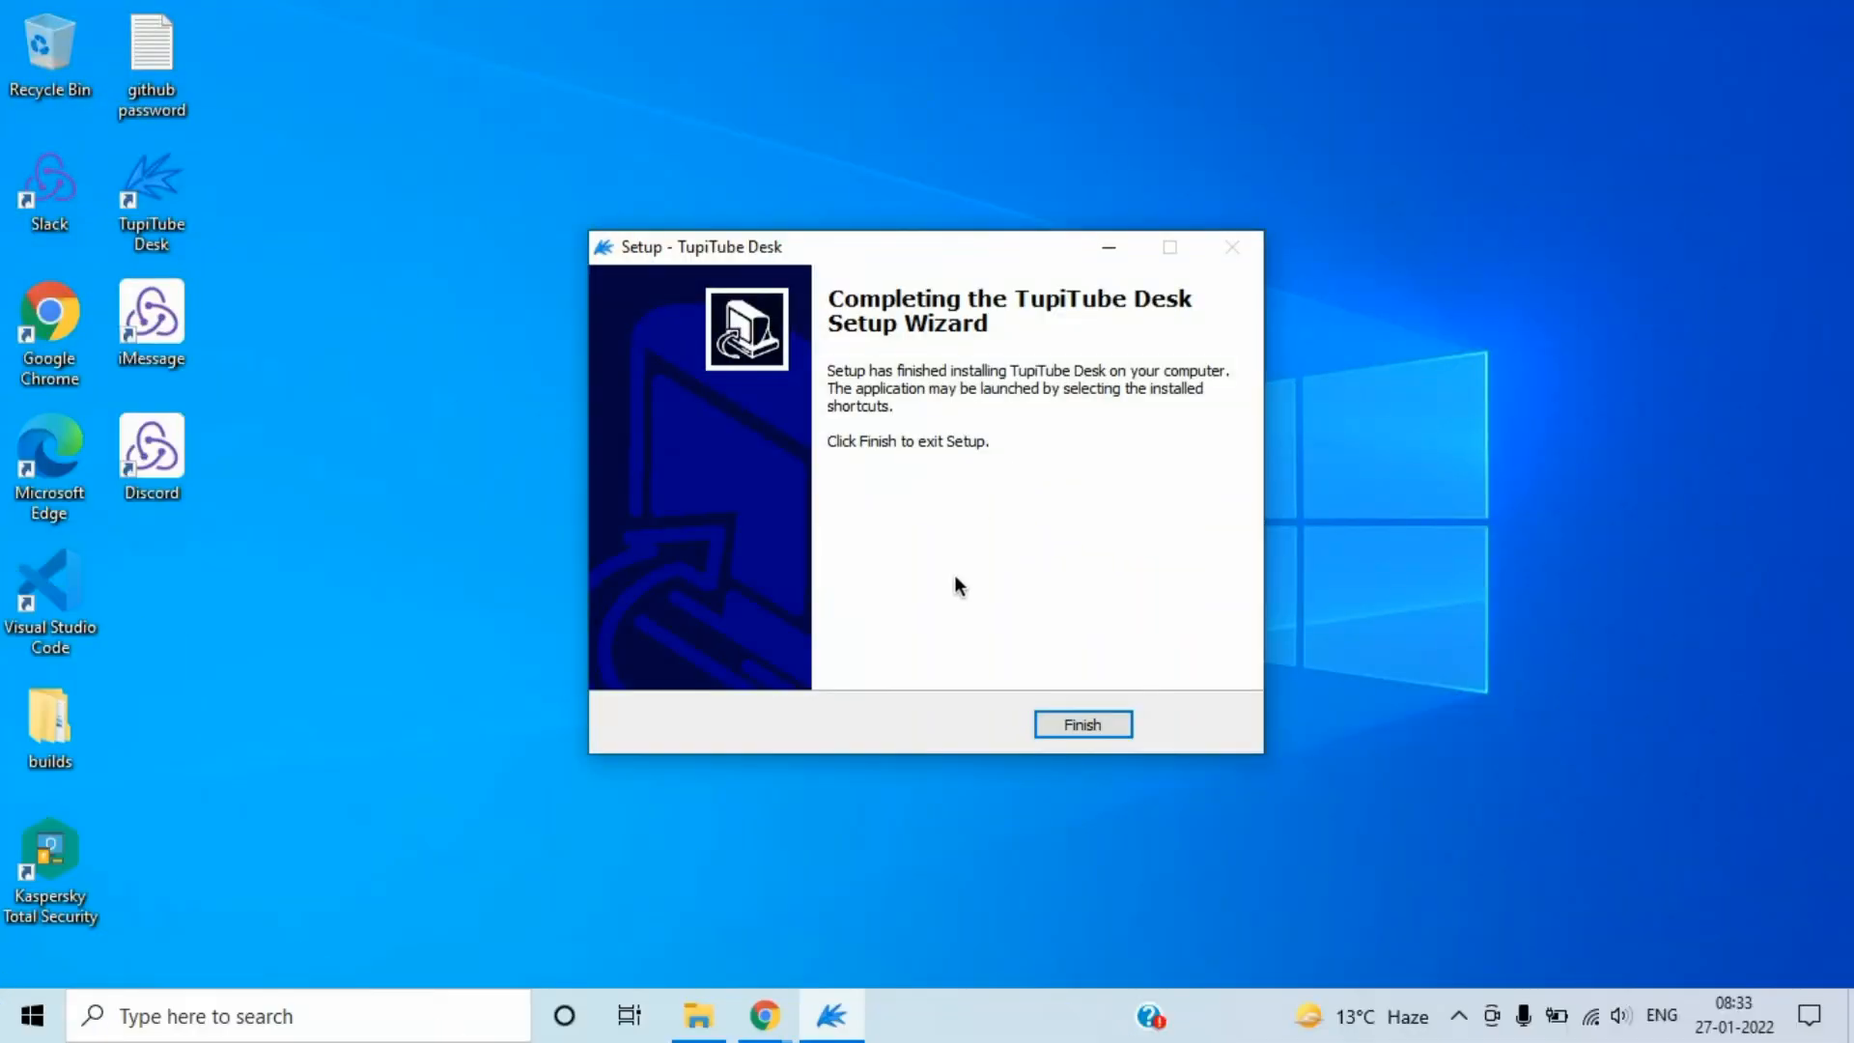
mouse_move(1189, 501)
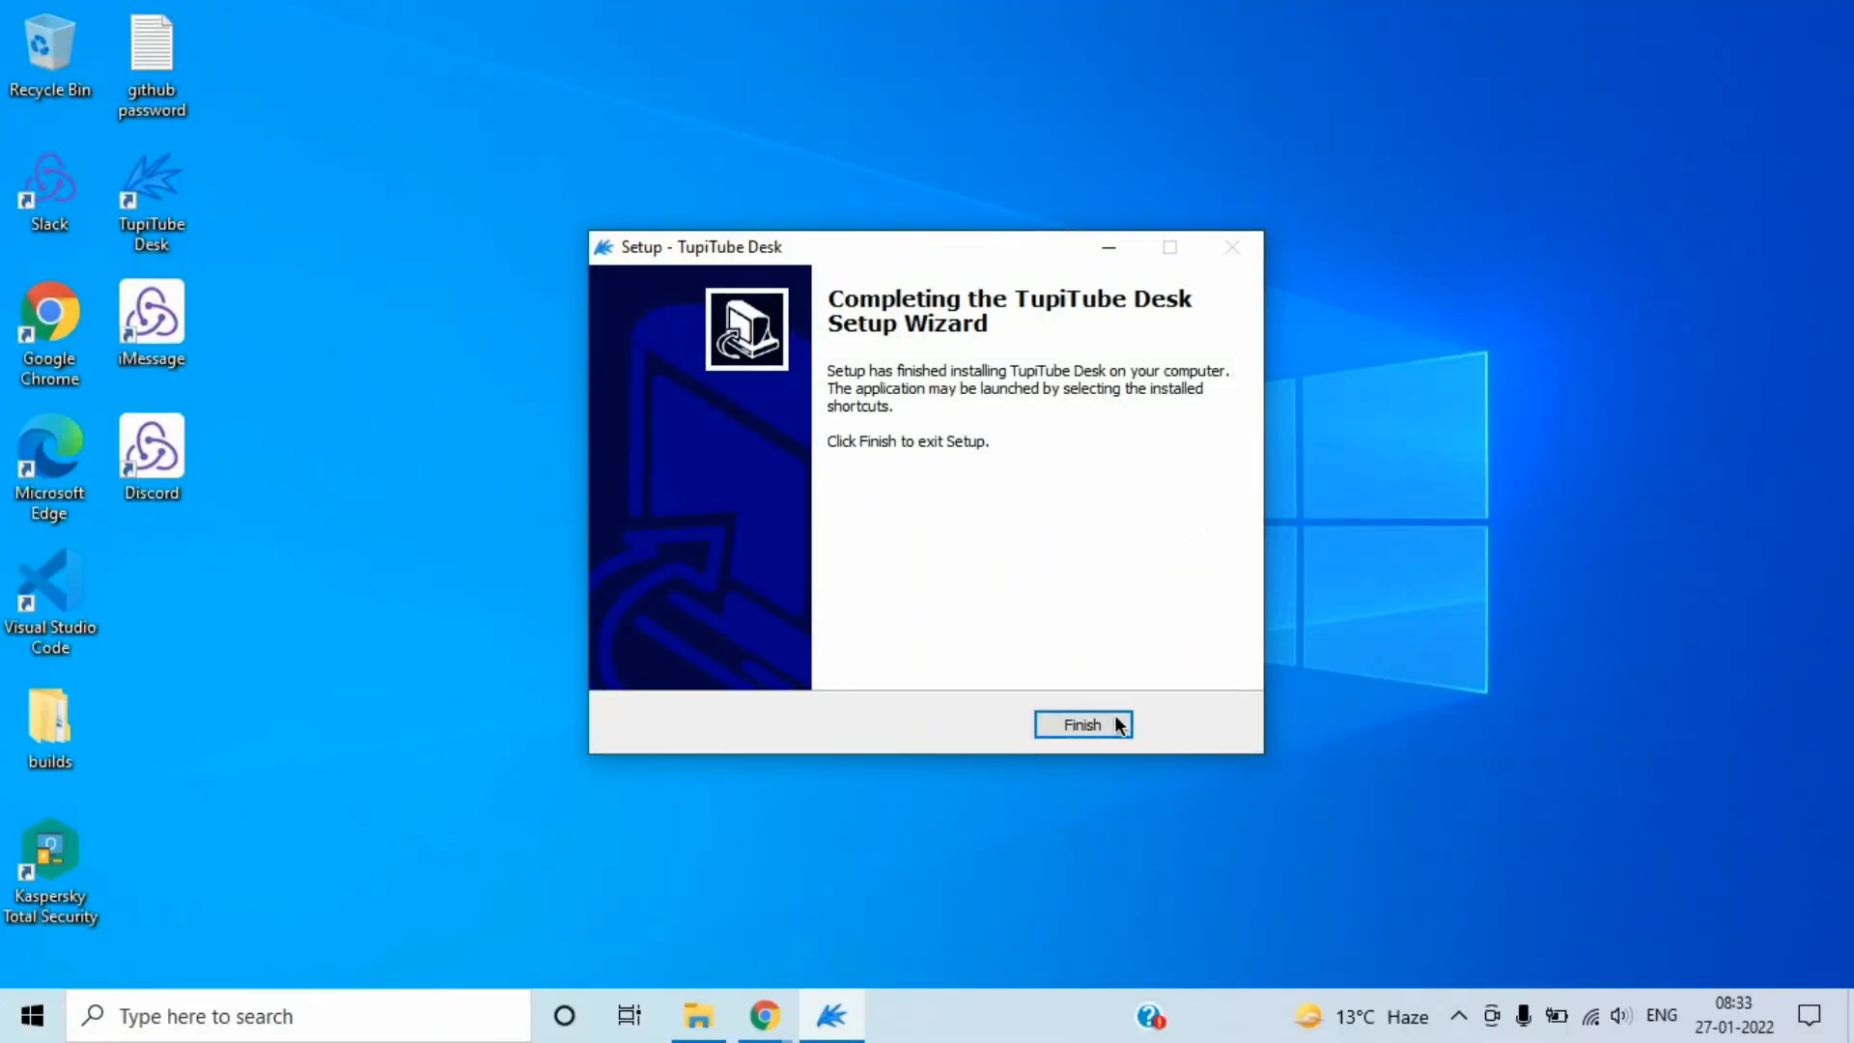
Step: Finish the setup wizard and launch TupiTube Desk from its desktop shortcut
left_click(1078, 723)
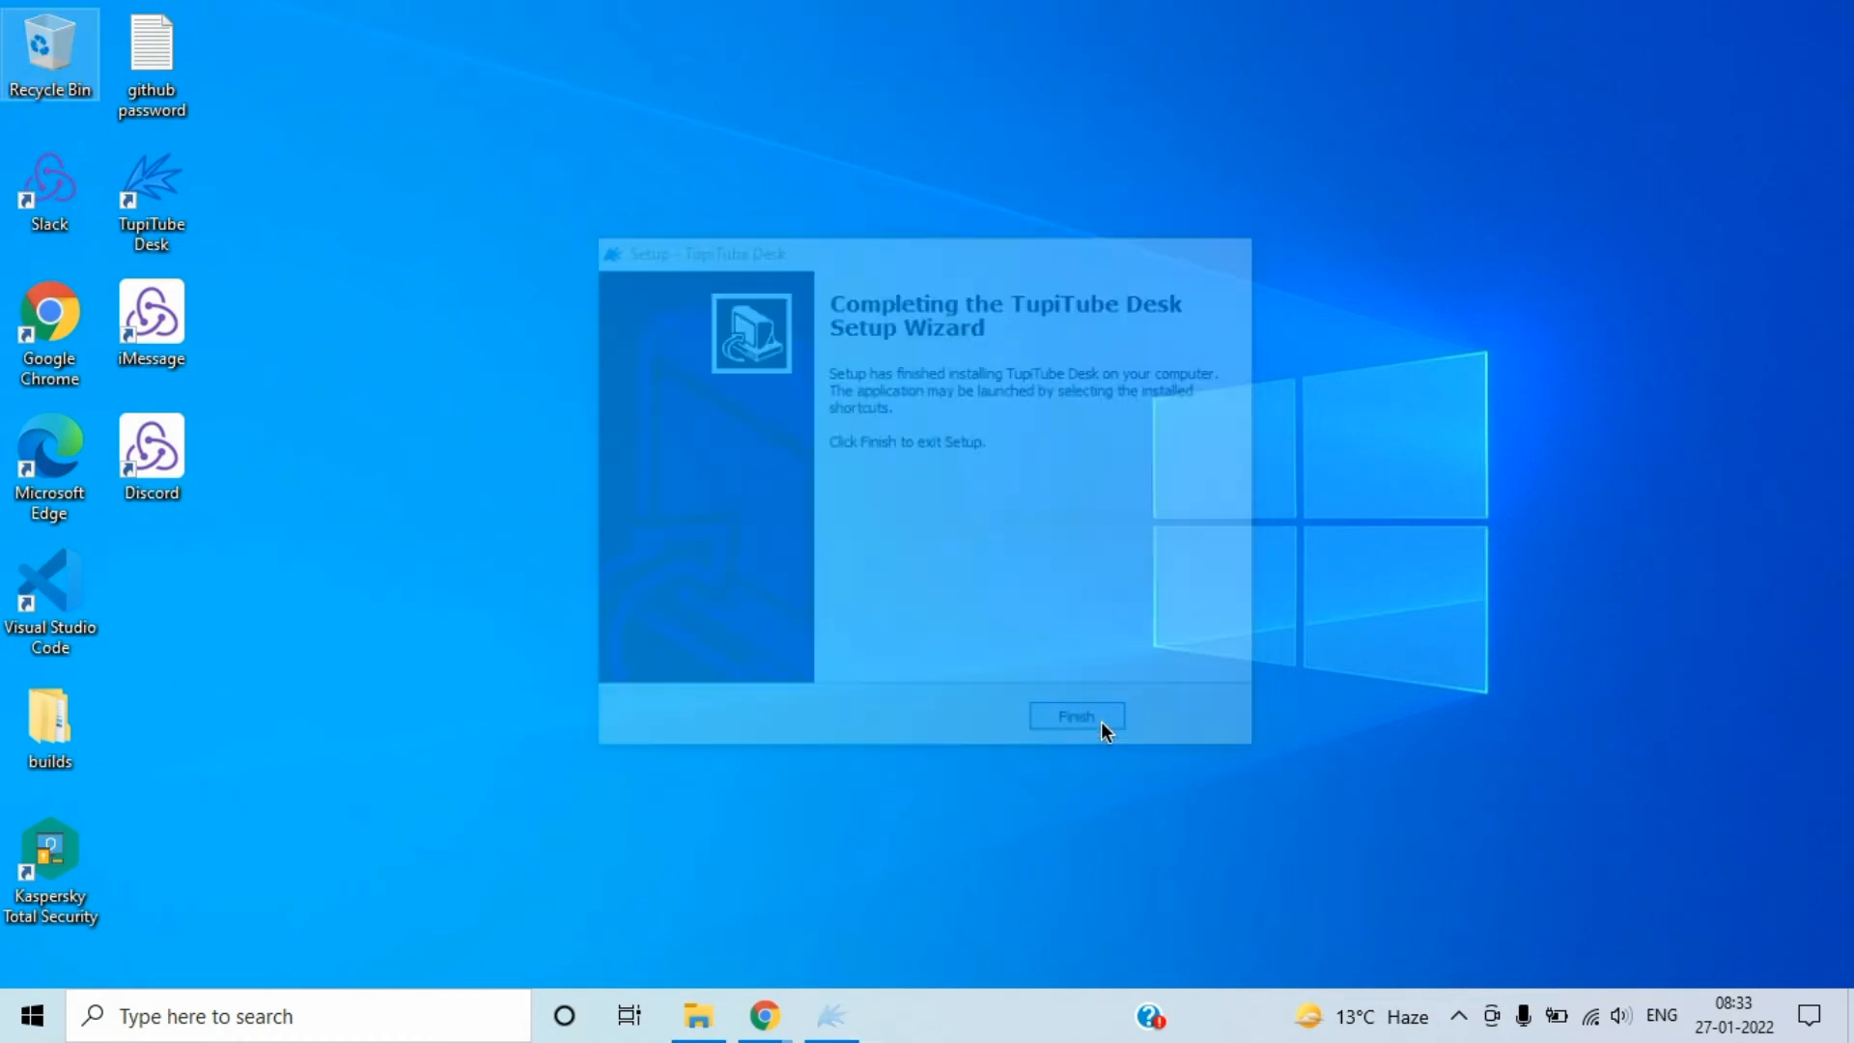
left_click(1075, 716)
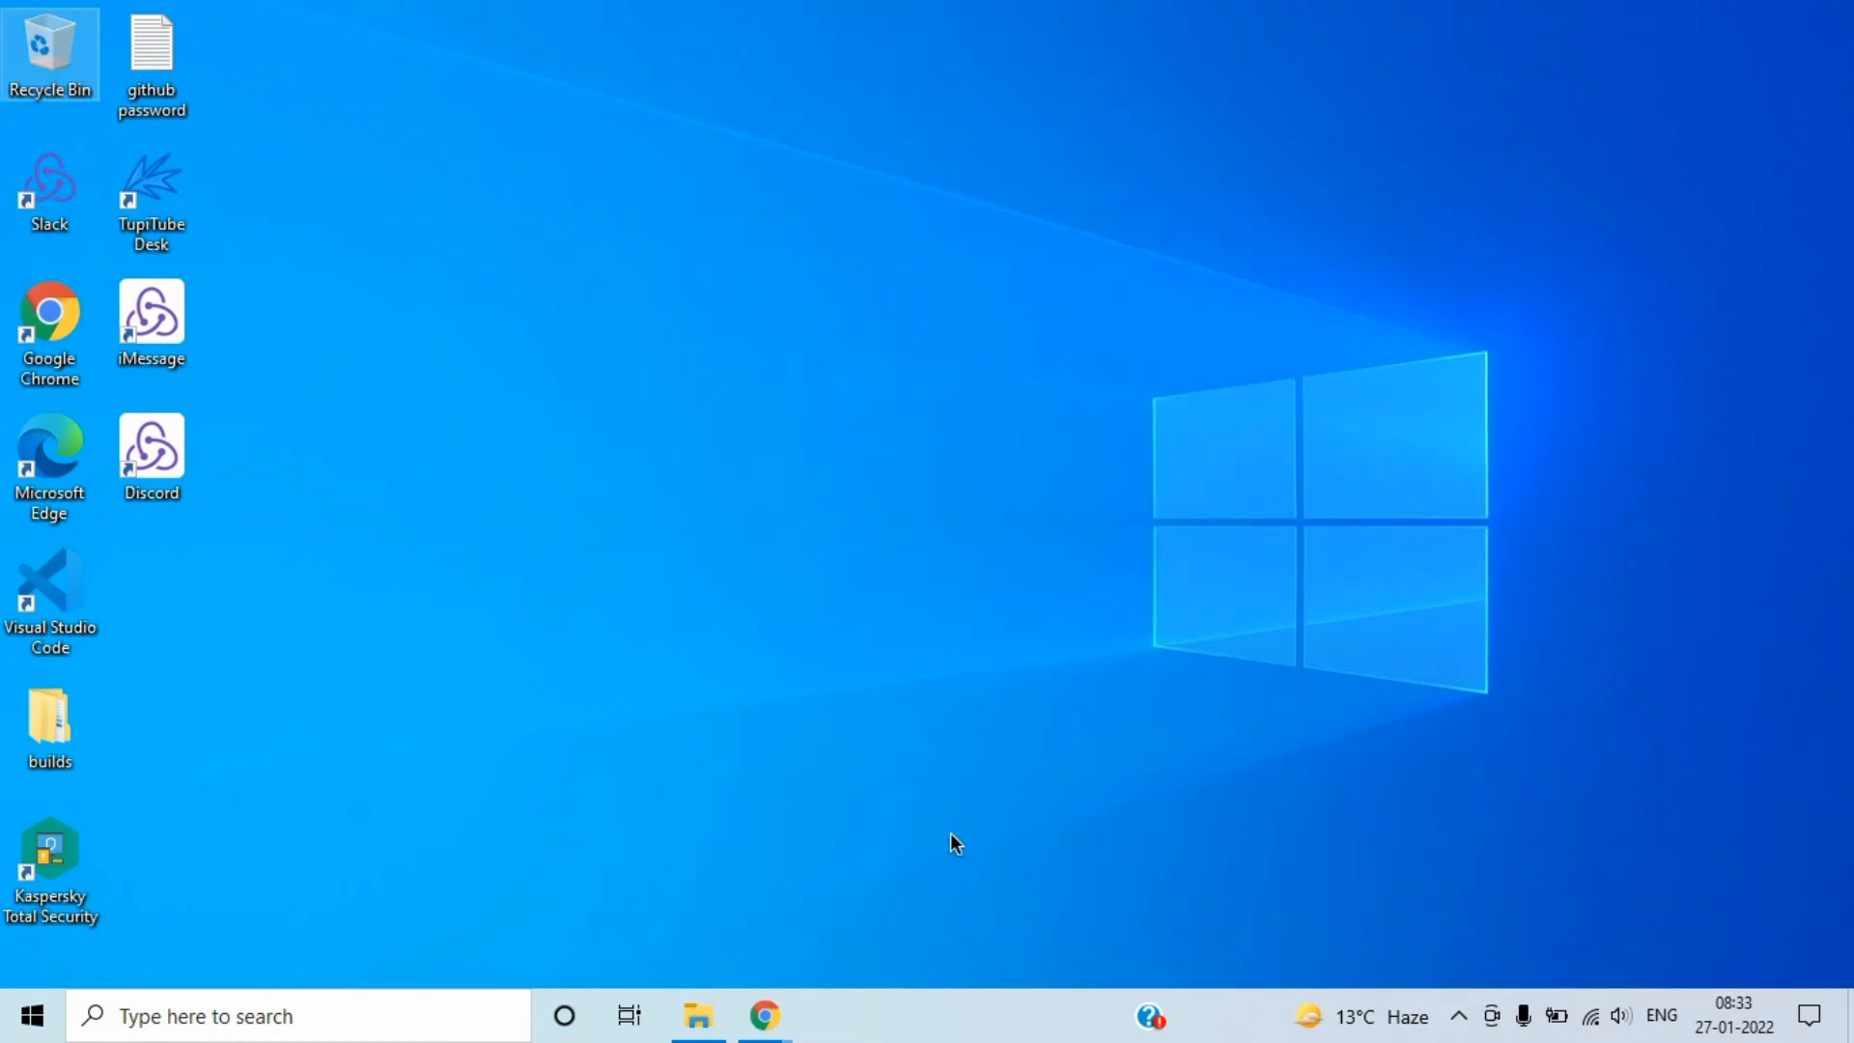
mouse_move(644, 804)
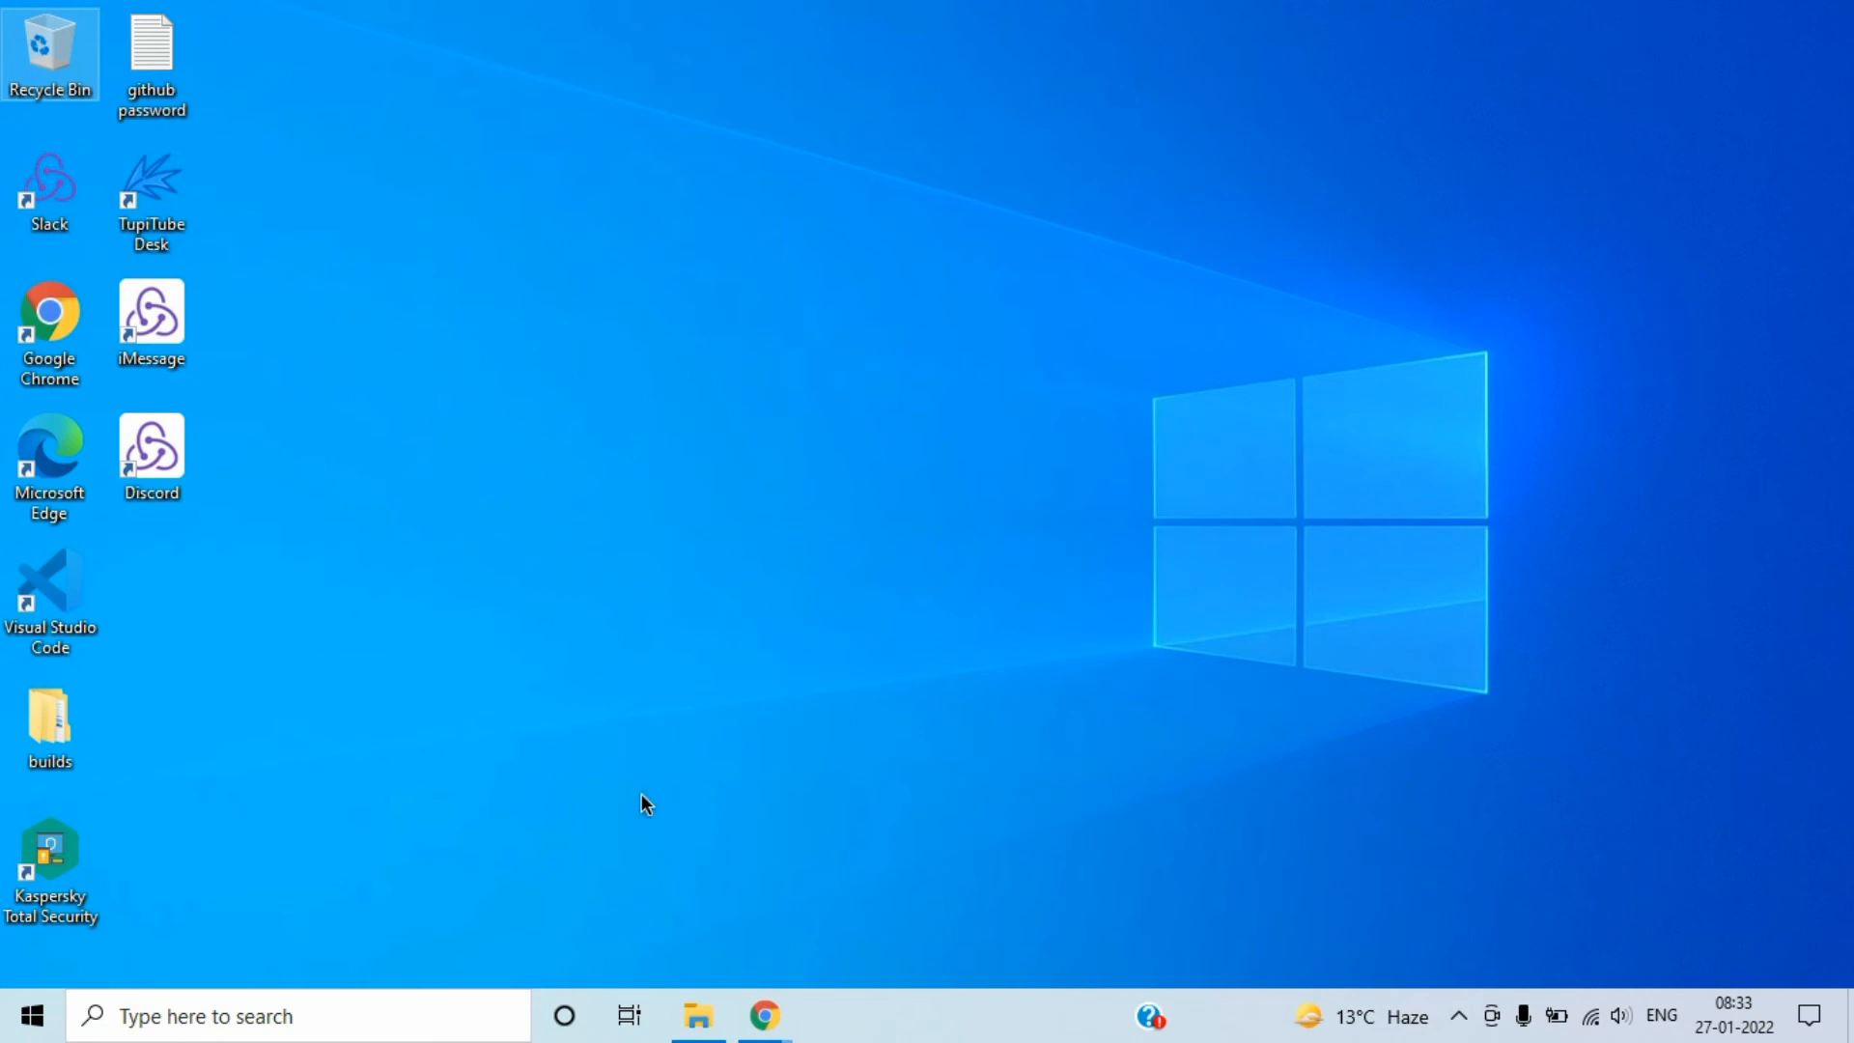
mouse_move(165, 212)
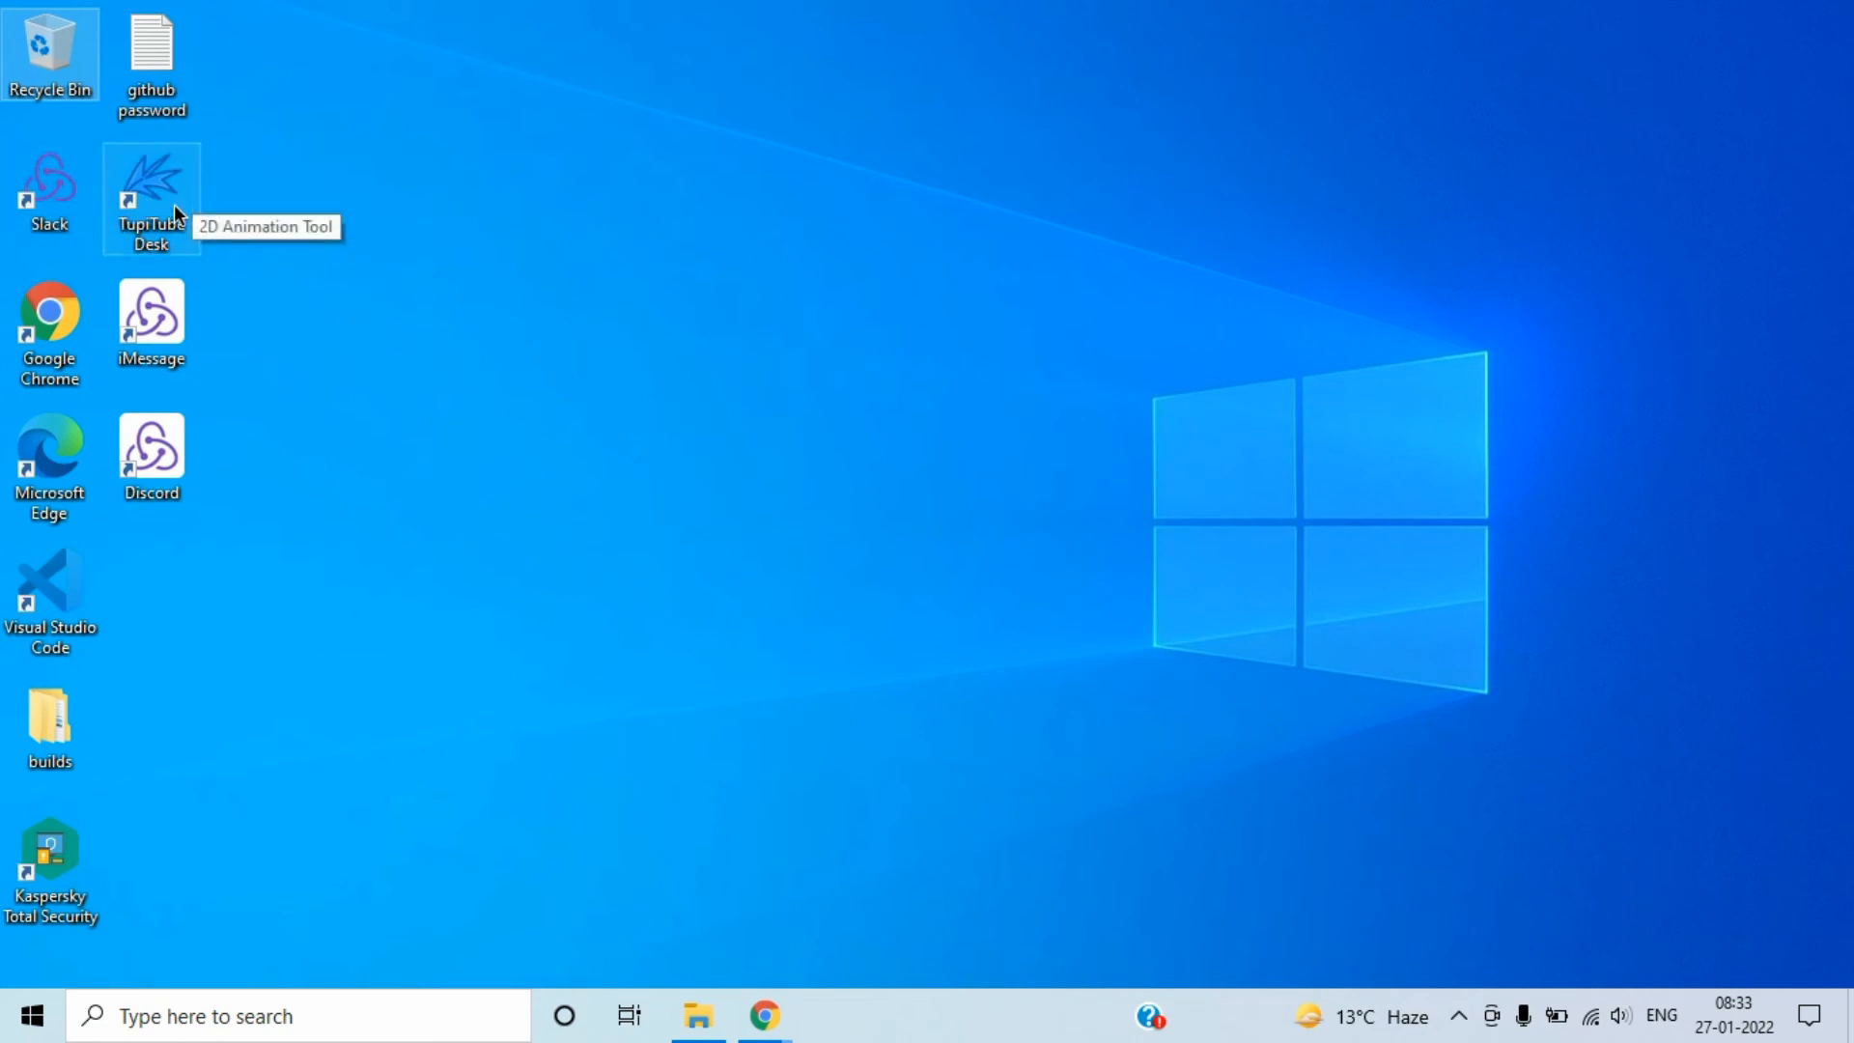
mouse_move(185, 256)
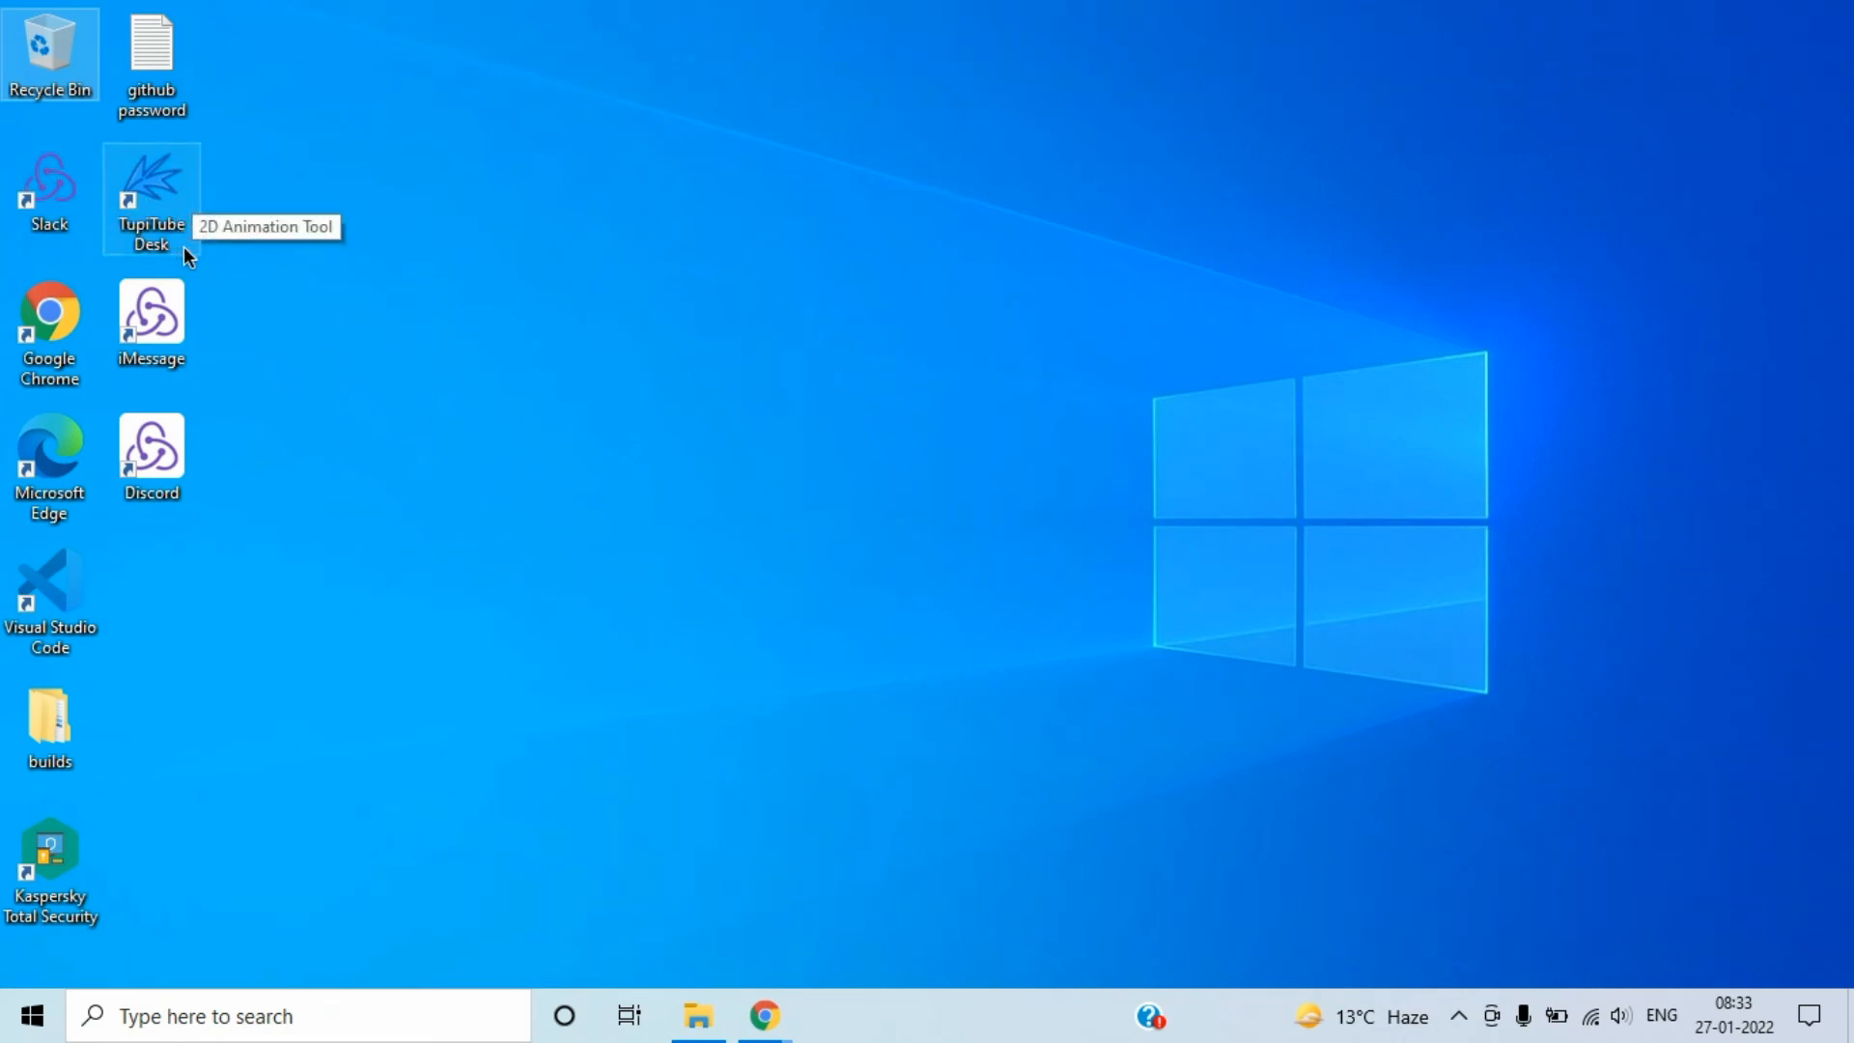
mouse_move(246, 196)
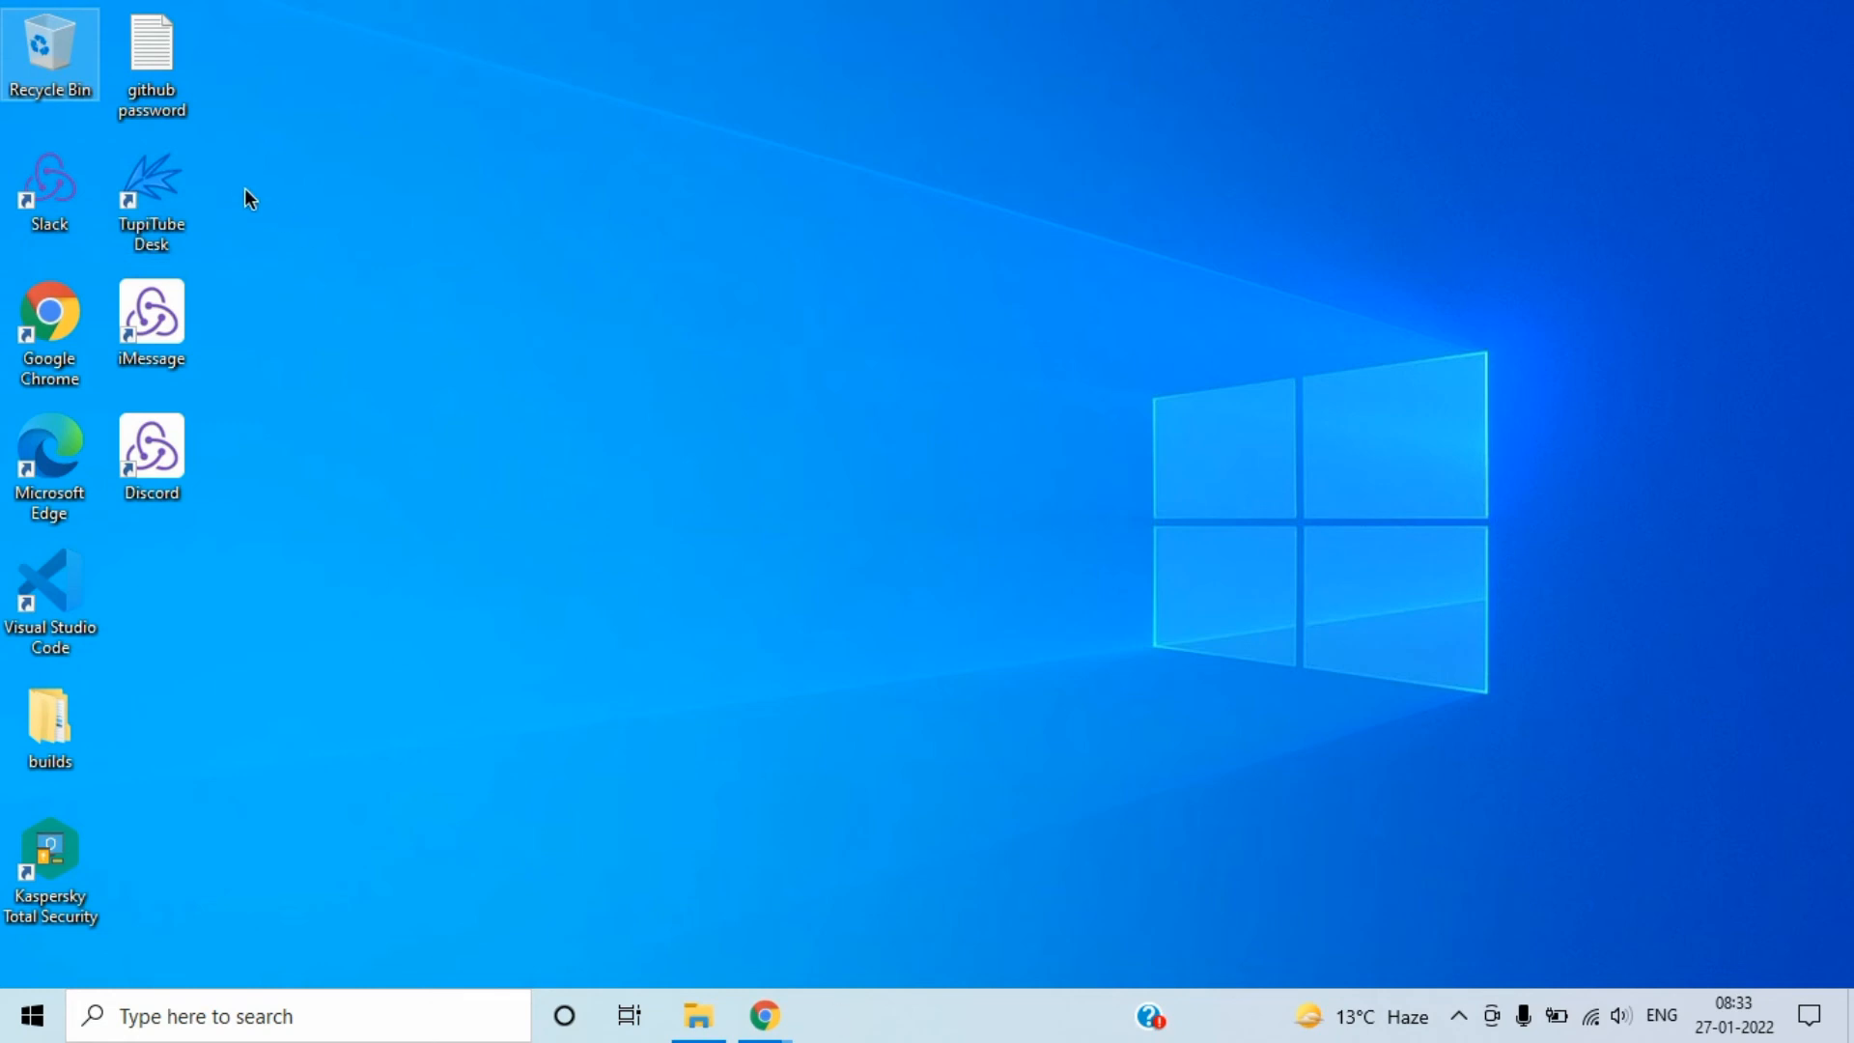
left_click(151, 197)
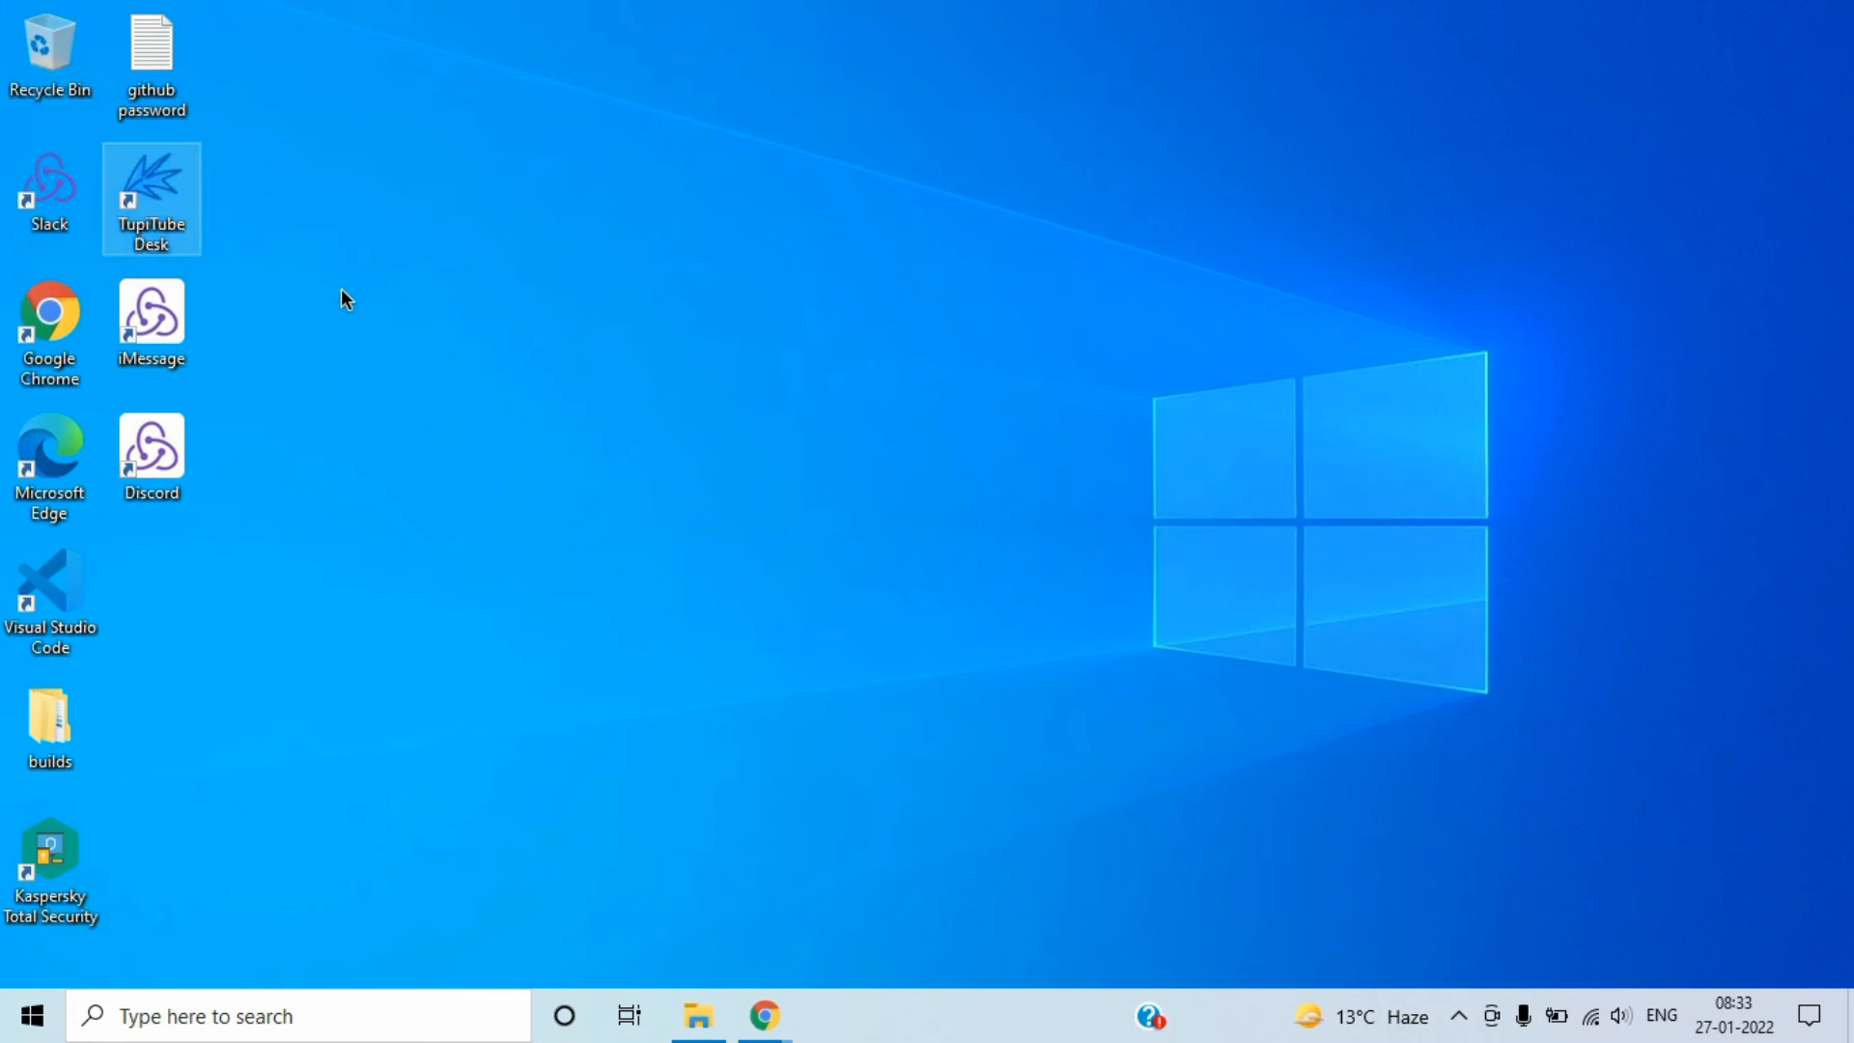
mouse_move(151, 225)
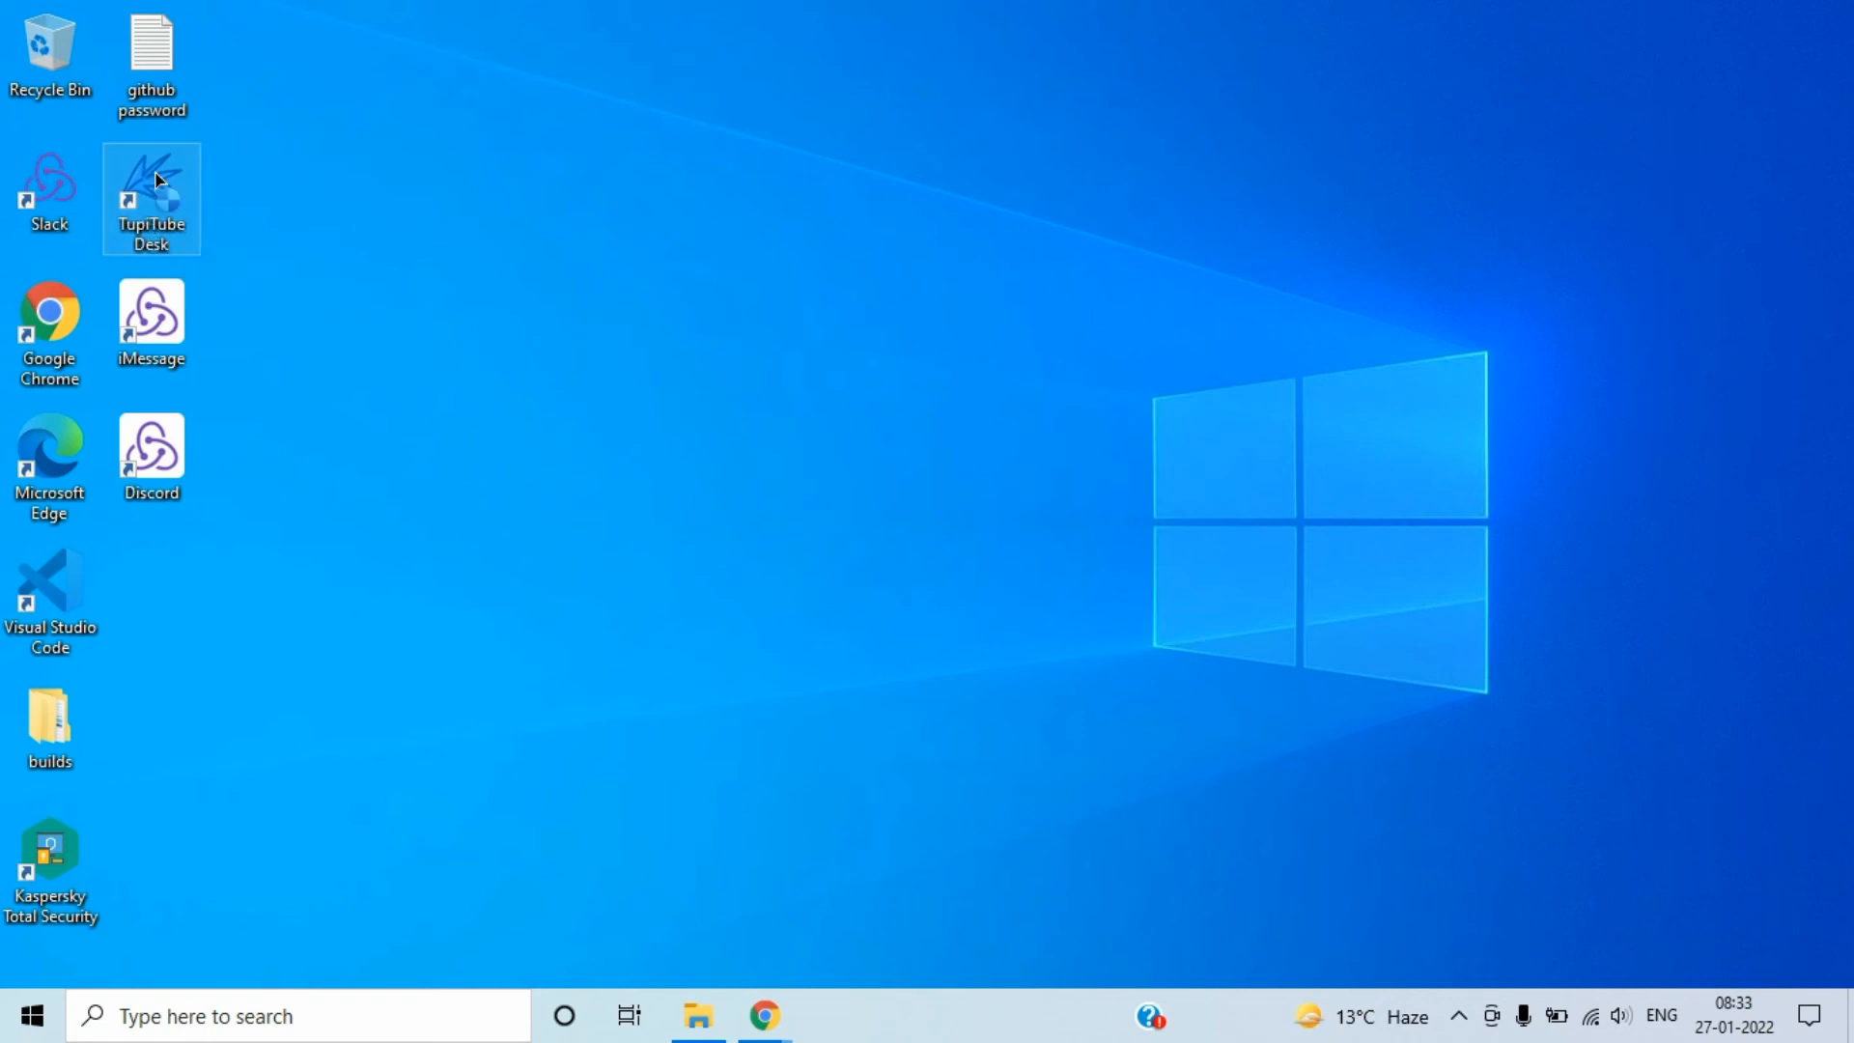
mouse_move(1110, 888)
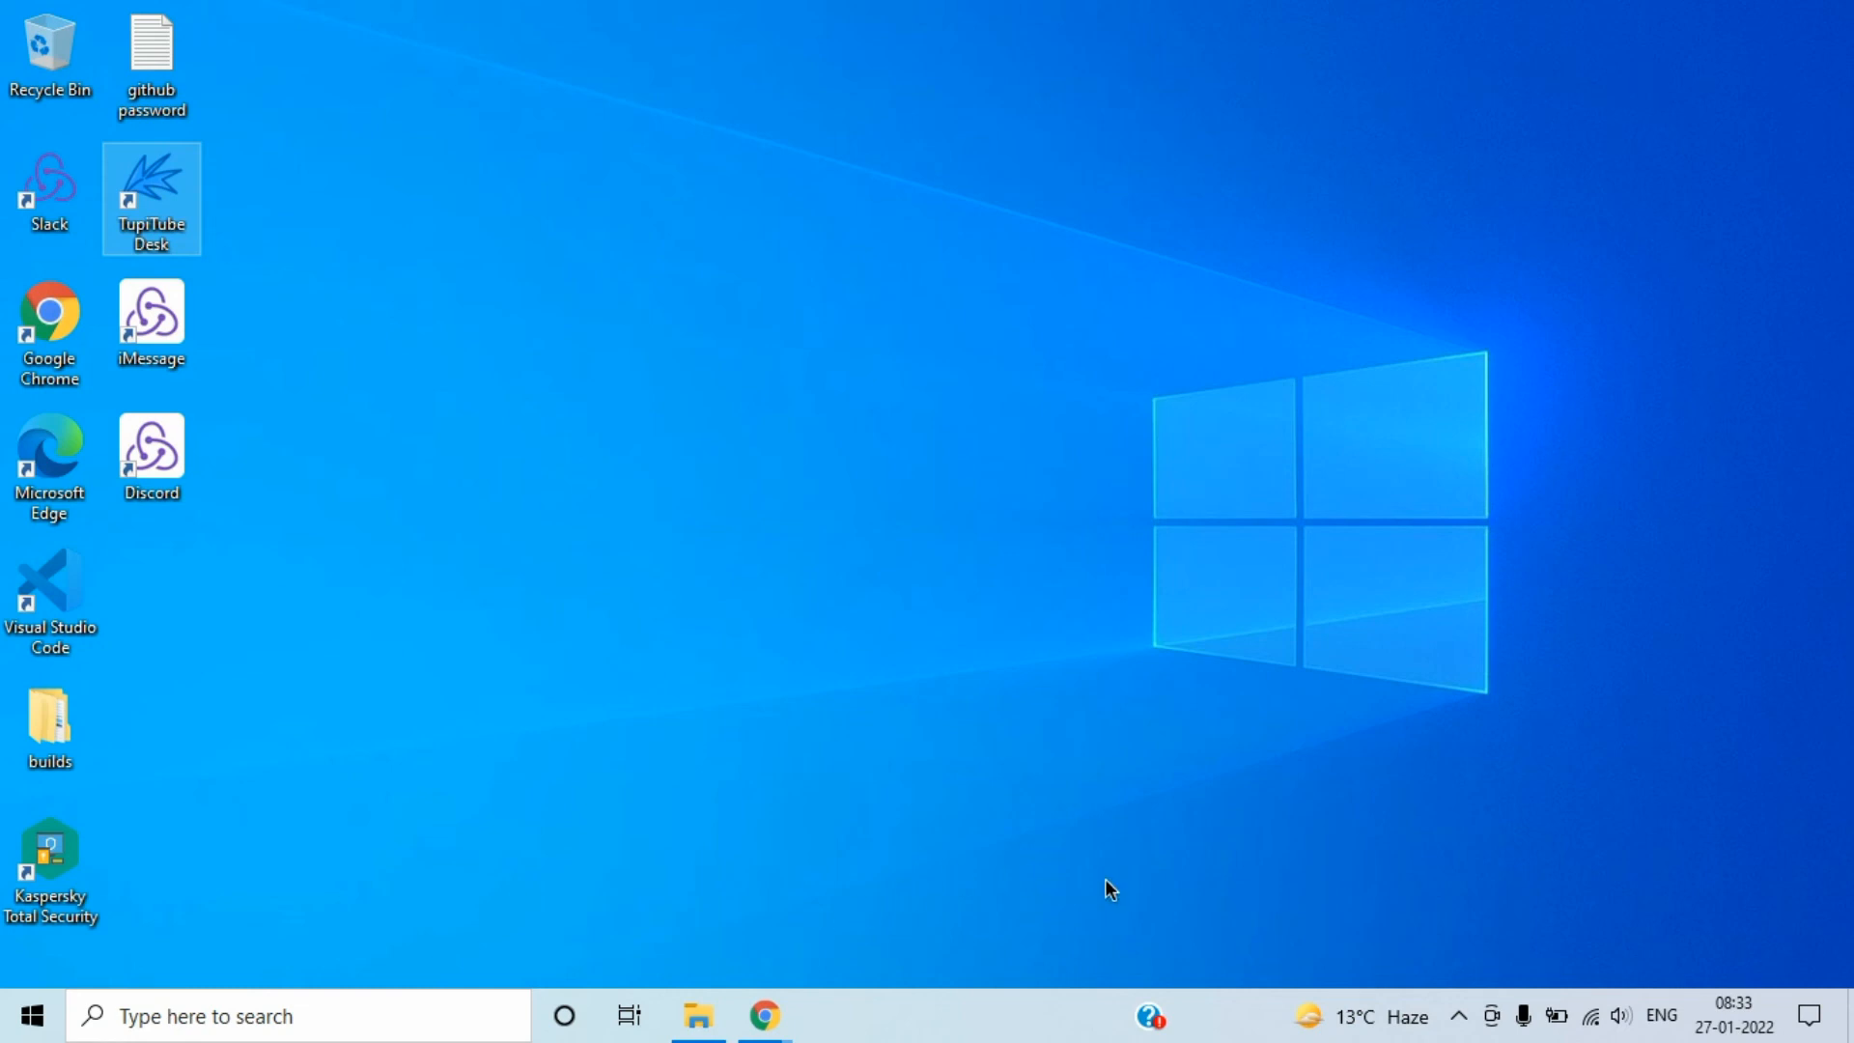
double_click(151, 197)
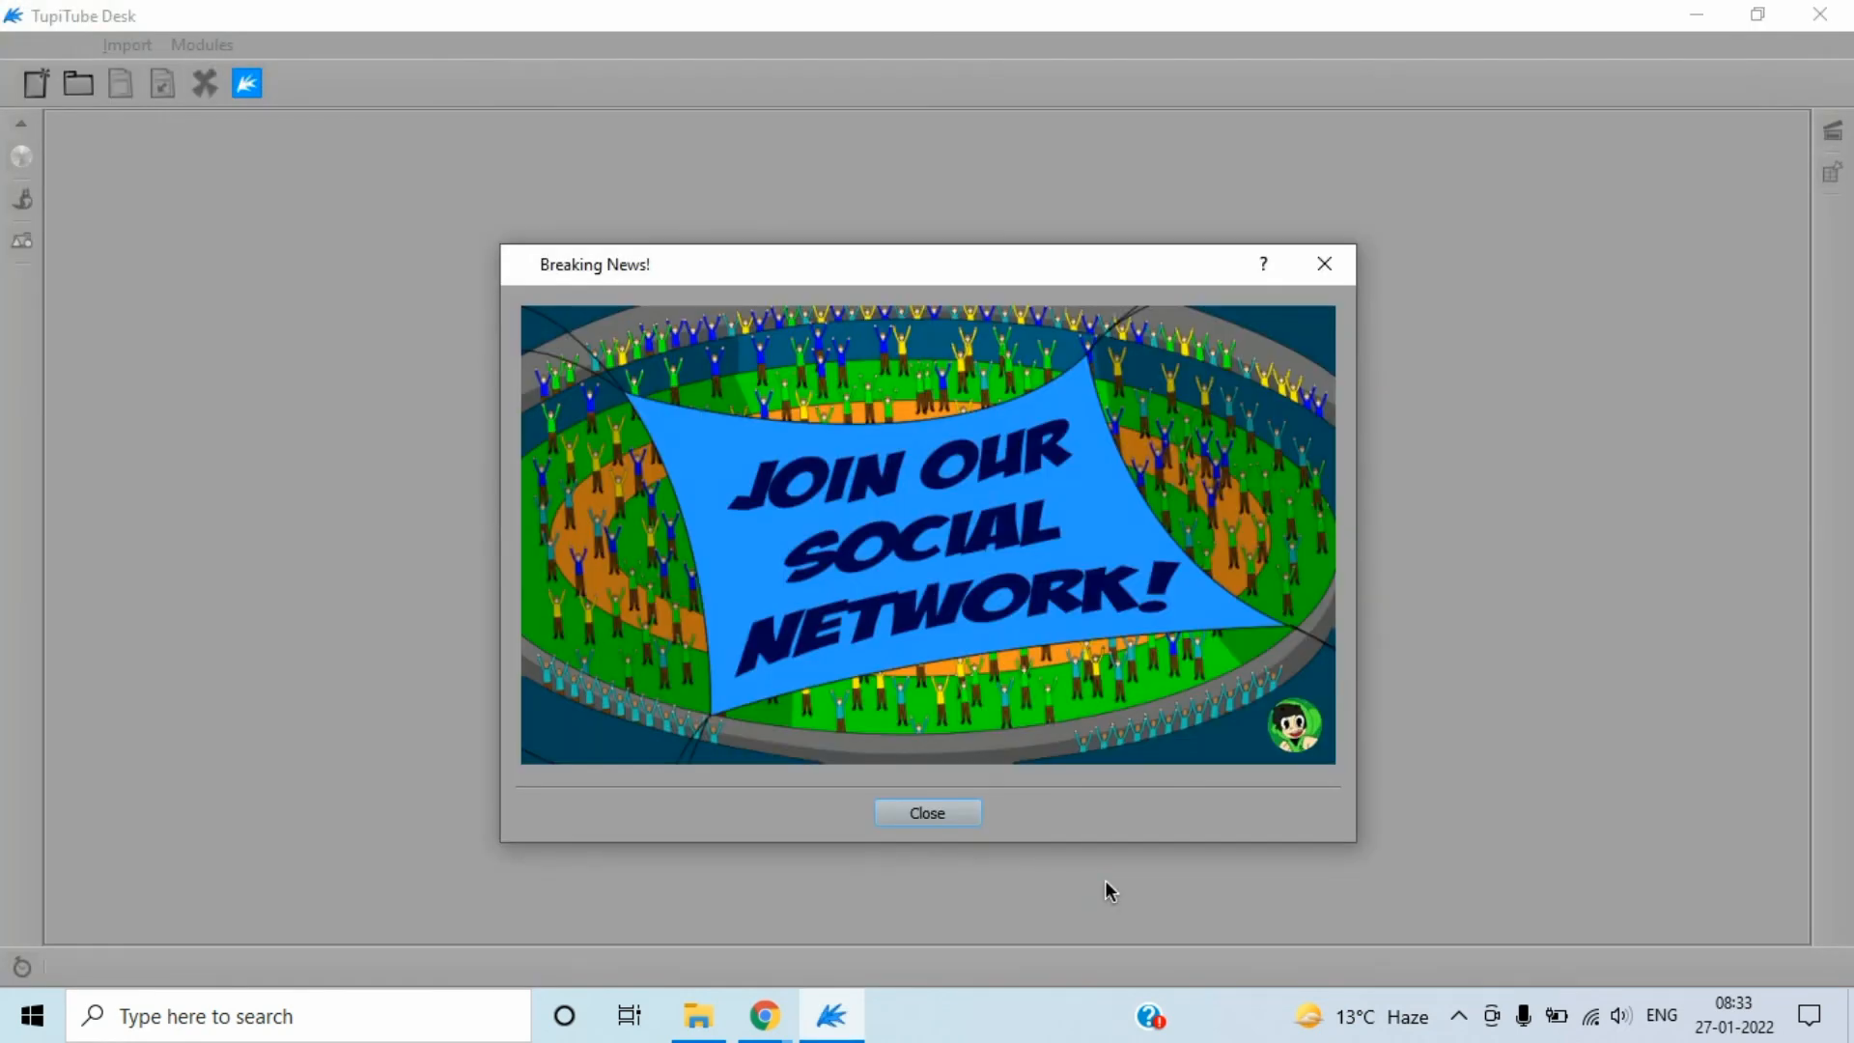
mouse_move(1324, 263)
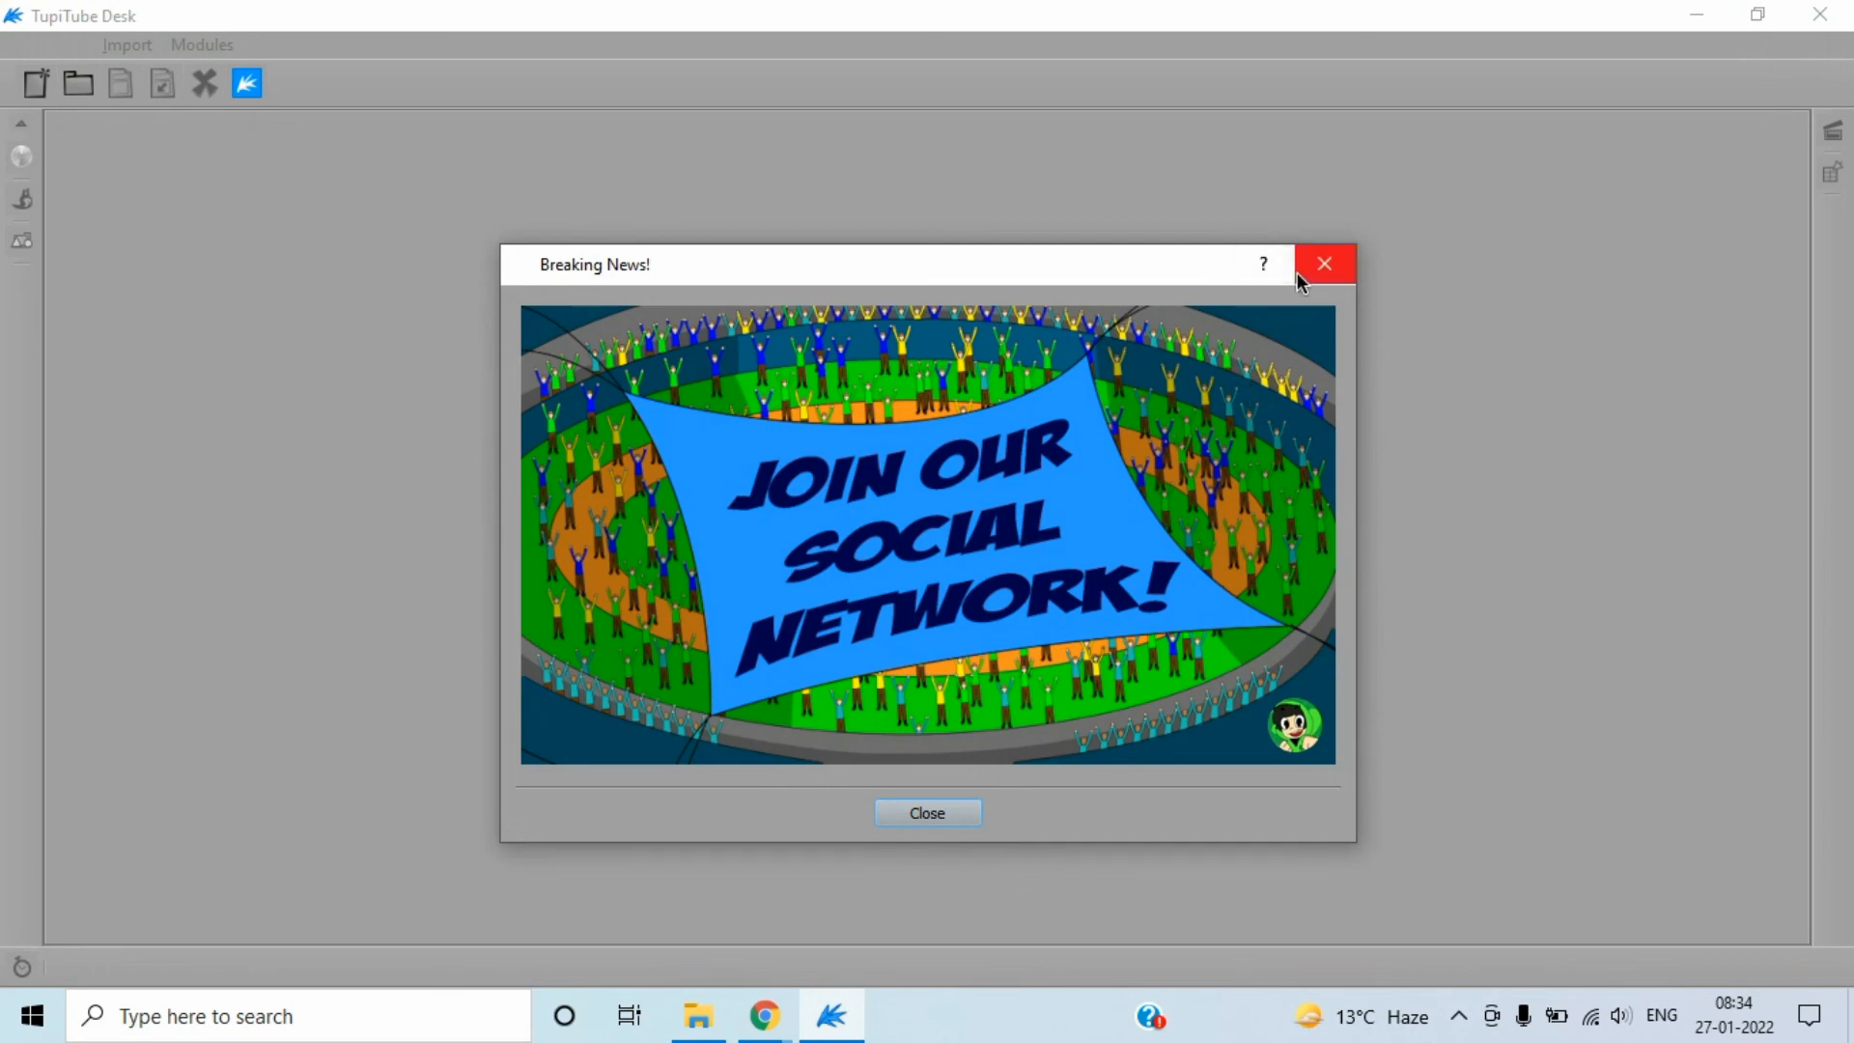